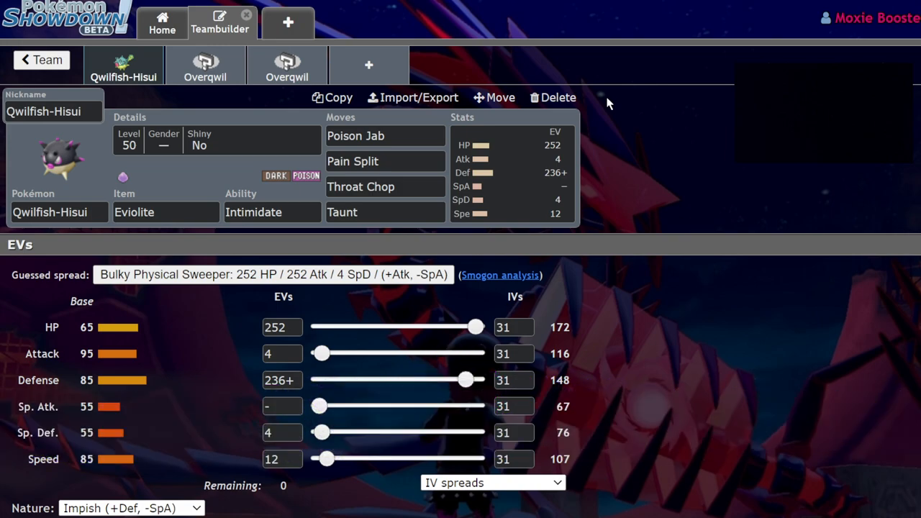
mouse_move(211, 35)
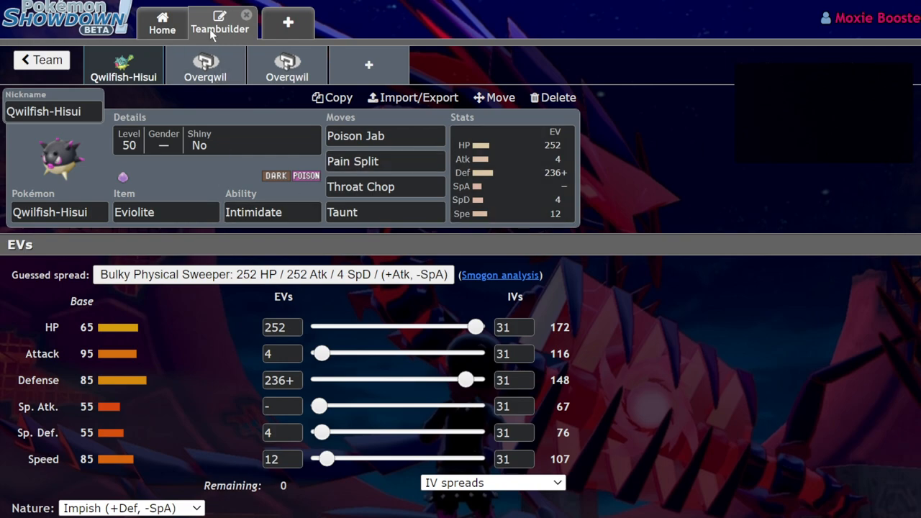
mouse_move(225, 55)
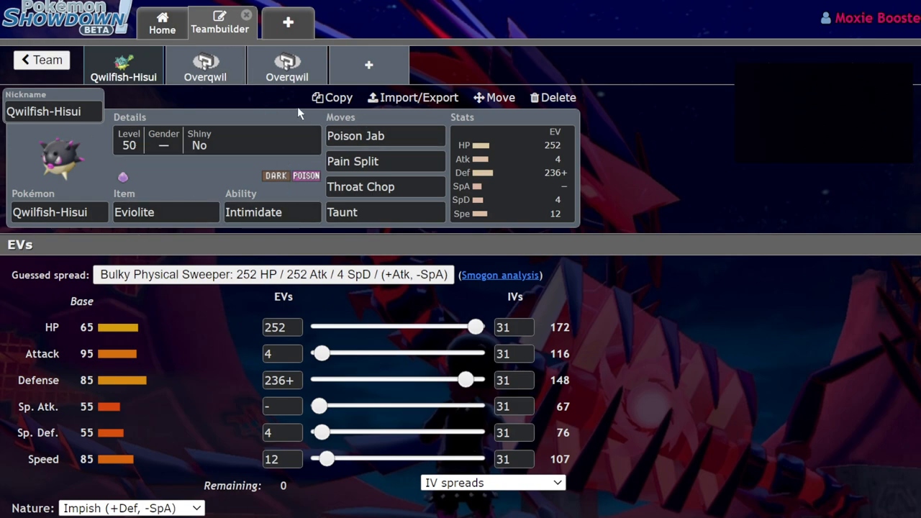
Step: Add Muk-Alola to a new team slot and give it a Figy Berry
left_click(369, 65)
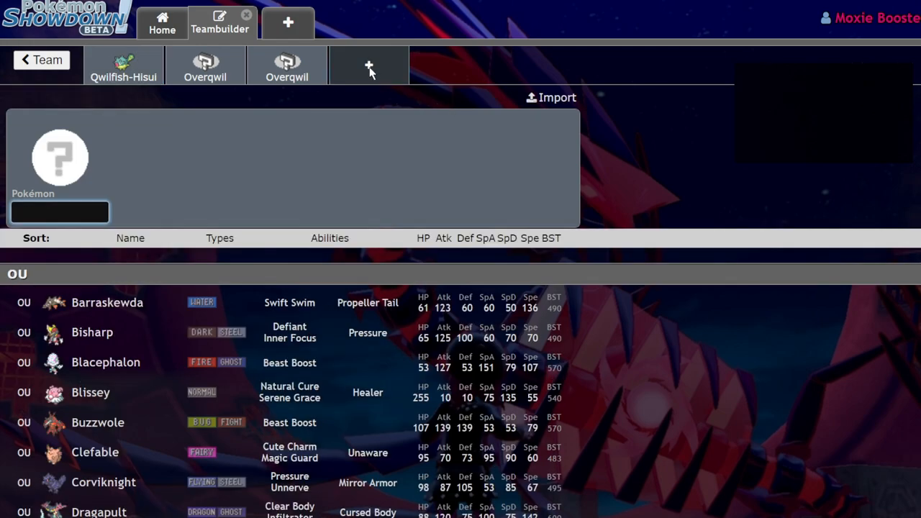
type("dark")
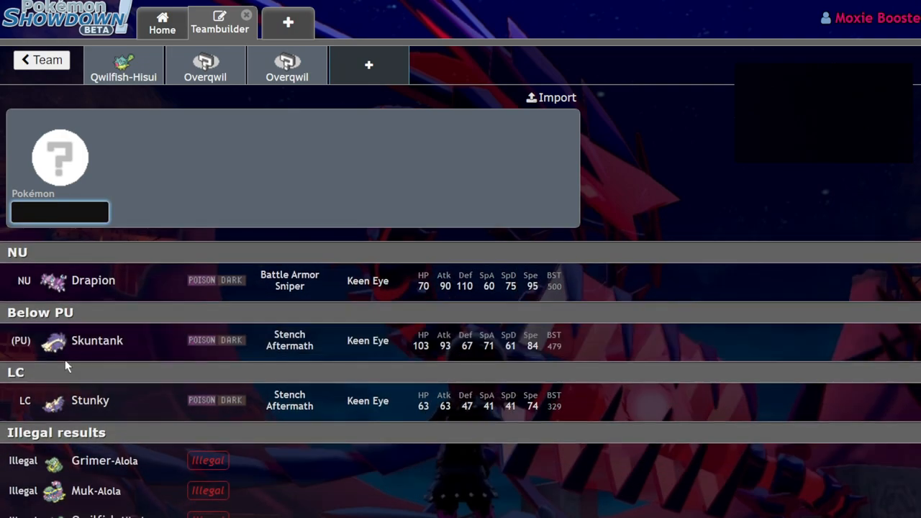
scroll("down", 3)
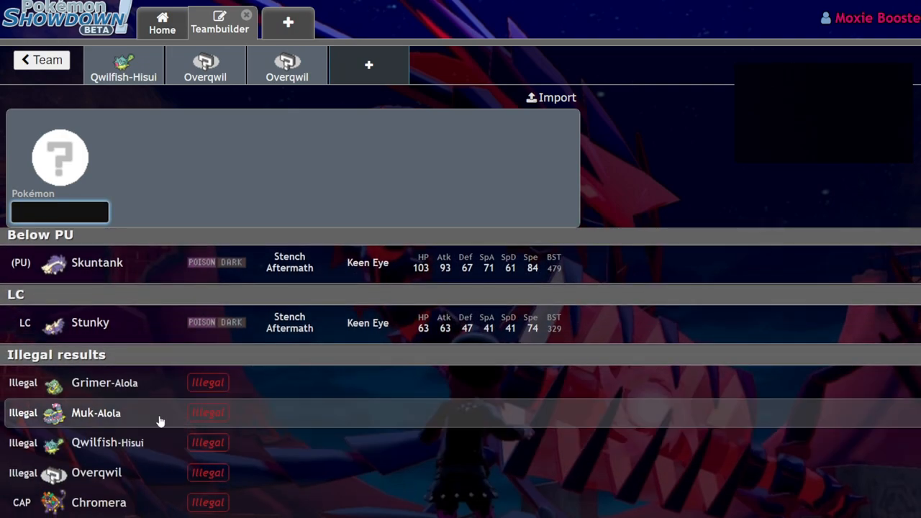
left_click(96, 412)
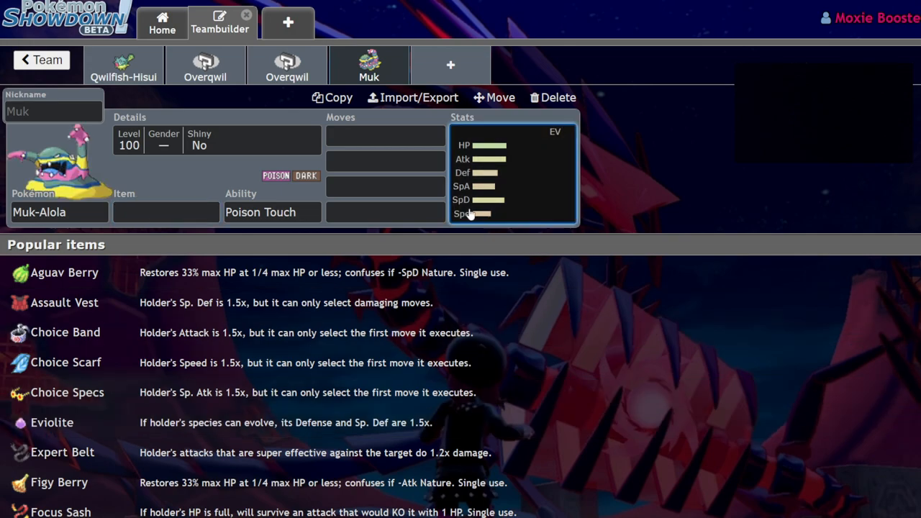
left_click(273, 212)
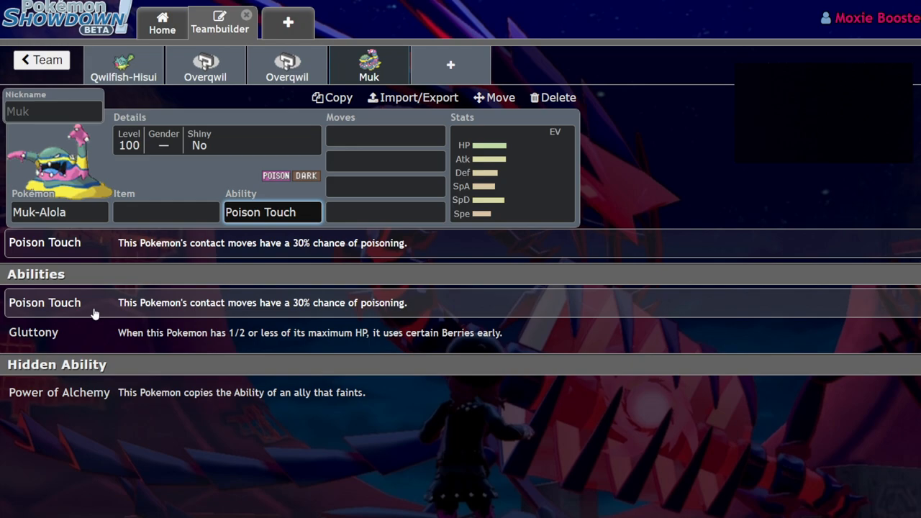
left_click(166, 211)
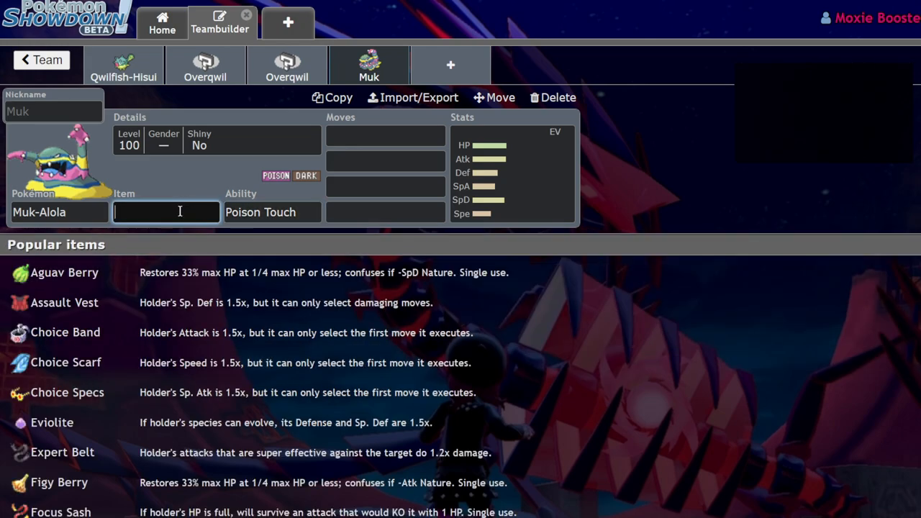
type("fig")
left_click(386, 136)
type("Knock Off")
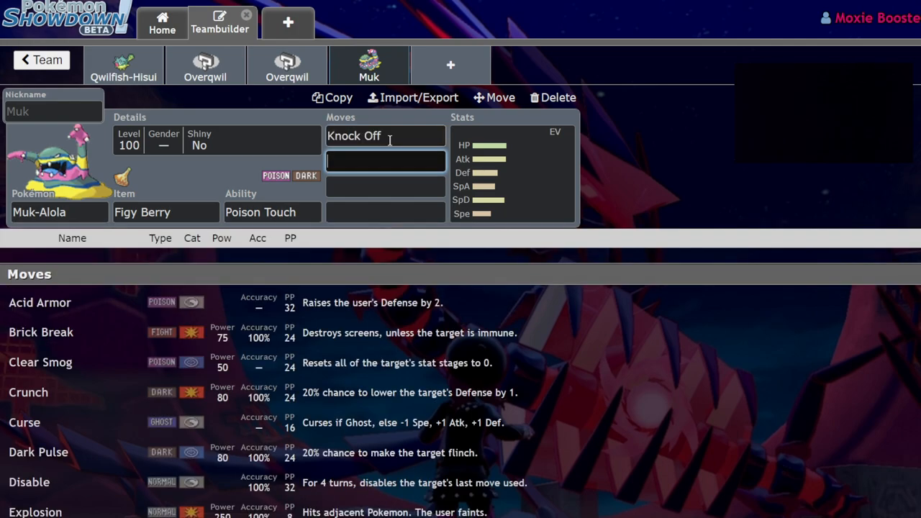
Step: Give Muk-Alola Poison Jab and Ice Punch, and max its HP and Attack EVs
type("po")
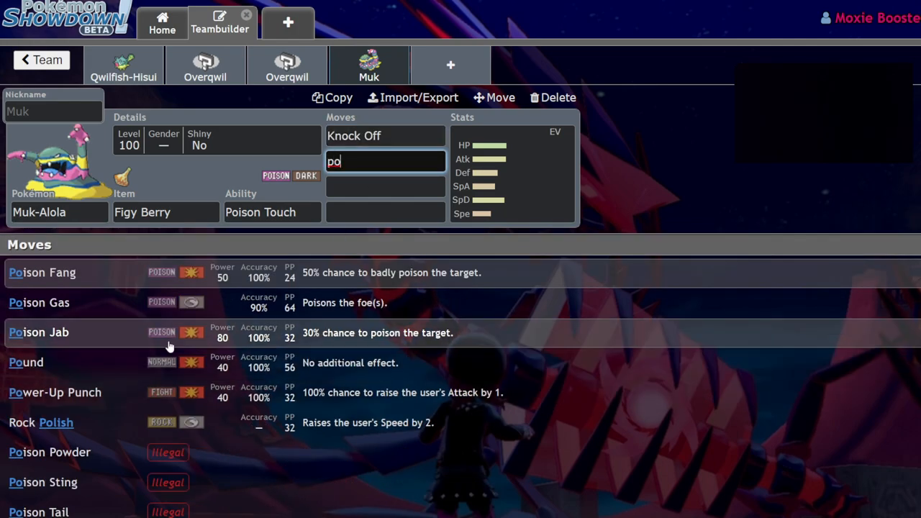
left_click(38, 332)
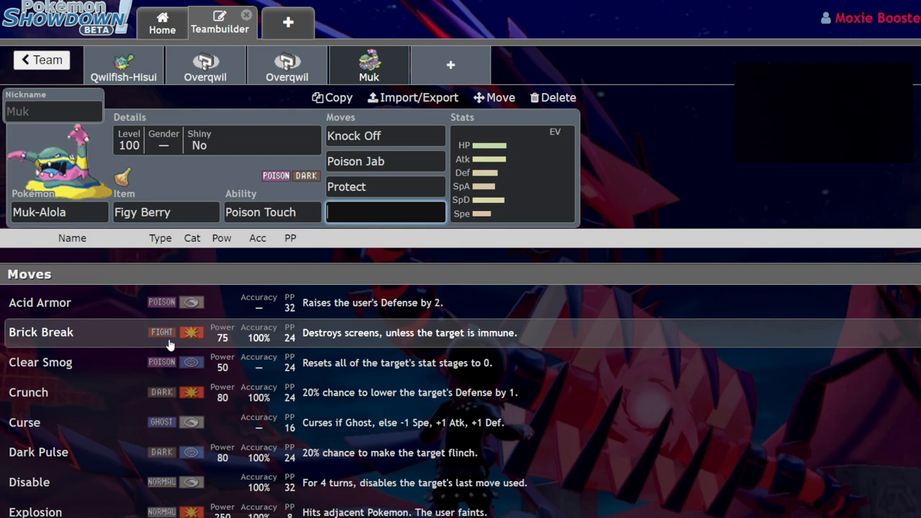
scroll("down", 3)
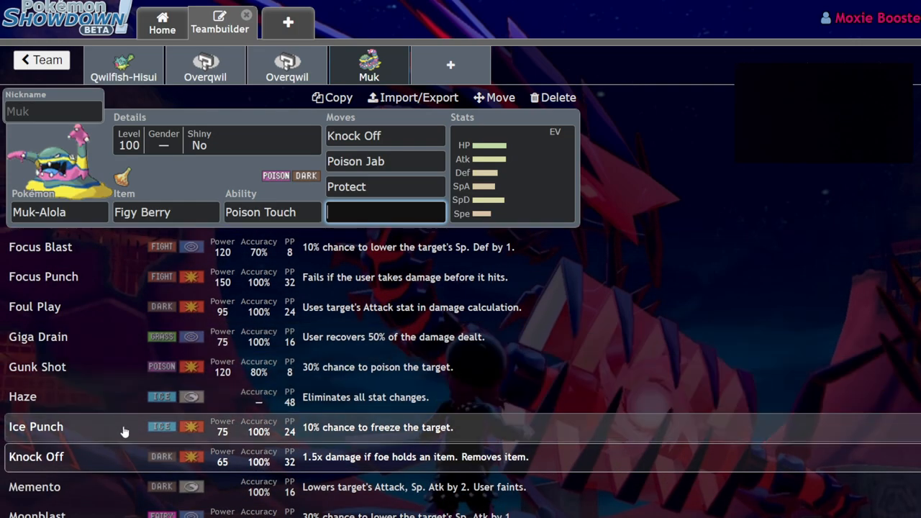
left_click(36, 427)
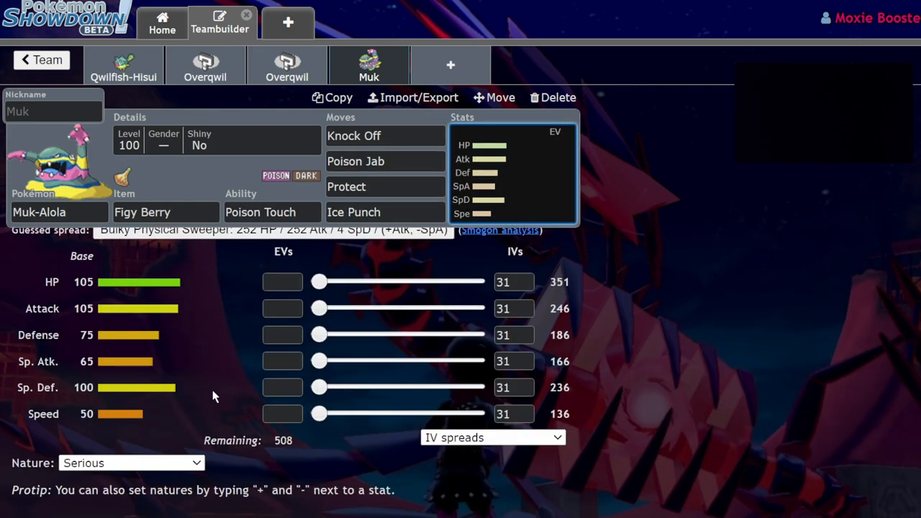
left_click_drag(319, 281, 476, 282)
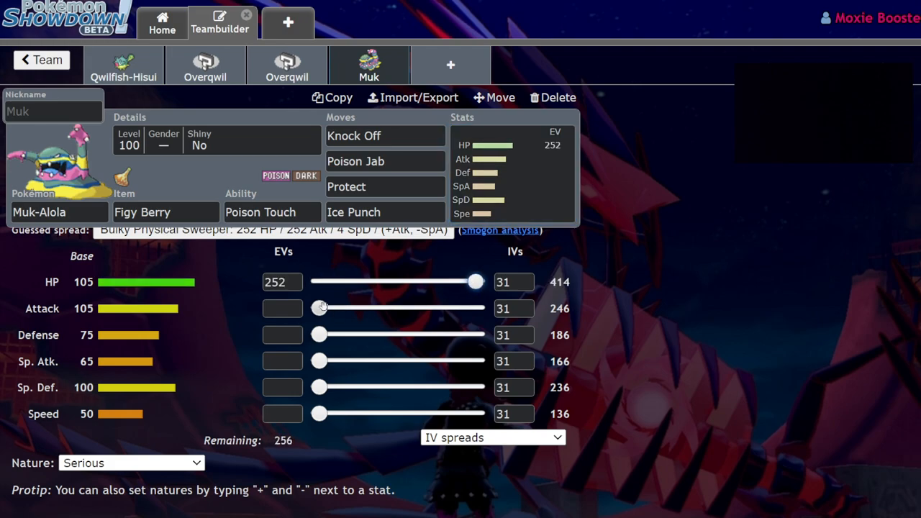
left_click_drag(320, 308, 475, 308)
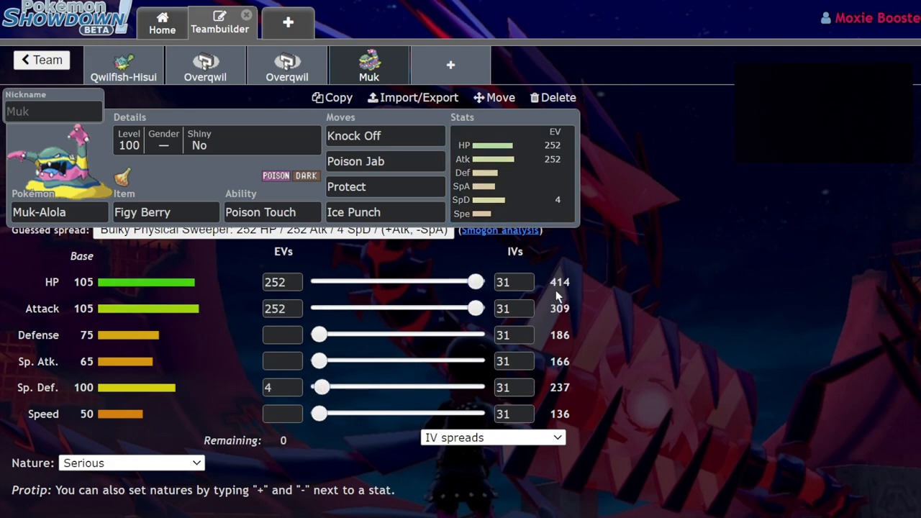
left_click(272, 212)
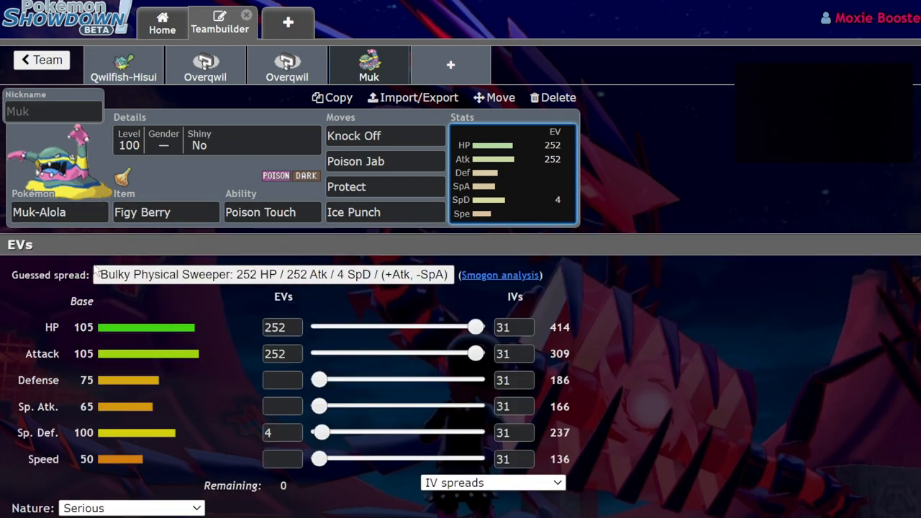
mouse_move(218, 302)
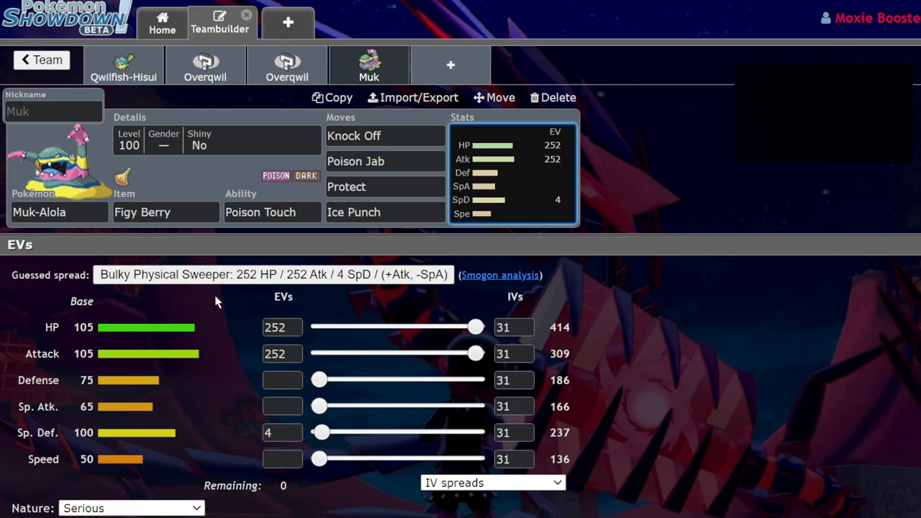
mouse_move(77, 345)
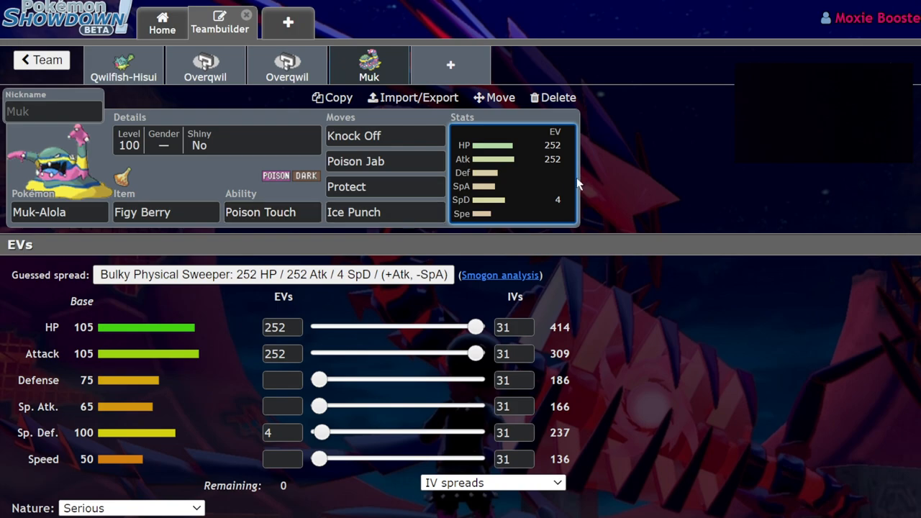
Step: Revisit Qwilfish-Hisui, then view the first Overqwil set holding Assault Vest
left_click(123, 65)
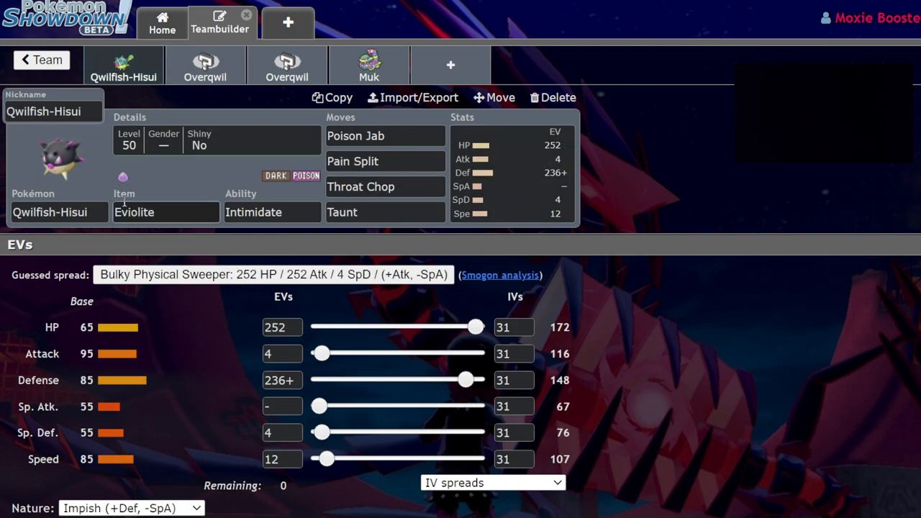
mouse_move(205, 65)
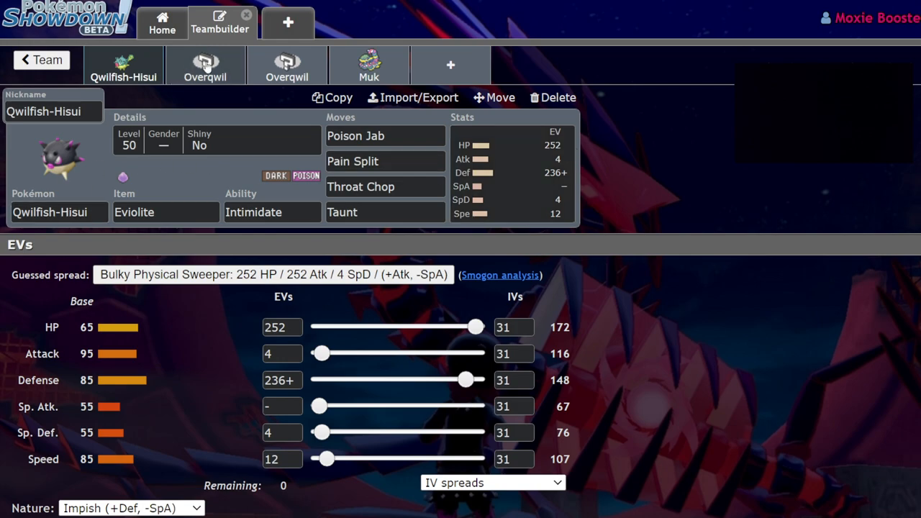
left_click(205, 65)
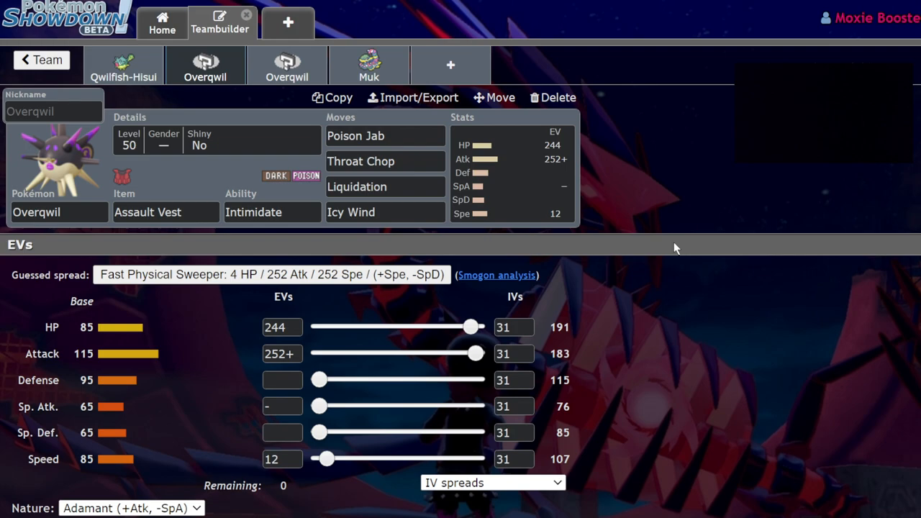
mouse_move(125, 91)
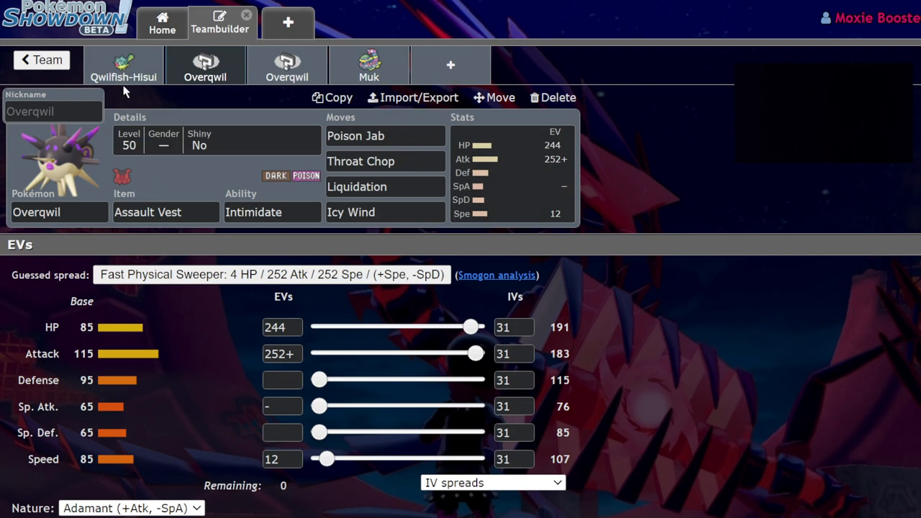
mouse_move(121, 101)
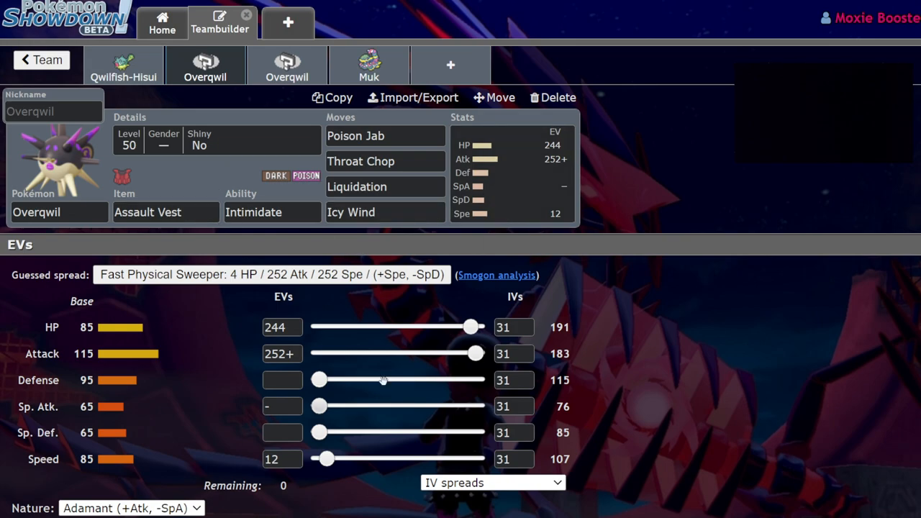
mouse_move(94, 387)
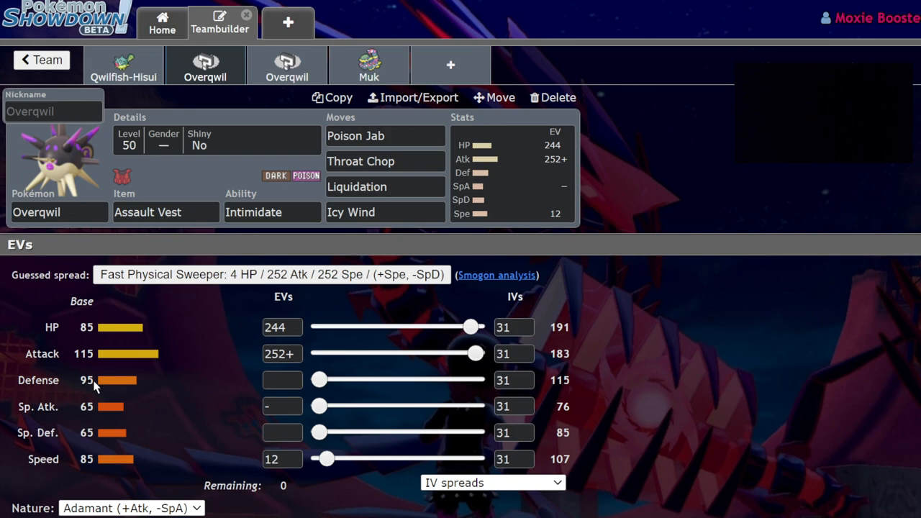
mouse_move(451, 65)
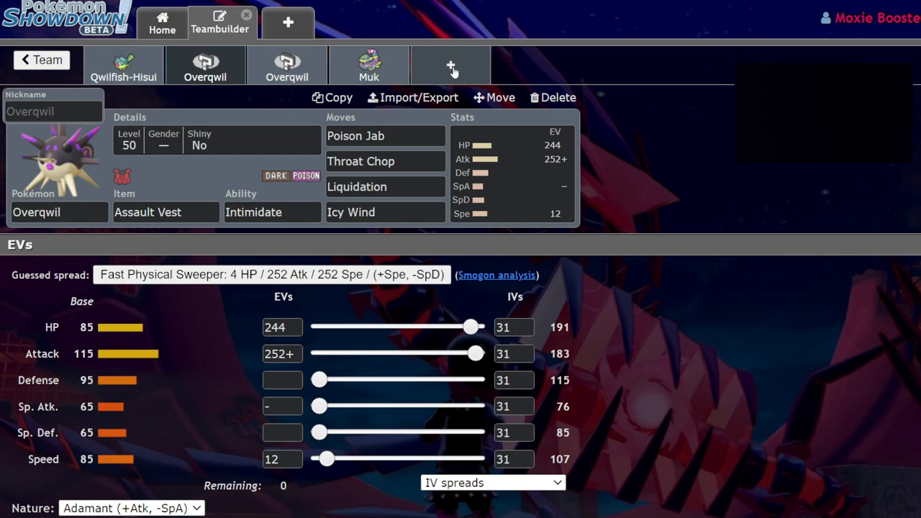
left_click(451, 65)
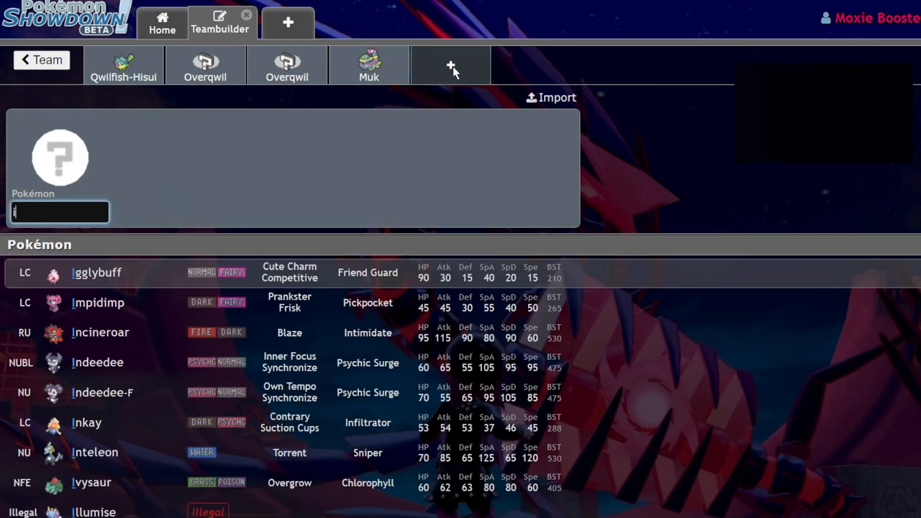
left_click(100, 332)
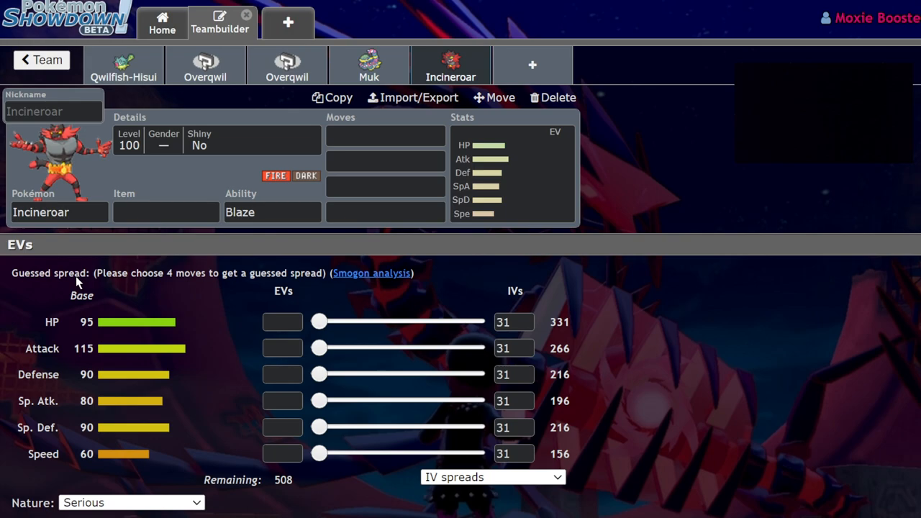
left_click(286, 64)
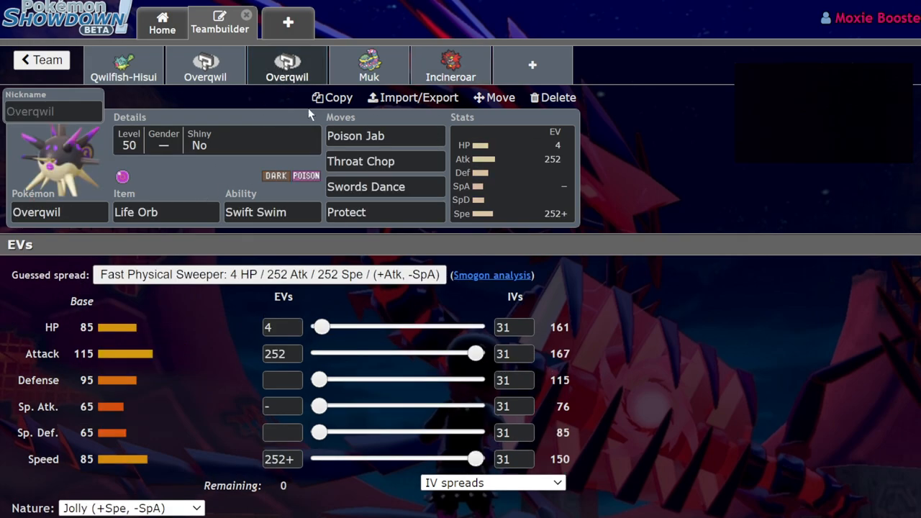
mouse_move(532, 148)
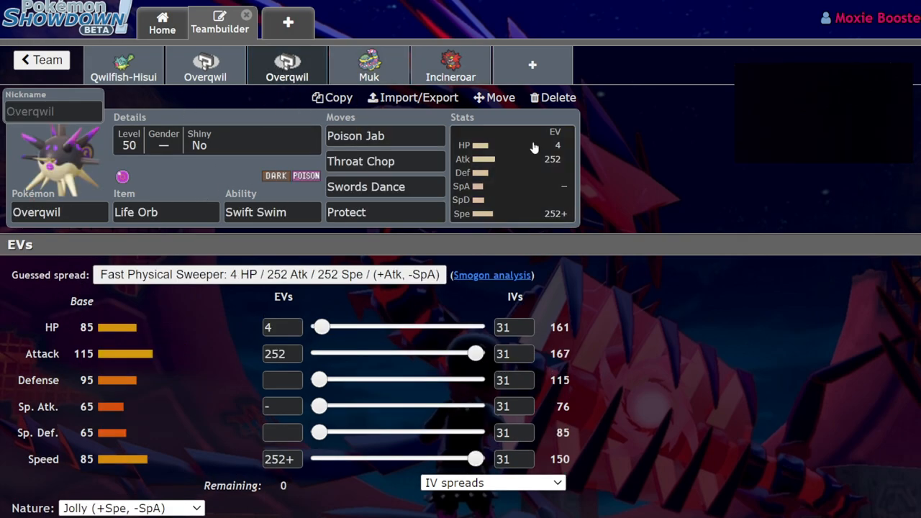
mouse_move(495, 171)
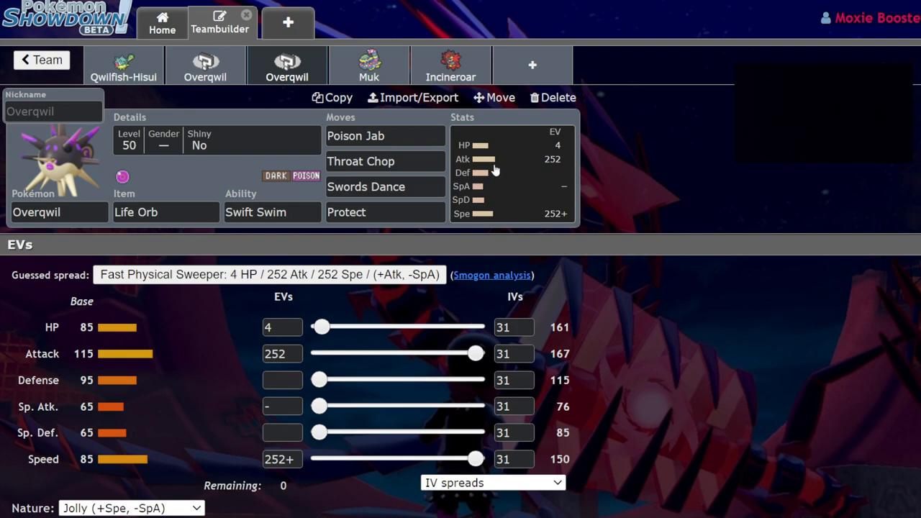
left_click(451, 65)
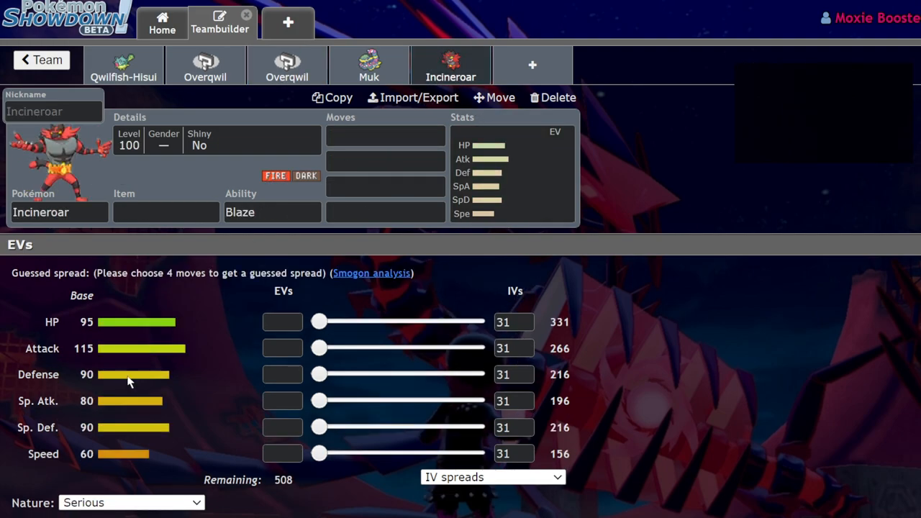
left_click(286, 64)
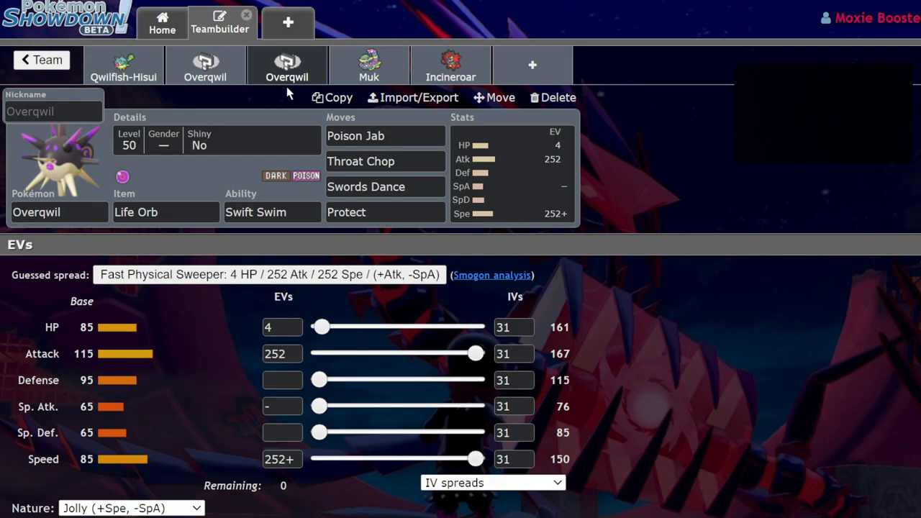
left_click(450, 65)
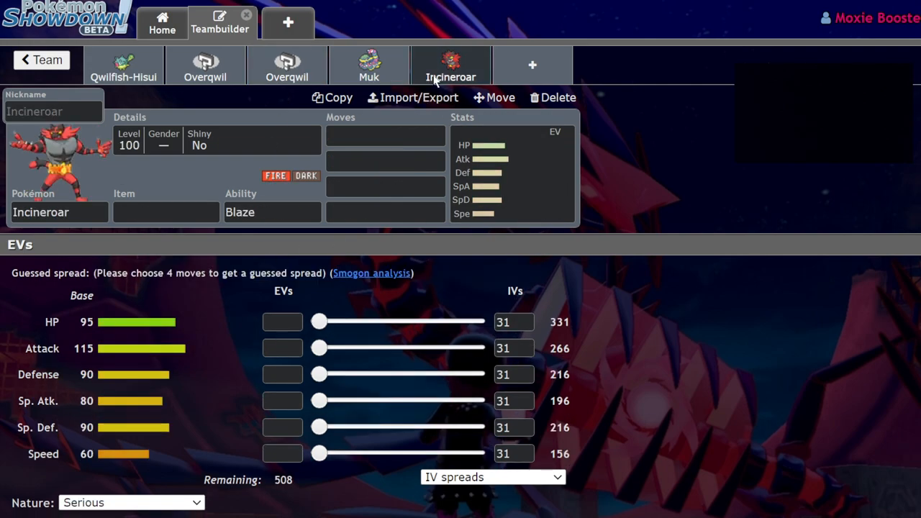
left_click(286, 65)
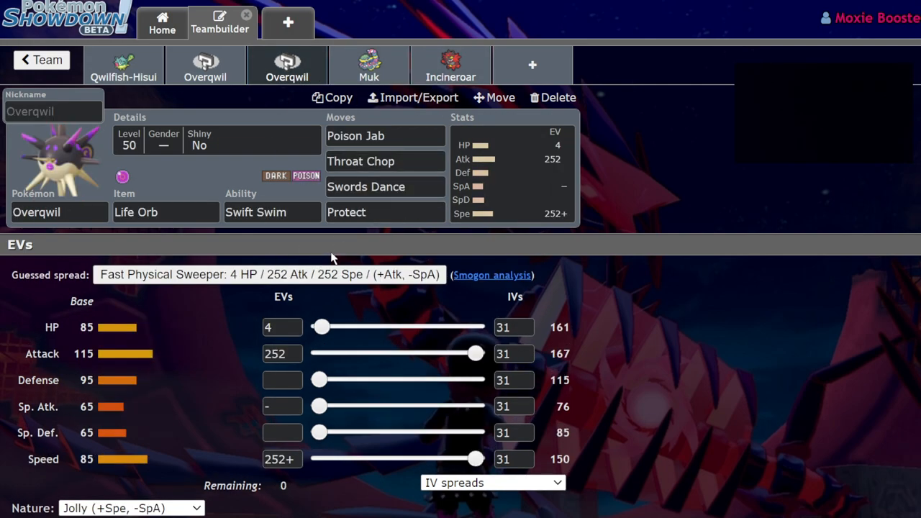
Step: Add a regular Qwilfish with Poison Point as the sixth team slot
left_click(123, 65)
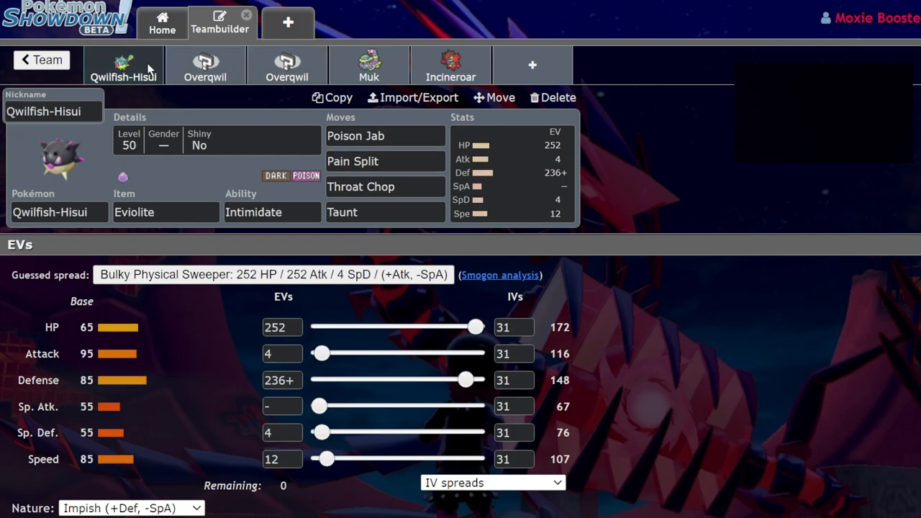
mouse_move(206, 65)
type("qw")
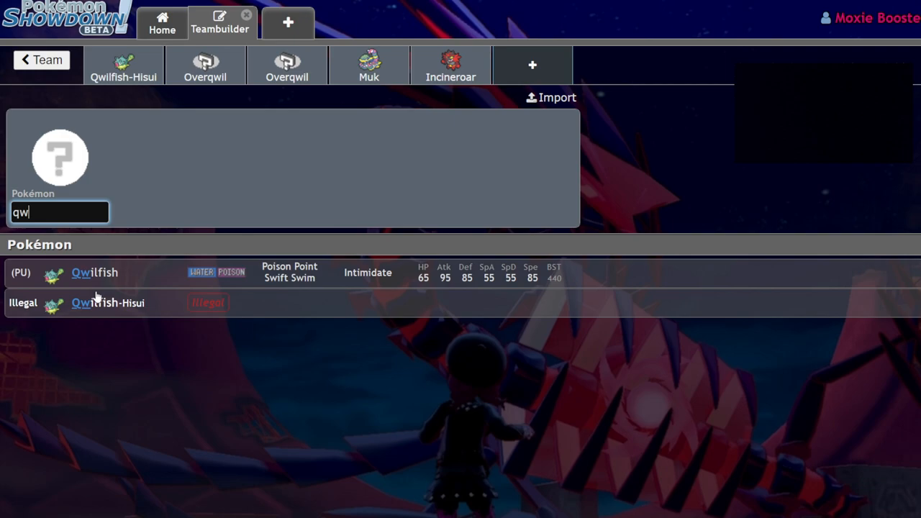
left_click(94, 272)
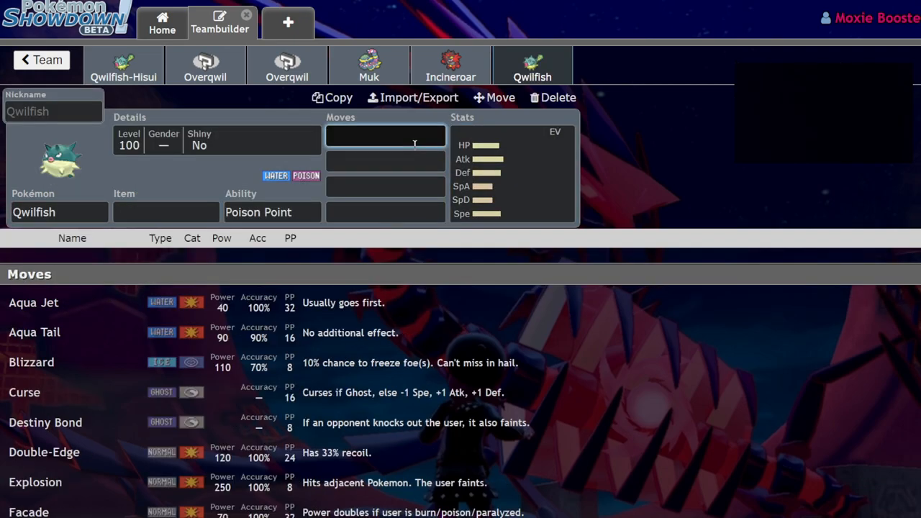
left_click(286, 65)
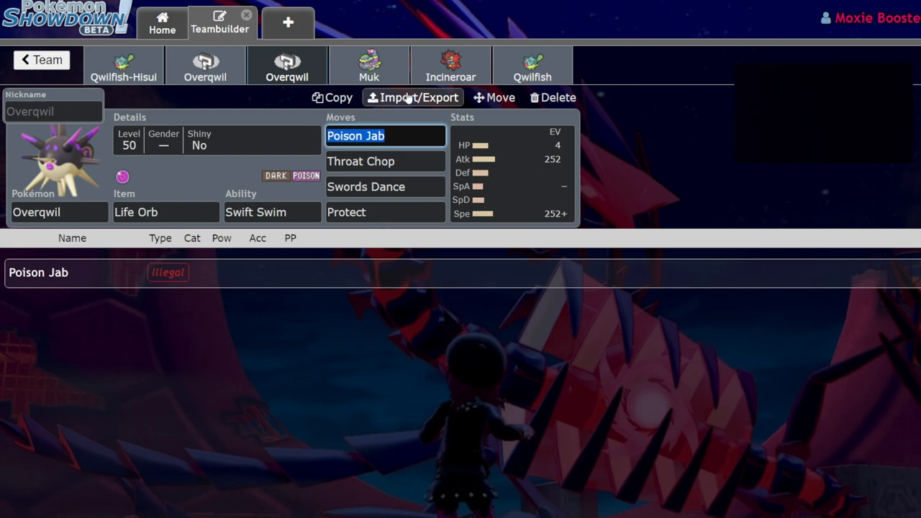
Step: Inspect the second Overqwil's Poison Jab and Throat Chop moves, EV spread and ability list
left_click(511, 173)
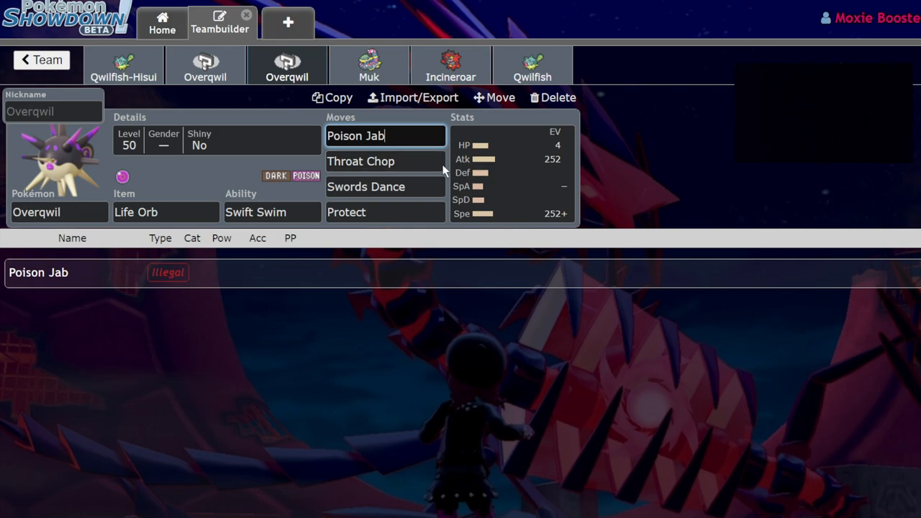
left_click(385, 161)
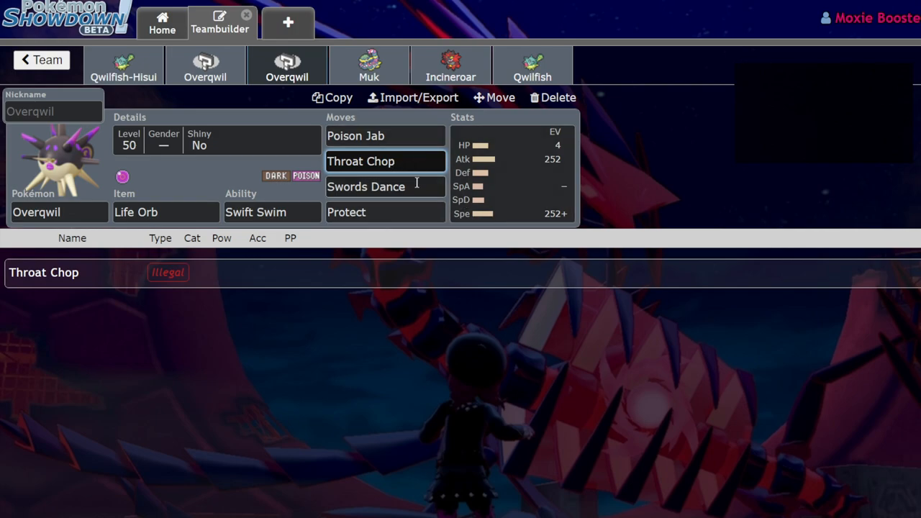
left_click(273, 211)
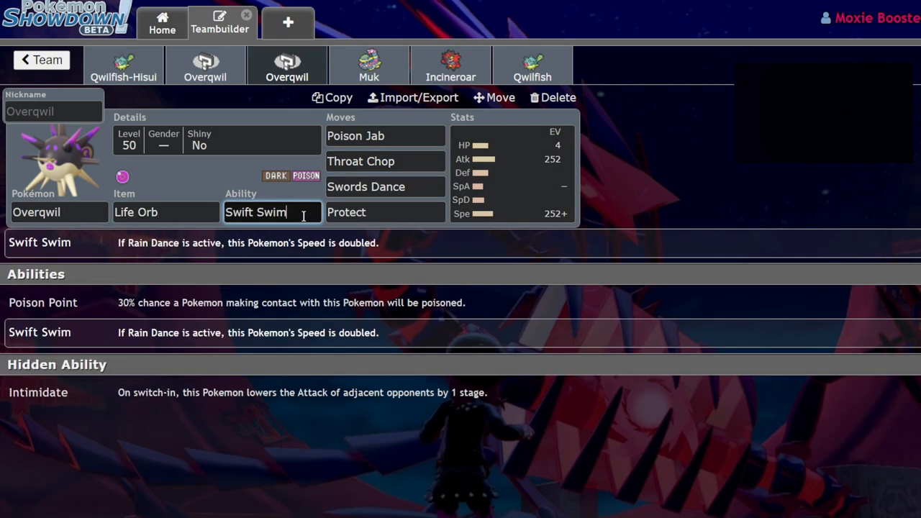
left_click(511, 172)
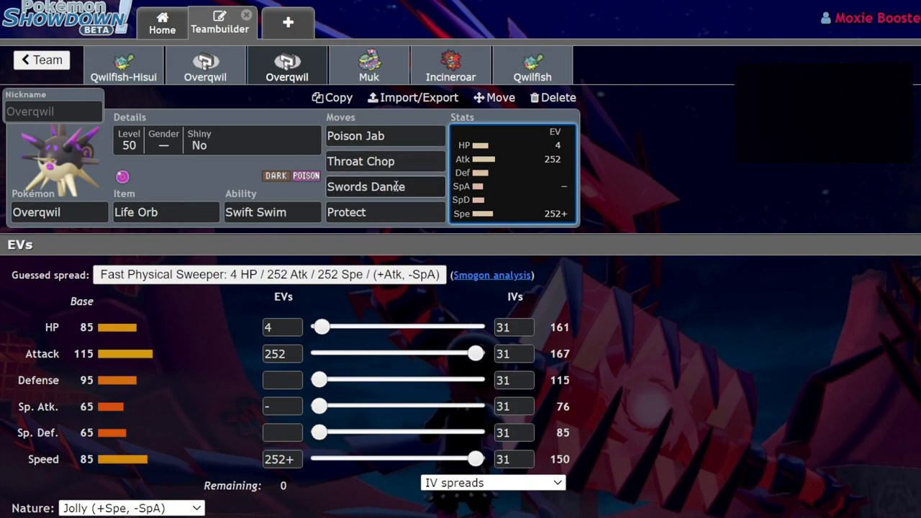
left_click(272, 211)
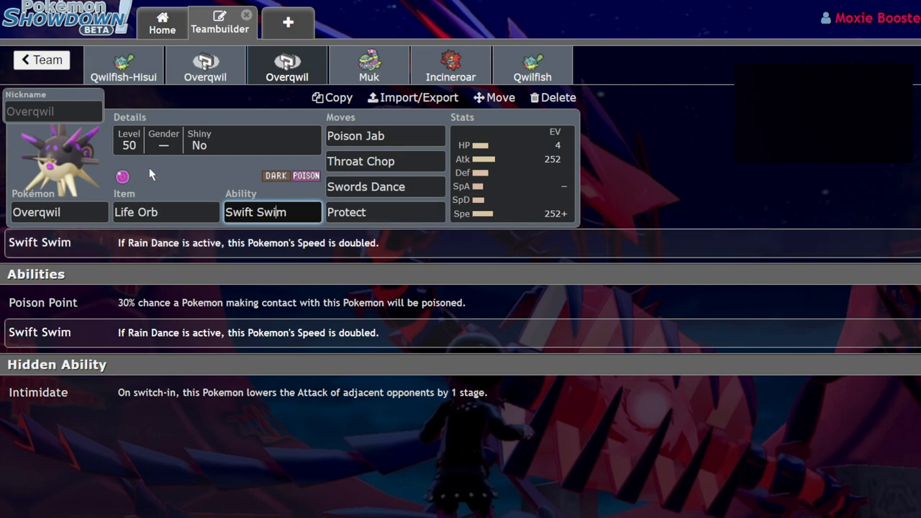
mouse_move(513, 118)
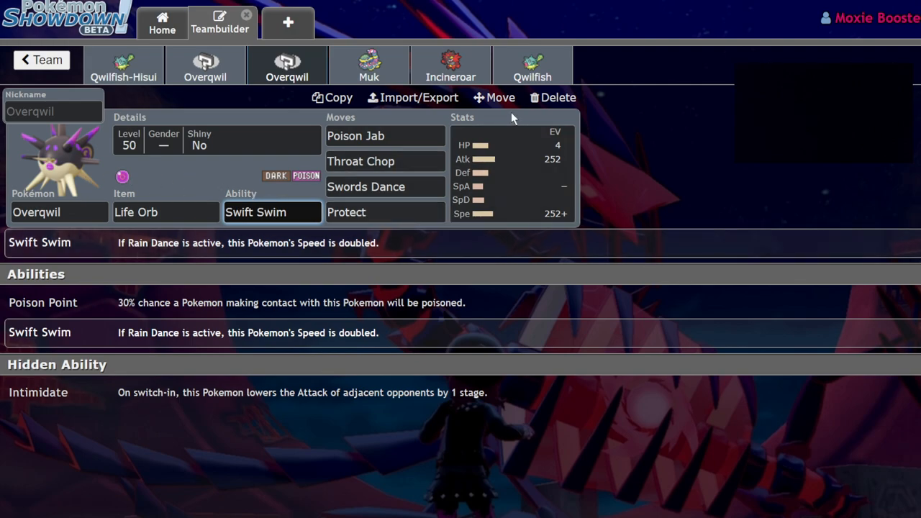
Step: Delete Incineroar and Muk-Alola, then browse Swift Swim Pokémon in the empty slot
left_click(552, 97)
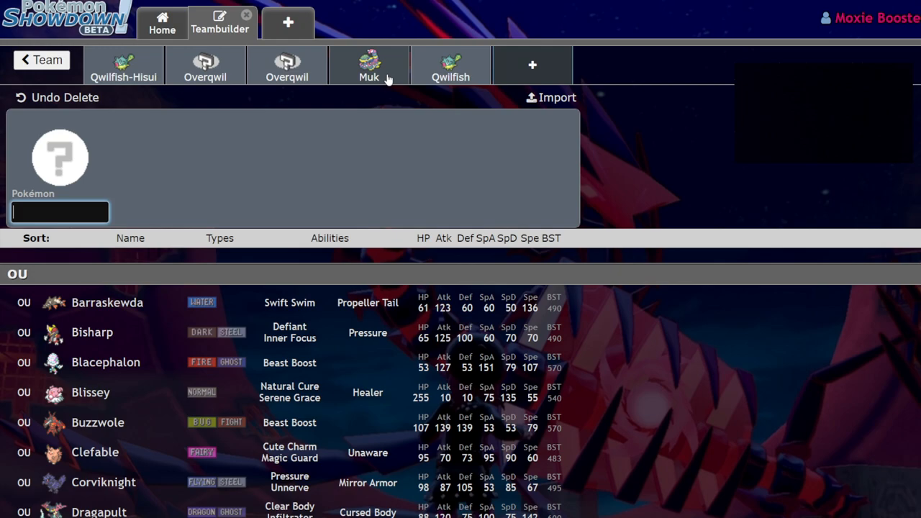
type("s")
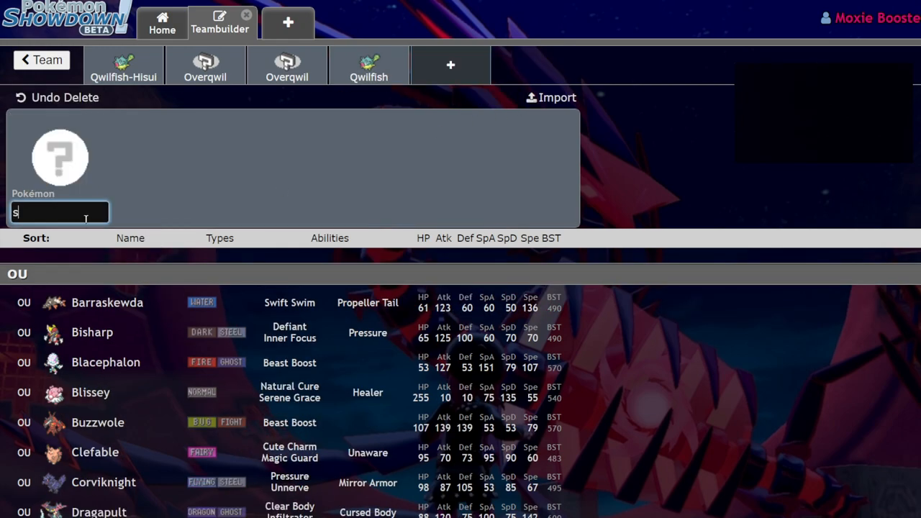
type("wif")
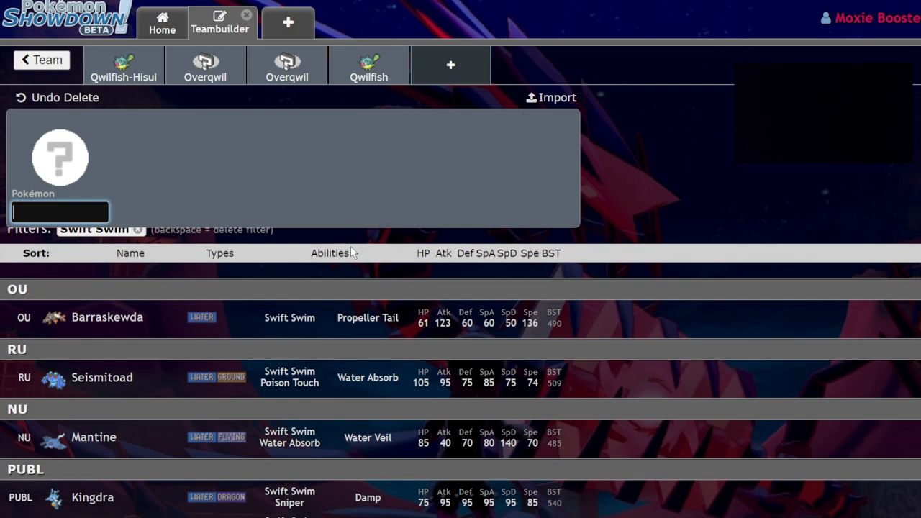
scroll("down", 3)
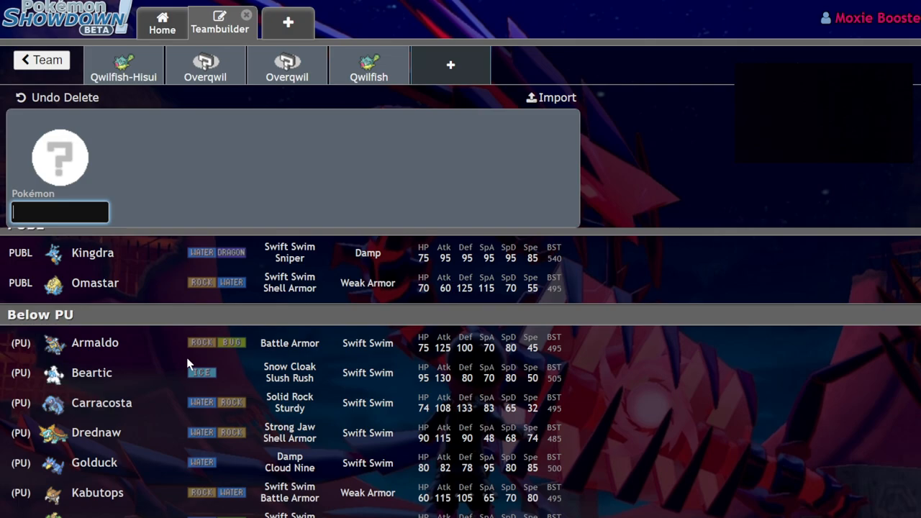
scroll("down", 3)
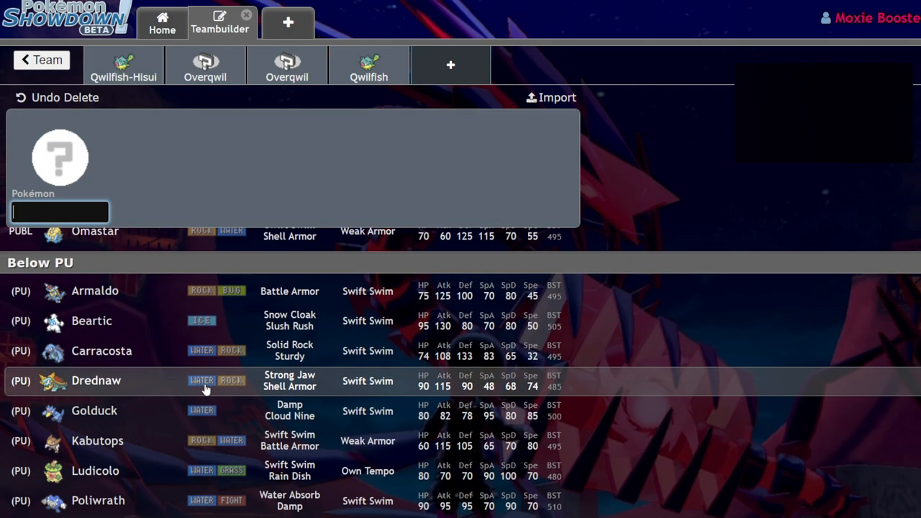
scroll("down", 3)
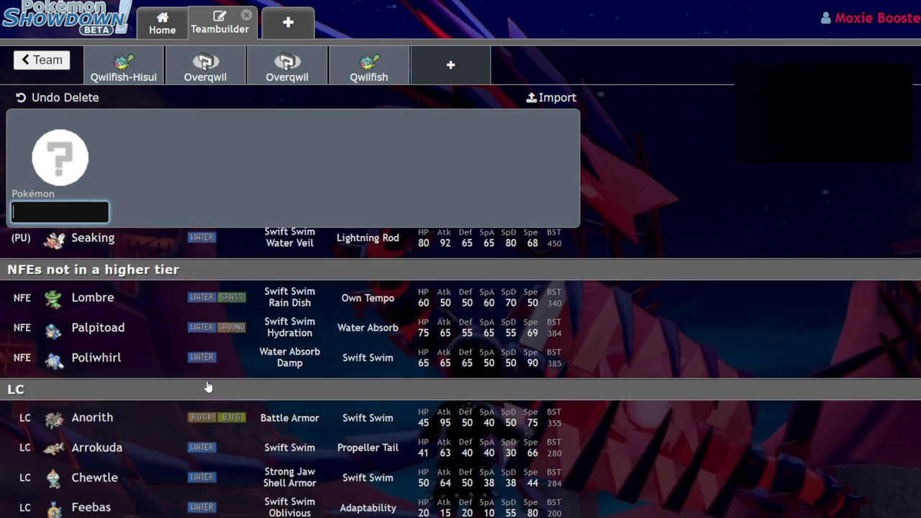
scroll("down", 3)
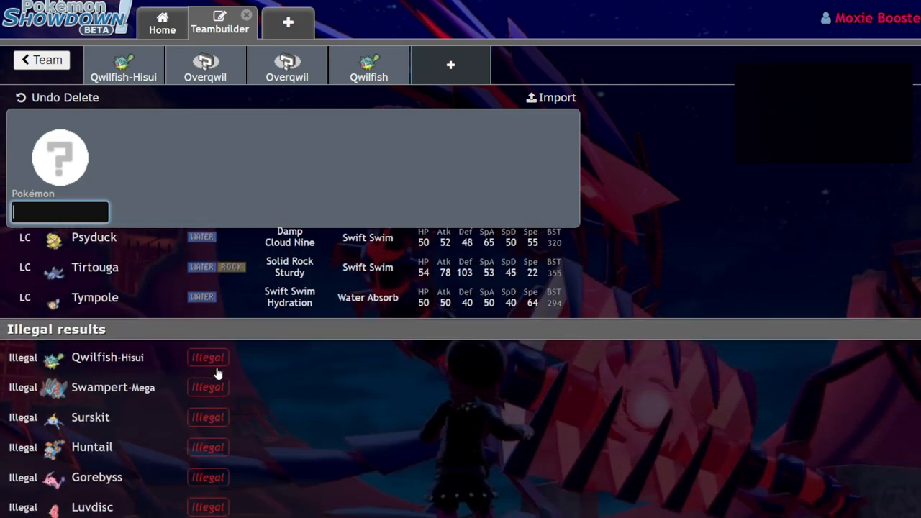
scroll("down", 3)
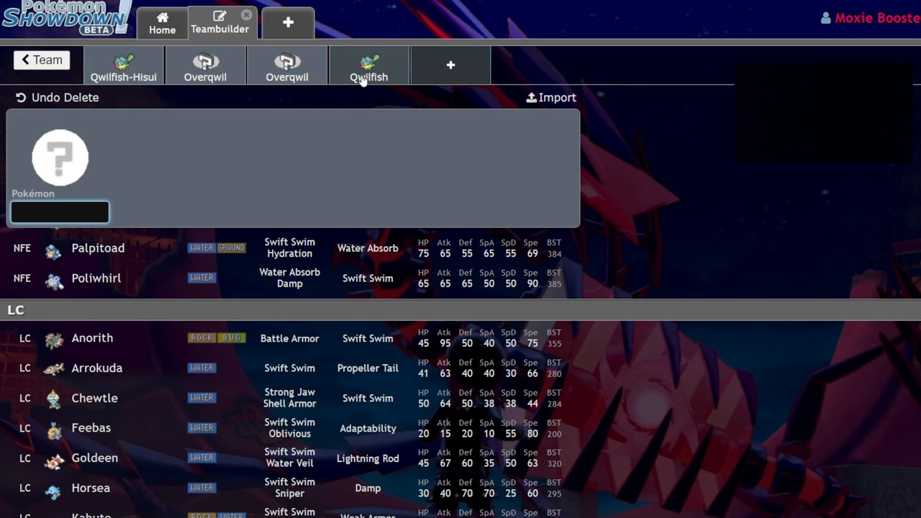
Step: Change the Life Orb Overqwil's ability from Swift Swim to Intimidate and review its EVs
left_click(368, 65)
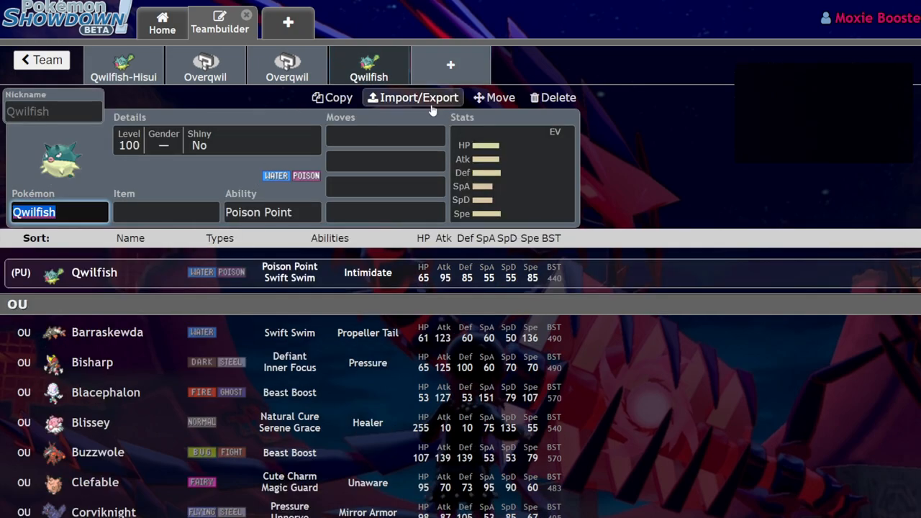
mouse_move(336, 85)
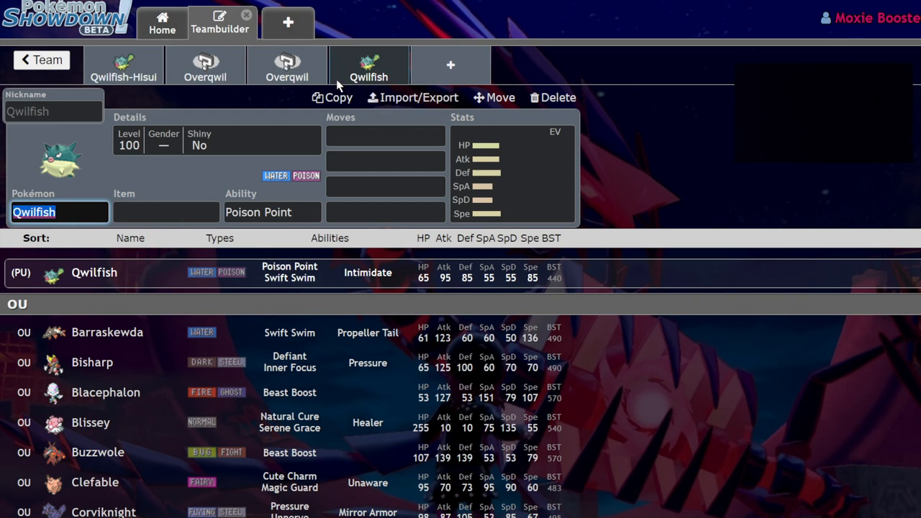
left_click(287, 65)
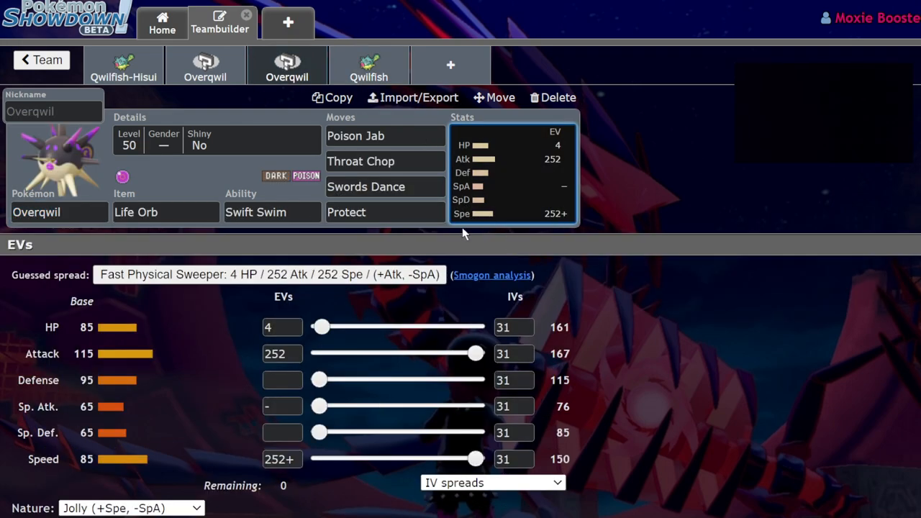
mouse_move(111, 210)
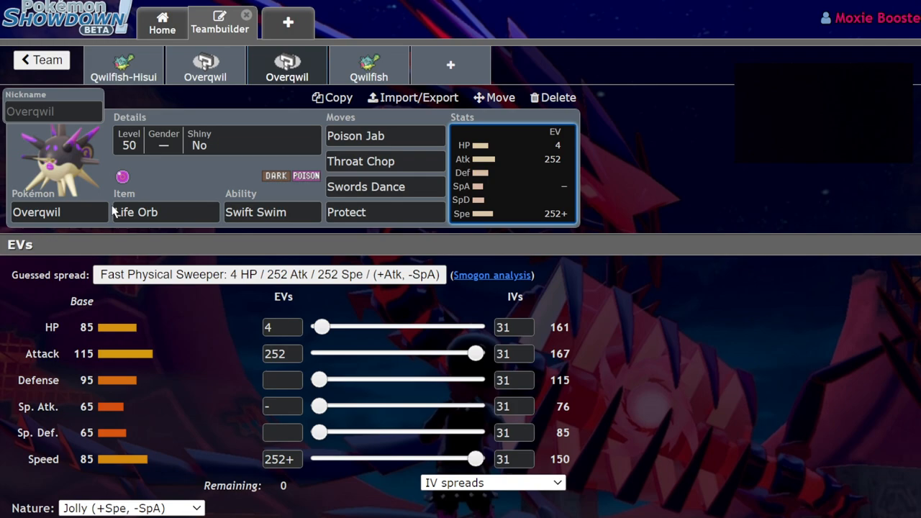
mouse_move(662, 175)
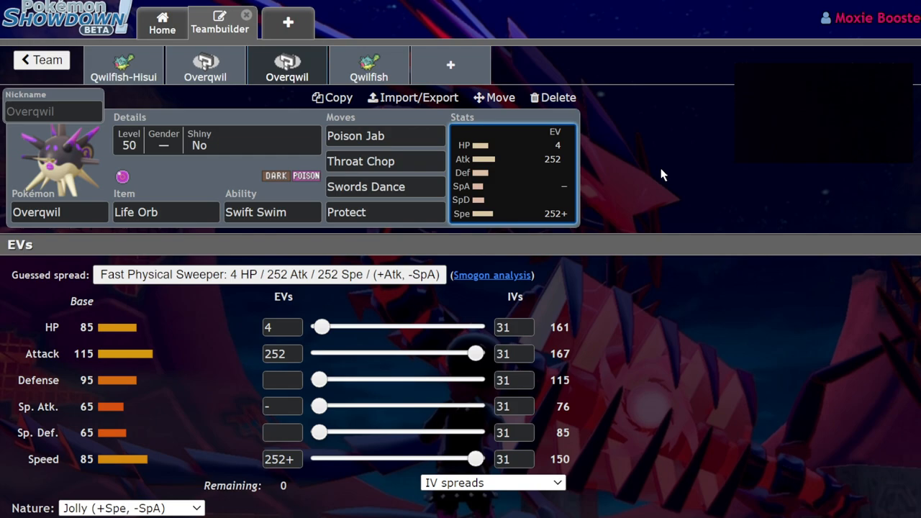
mouse_move(595, 148)
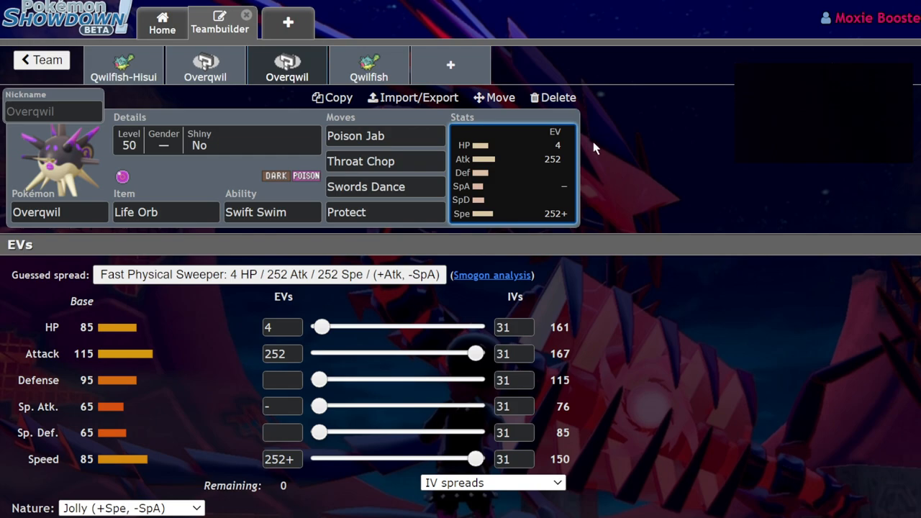
mouse_move(249, 238)
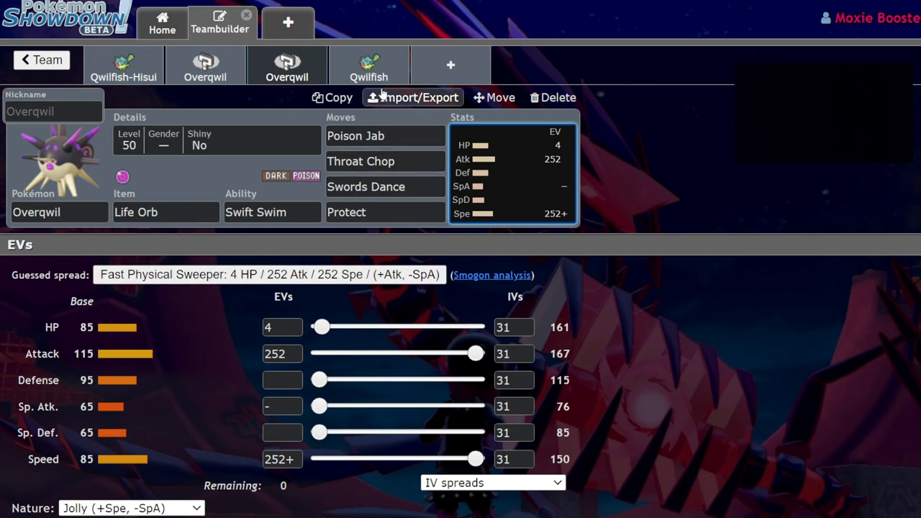
mouse_move(450, 65)
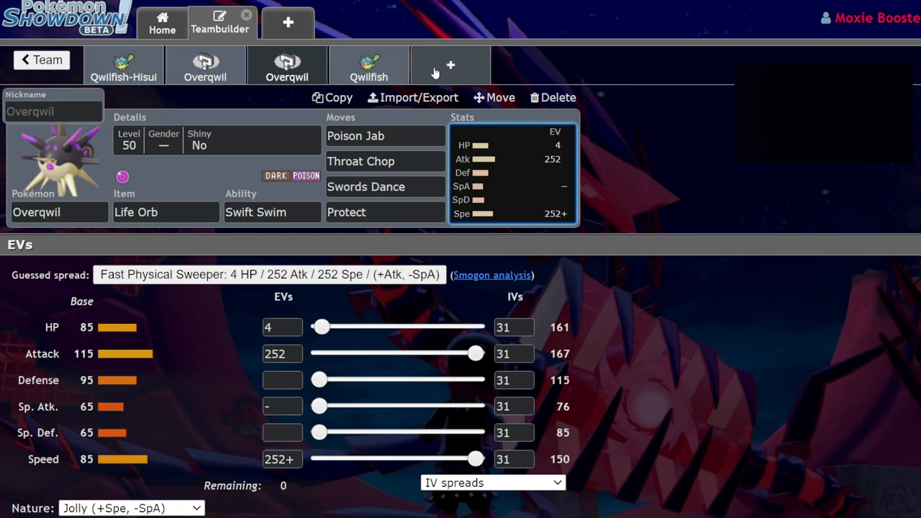
mouse_move(413, 76)
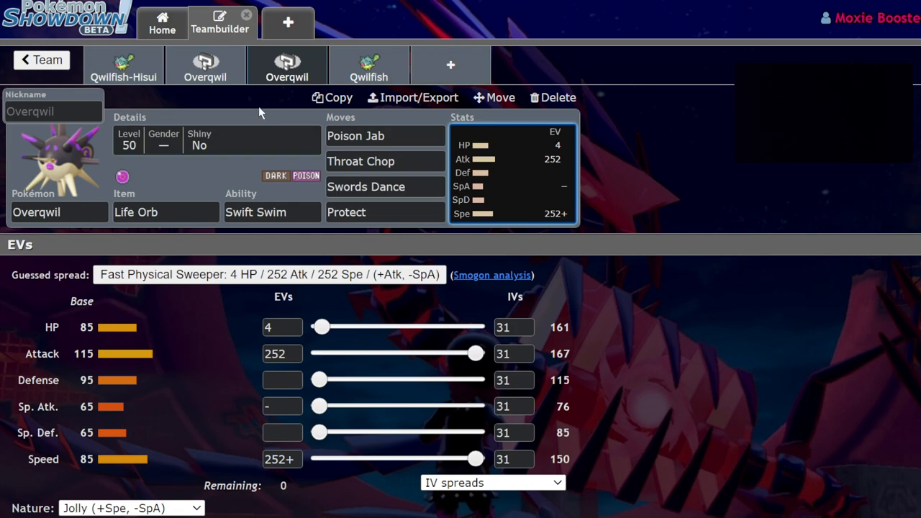
left_click(355, 135)
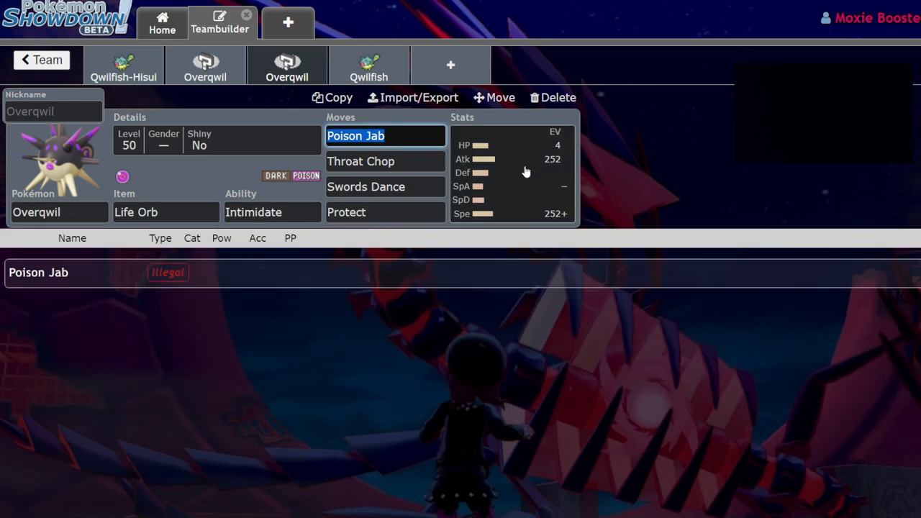
left_click(511, 173)
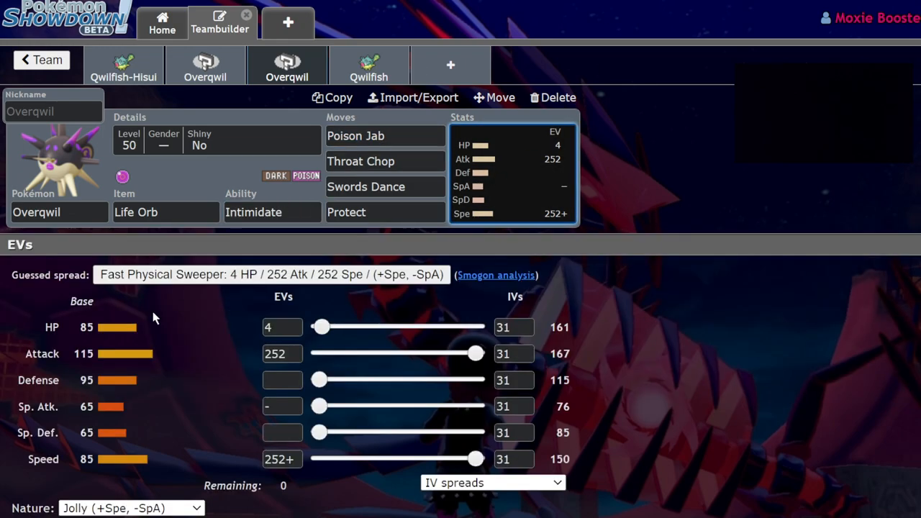
mouse_move(483, 232)
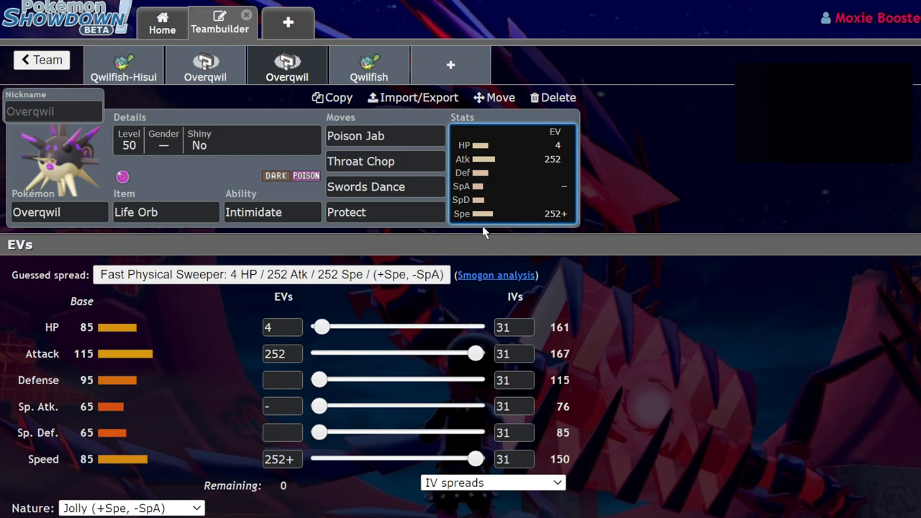
mouse_move(742, 175)
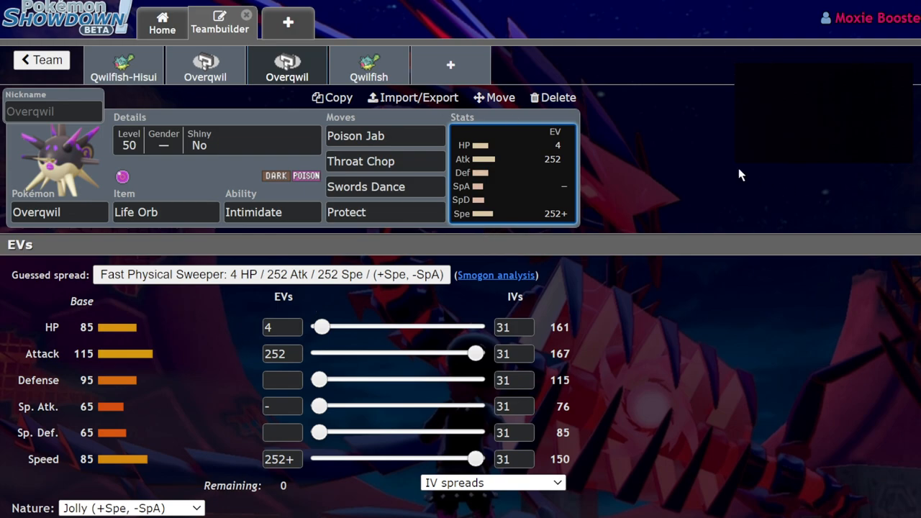
mouse_move(205, 77)
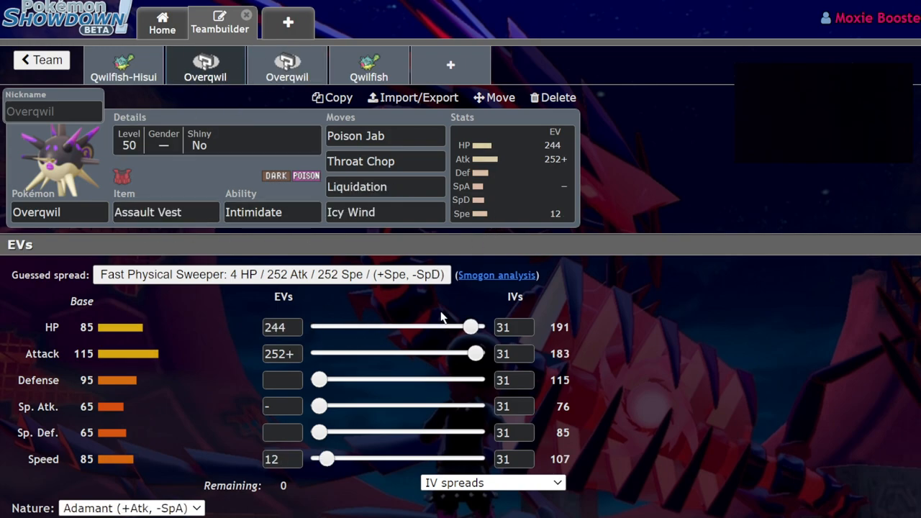
mouse_move(680, 117)
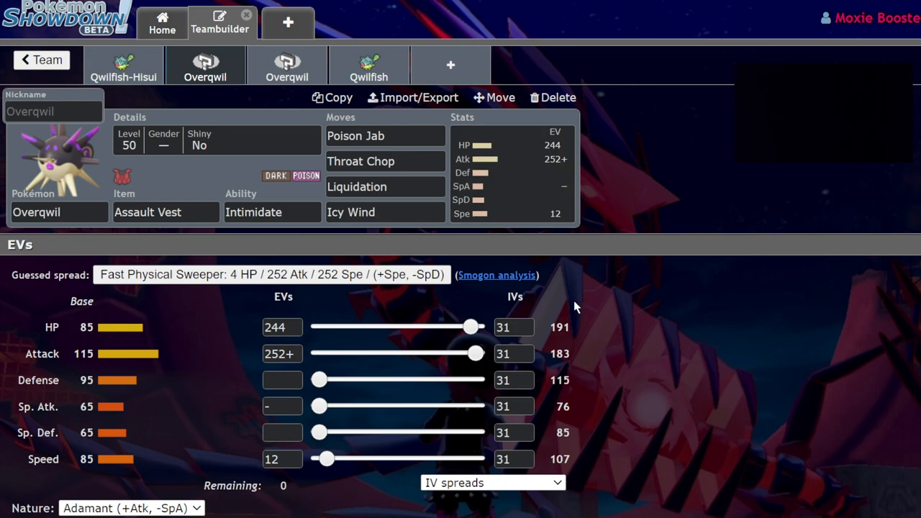
Step: Check Overqwil's Poison Jab and Liquidation slots, then switch to the regular Qwilfish set
left_click(385, 136)
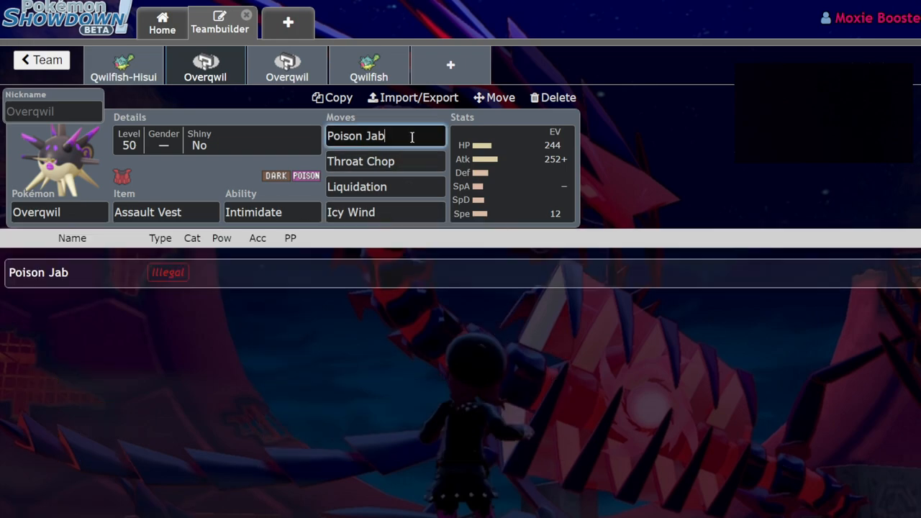
left_click(385, 187)
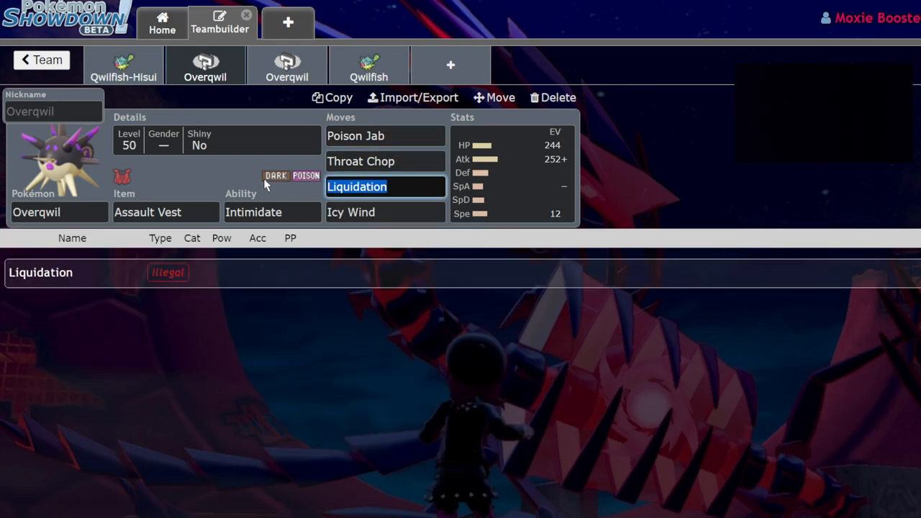
left_click(368, 64)
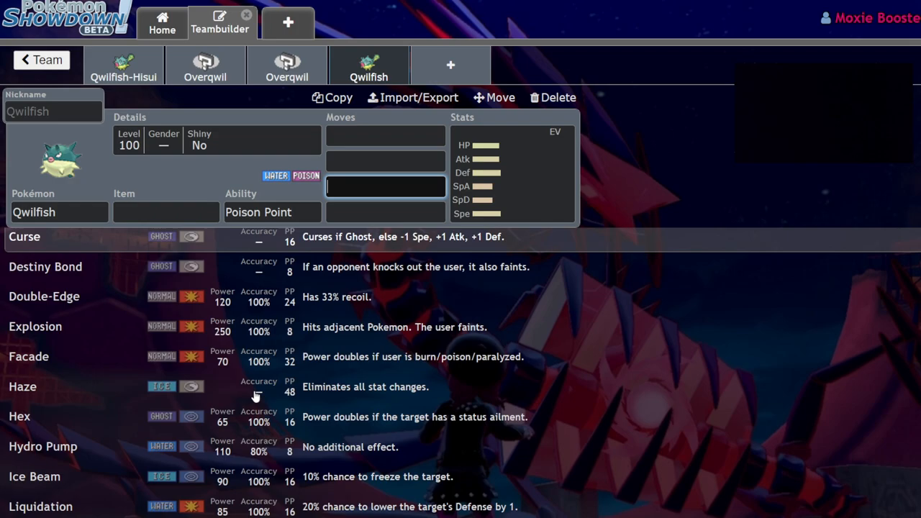
Step: Browse Qwilfish's moves, then show the Assault Vest Overqwil's Adamant 244 HP/252 Atk/12 Spe spread
scroll("down", 3)
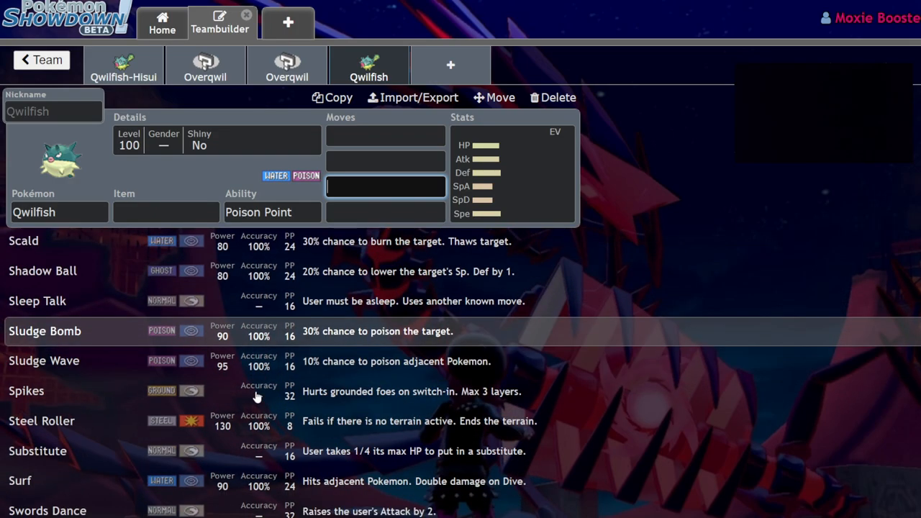
scroll("down", 3)
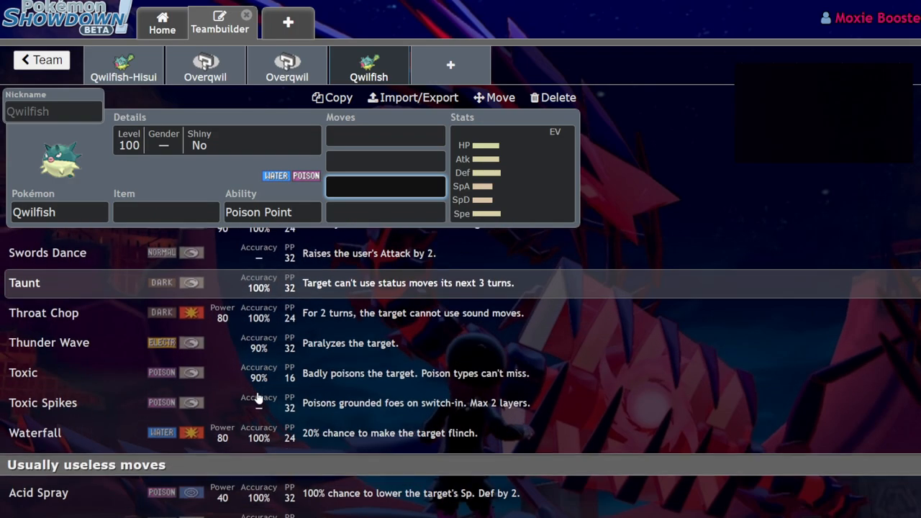
scroll("up", 3)
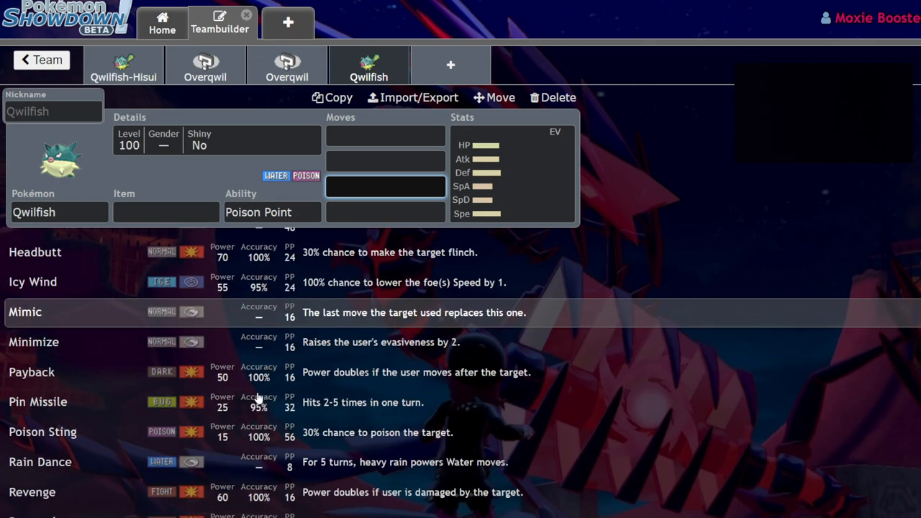
scroll("down", 3)
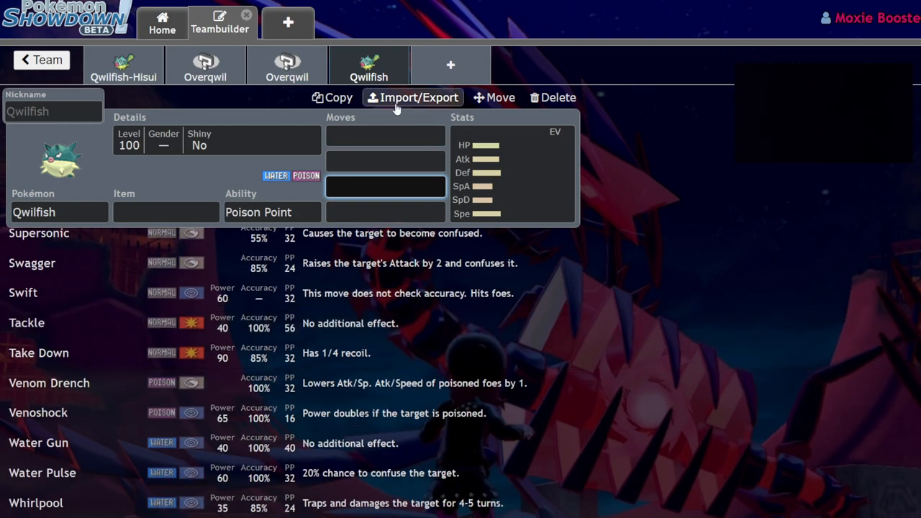
left_click(287, 65)
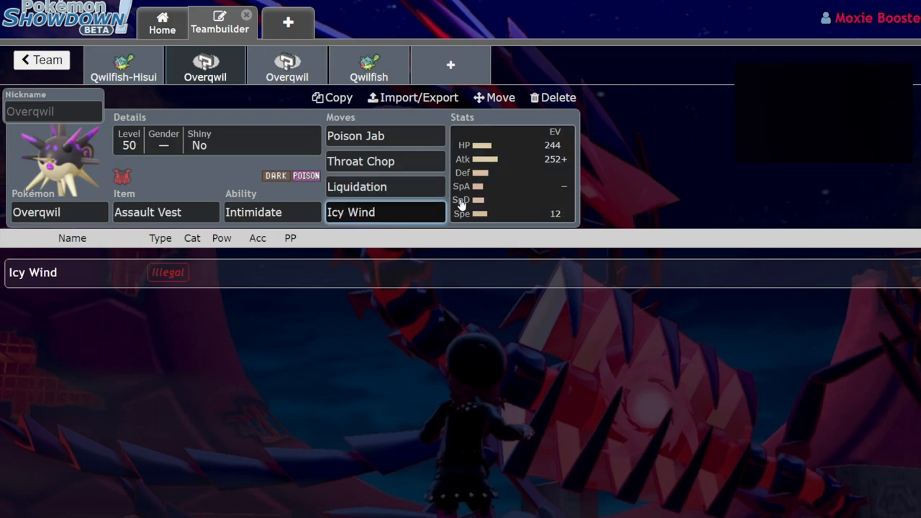
left_click(511, 173)
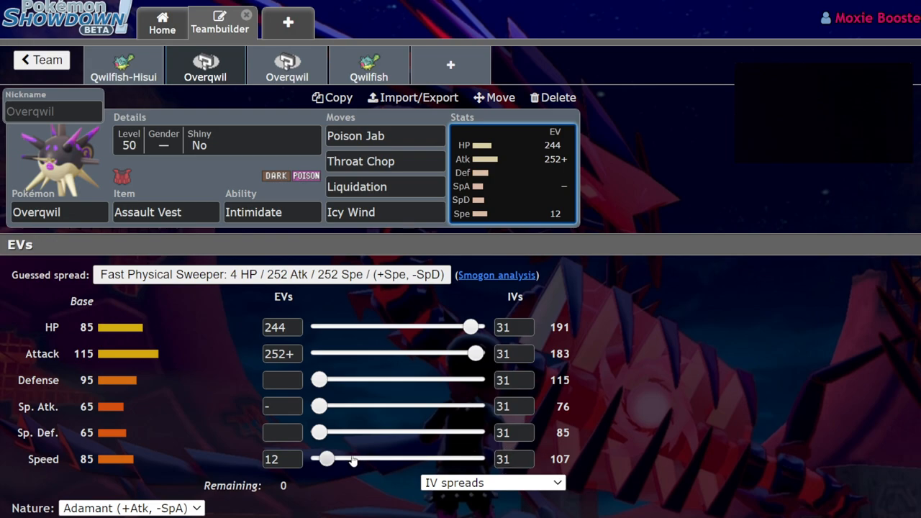
mouse_move(731, 337)
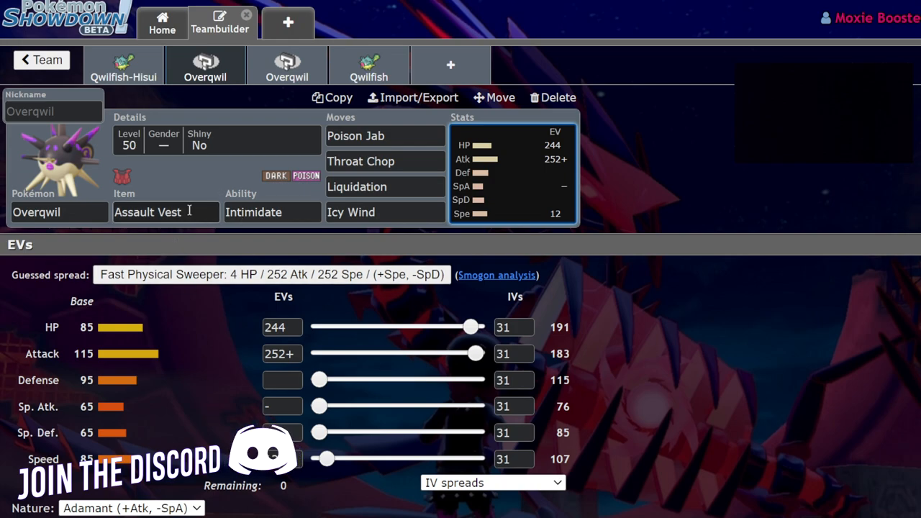
left_click(166, 211)
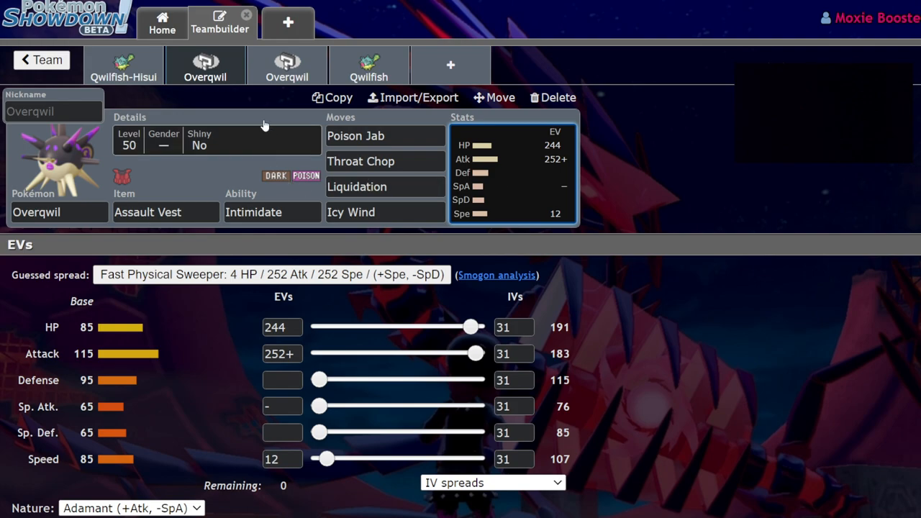
Step: Compare Qwilfish-Hisui's Eviolite Impish 252 HP/236 Def set with the Life Orb Overqwil
left_click(123, 65)
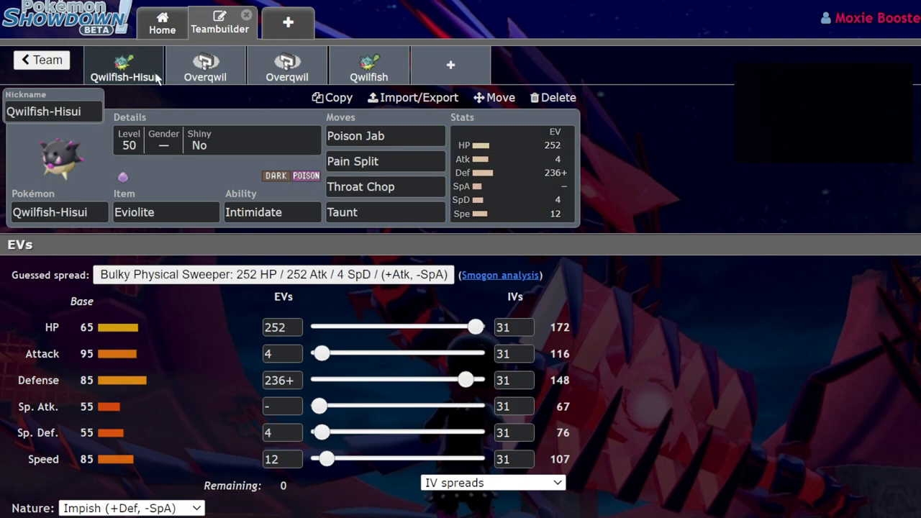
mouse_move(581, 85)
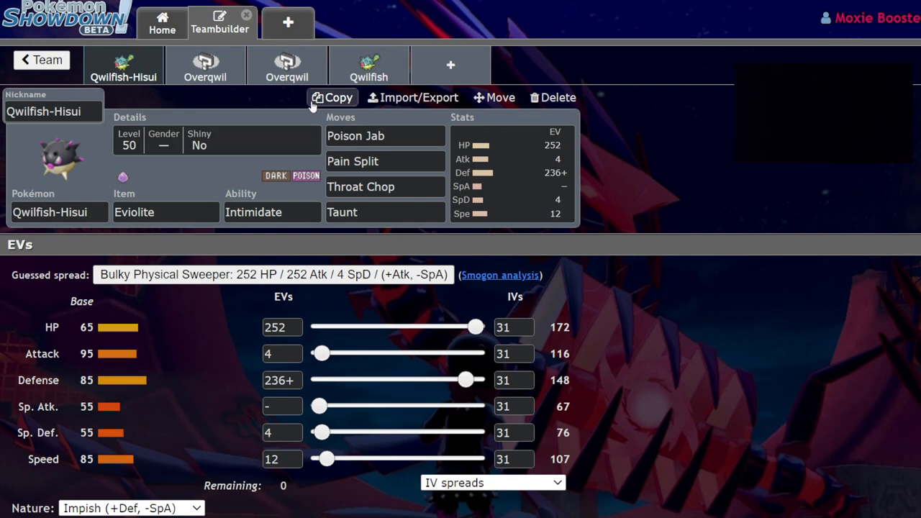
mouse_move(590, 160)
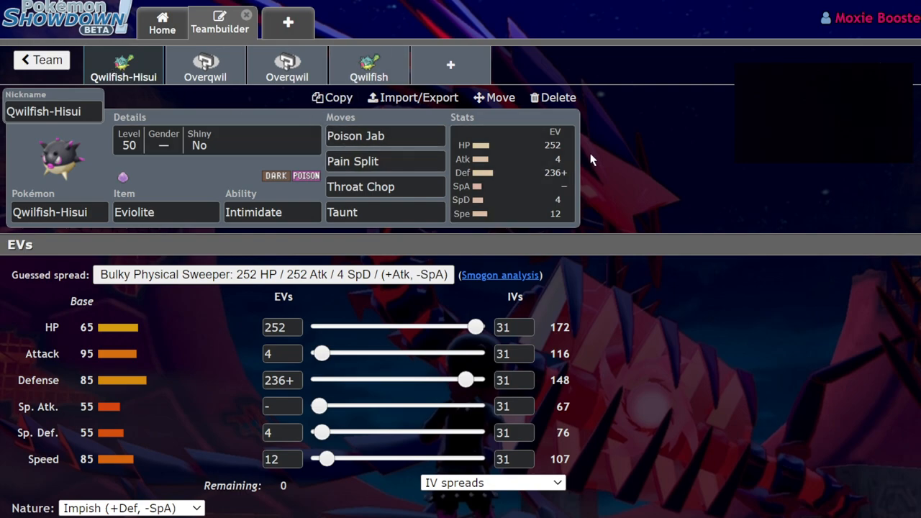
mouse_move(198, 318)
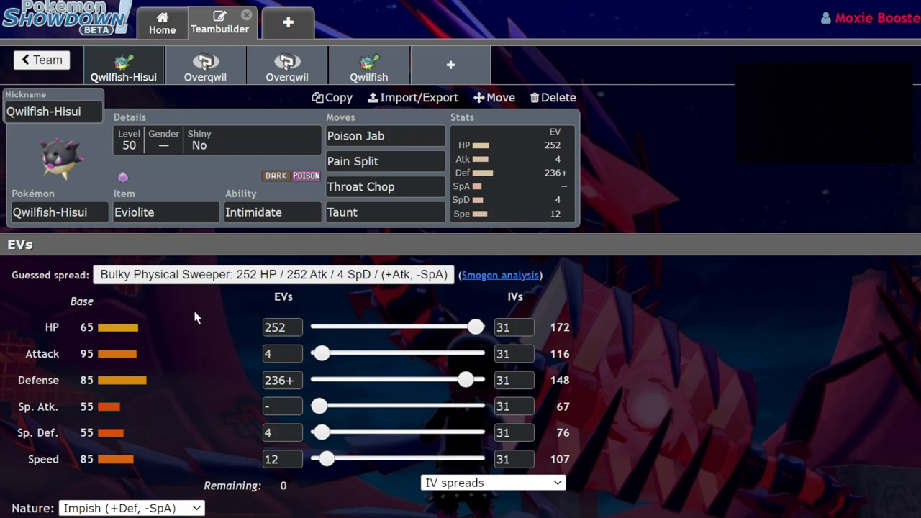
left_click(287, 65)
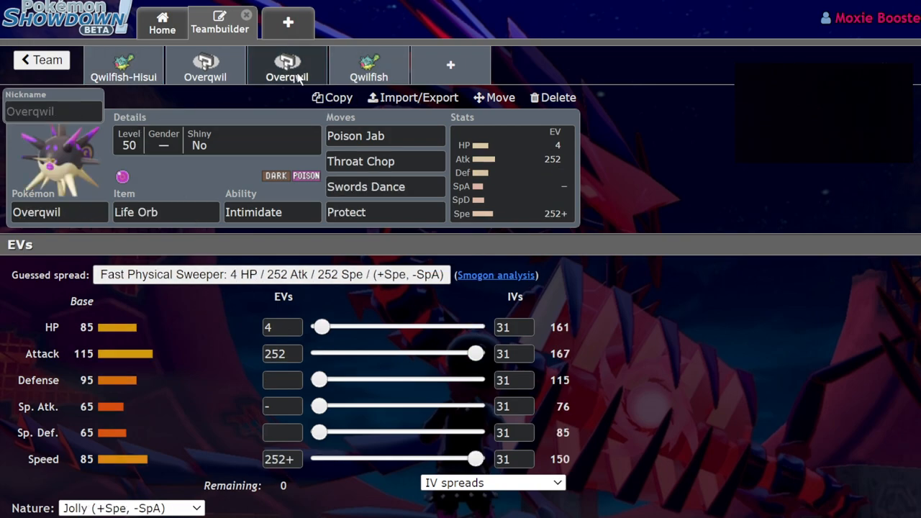
left_click(123, 66)
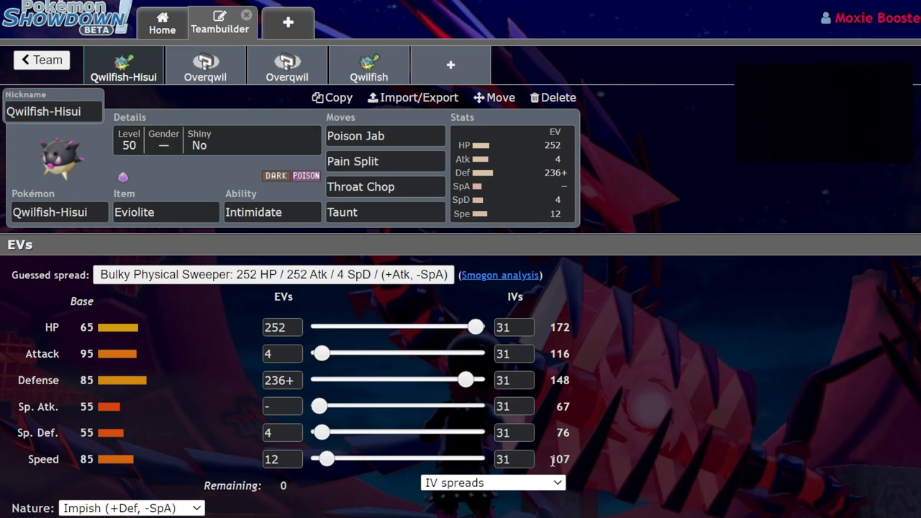
mouse_move(101, 404)
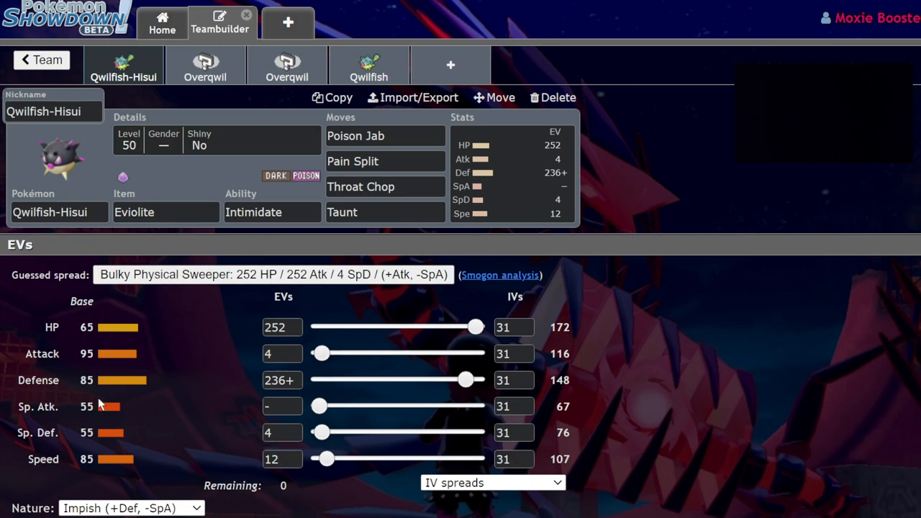
mouse_move(561, 394)
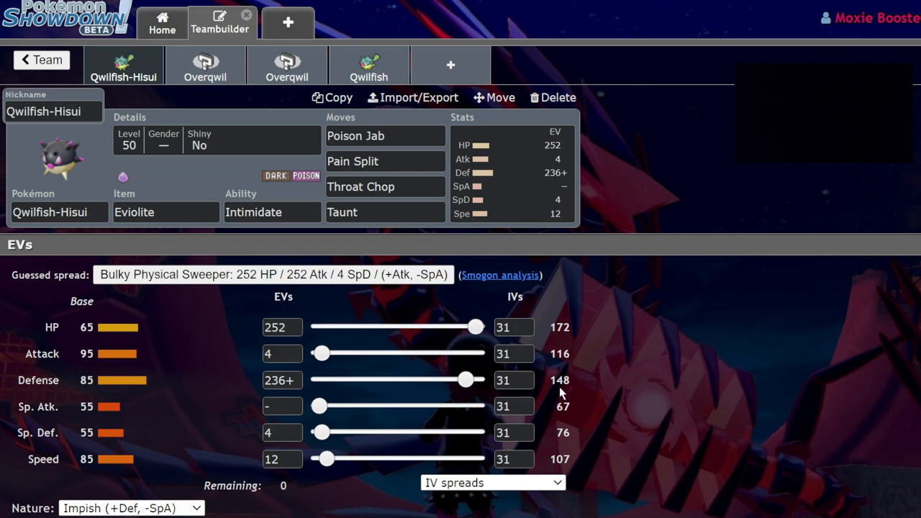
left_click(282, 354)
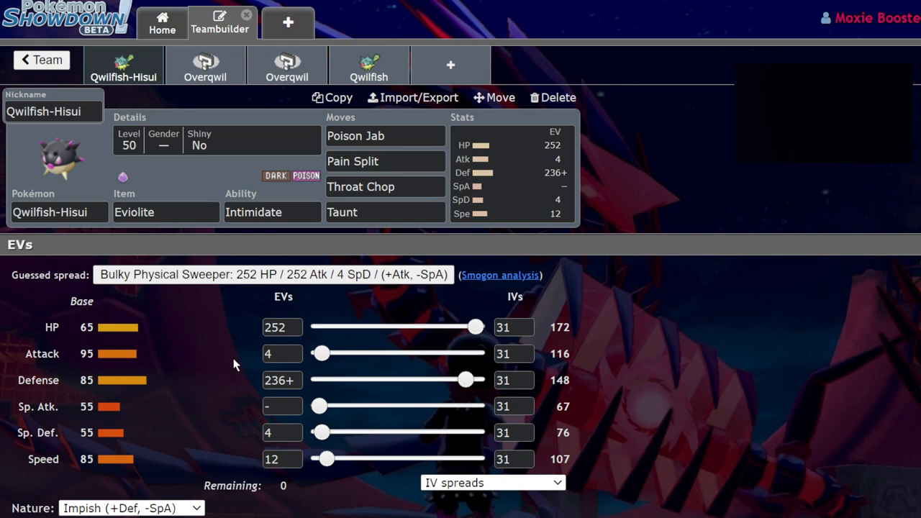
mouse_move(333, 369)
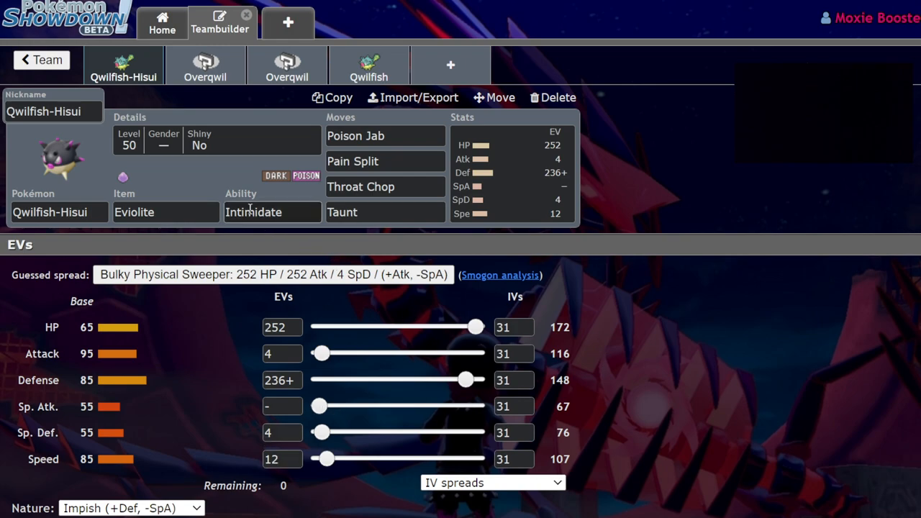
left_click(166, 212)
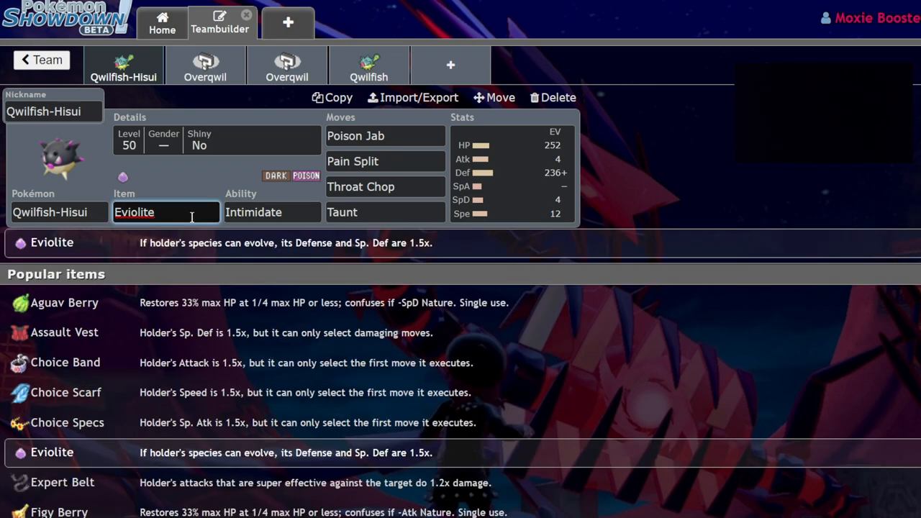
left_click(286, 65)
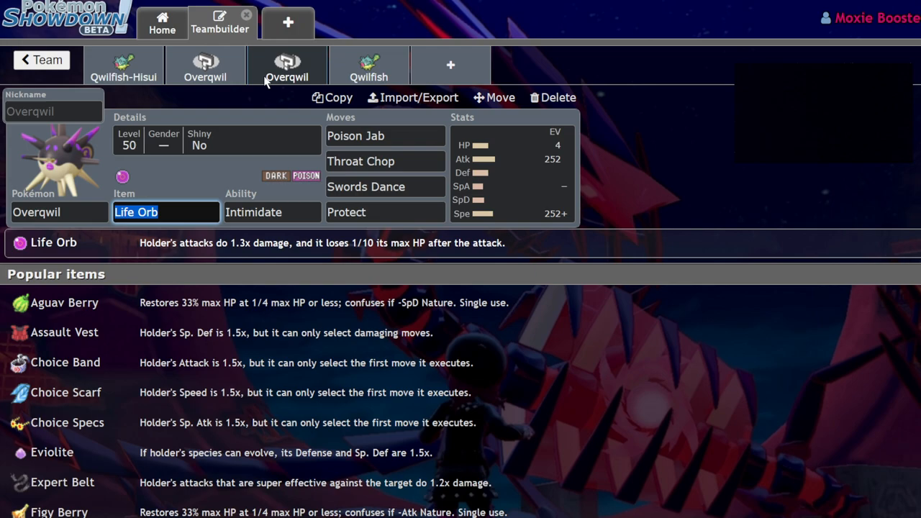
left_click(123, 65)
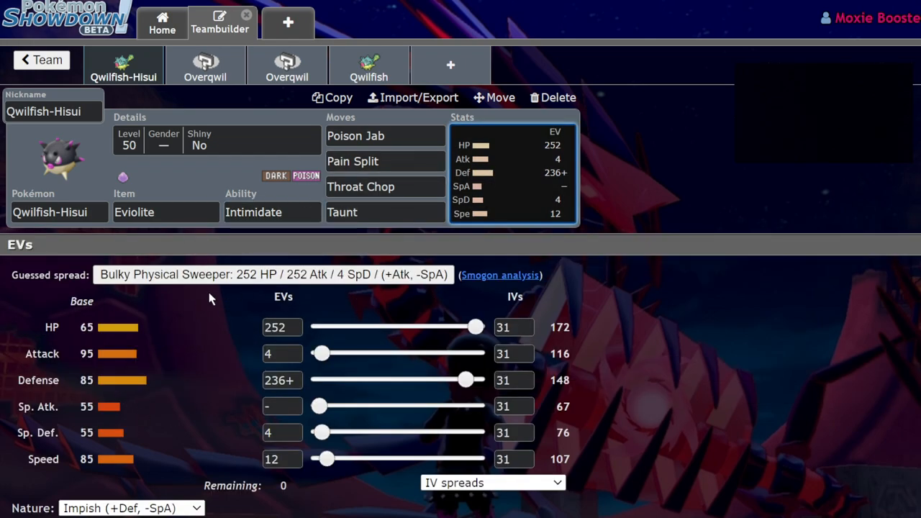
mouse_move(187, 345)
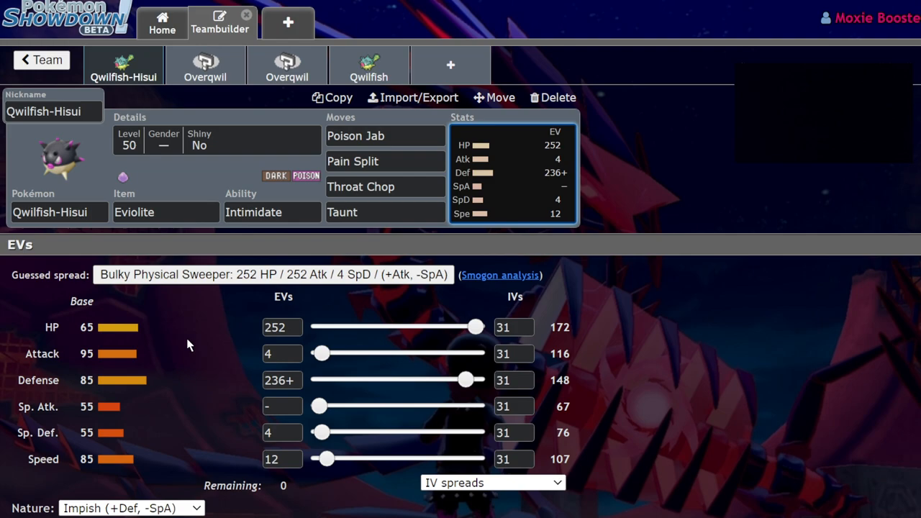
mouse_move(247, 100)
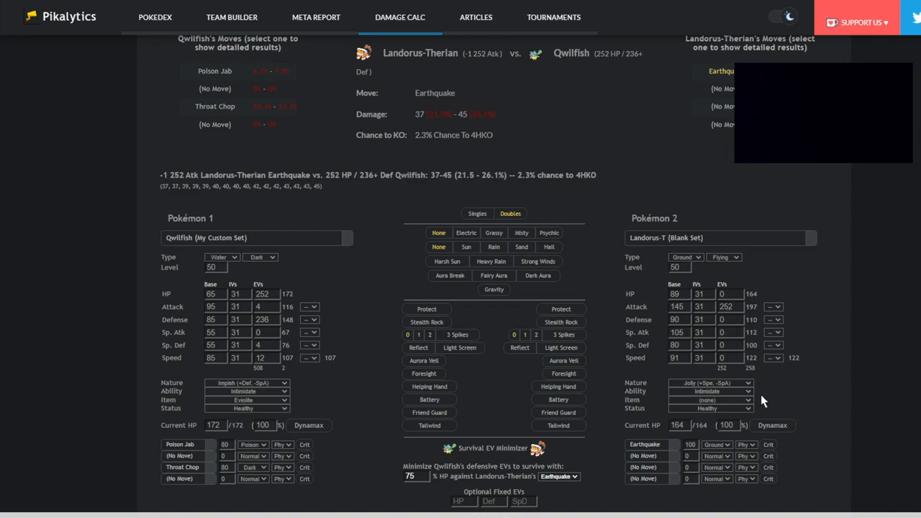
mouse_move(403, 271)
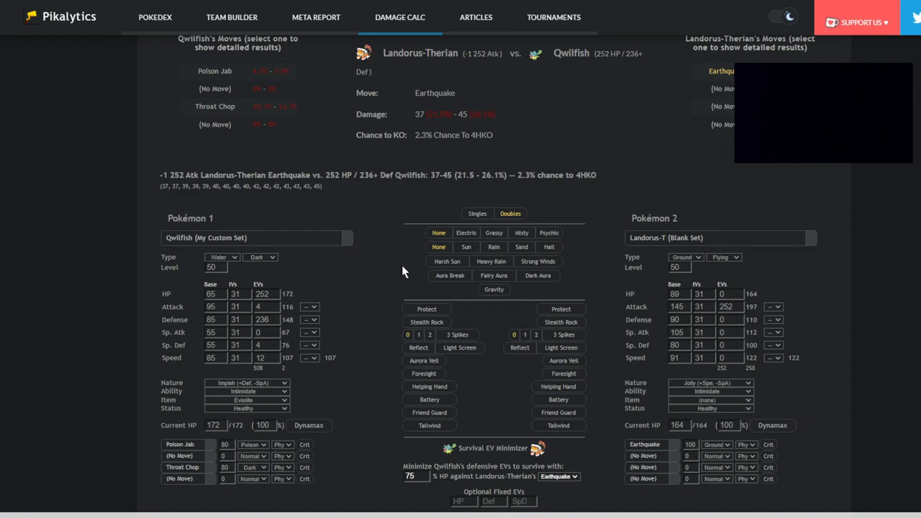
mouse_move(232, 261)
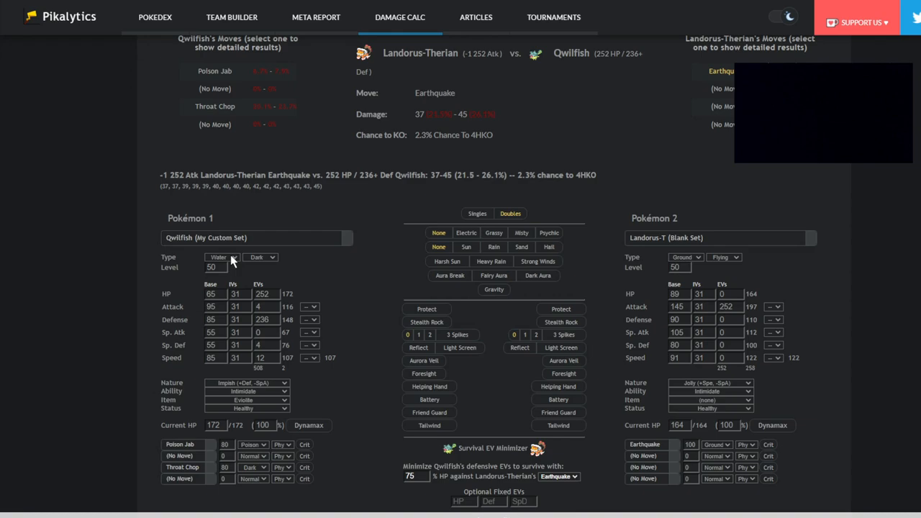
left_click(220, 257)
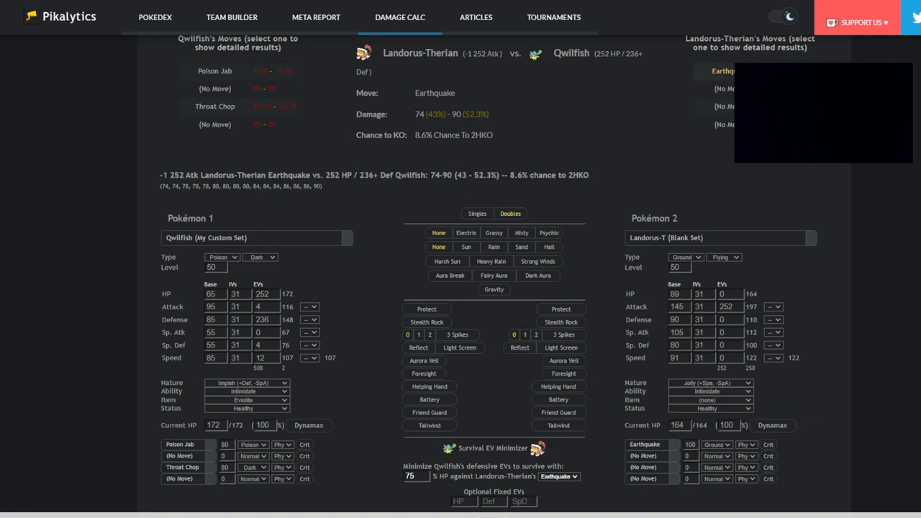
mouse_move(727, 72)
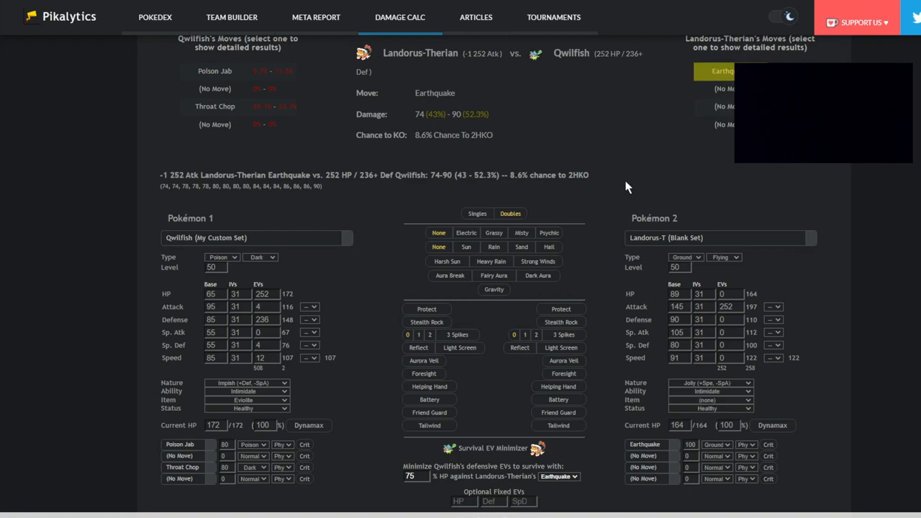
mouse_move(622, 178)
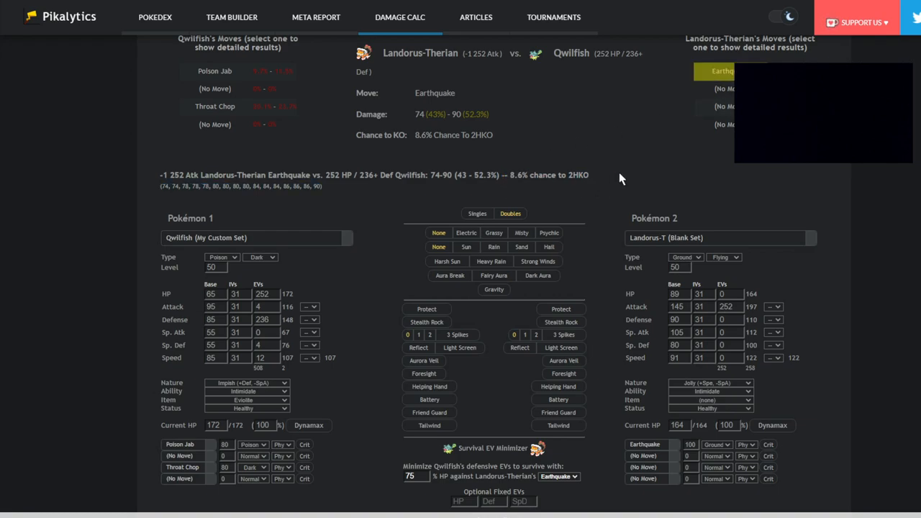
mouse_move(543, 149)
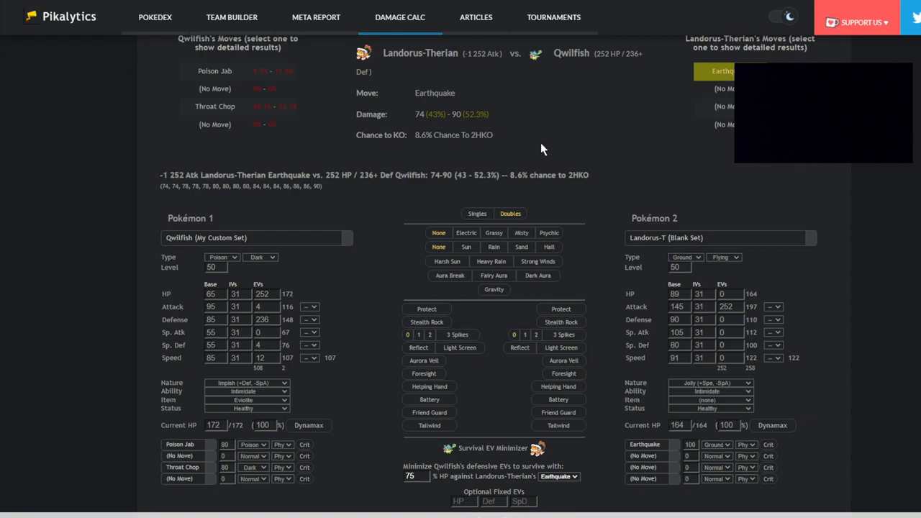
mouse_move(245, 275)
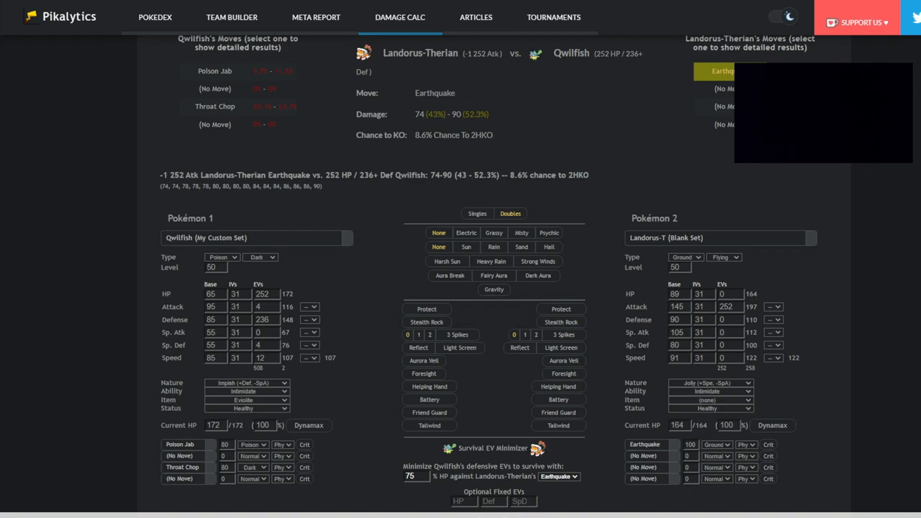
mouse_move(206, 99)
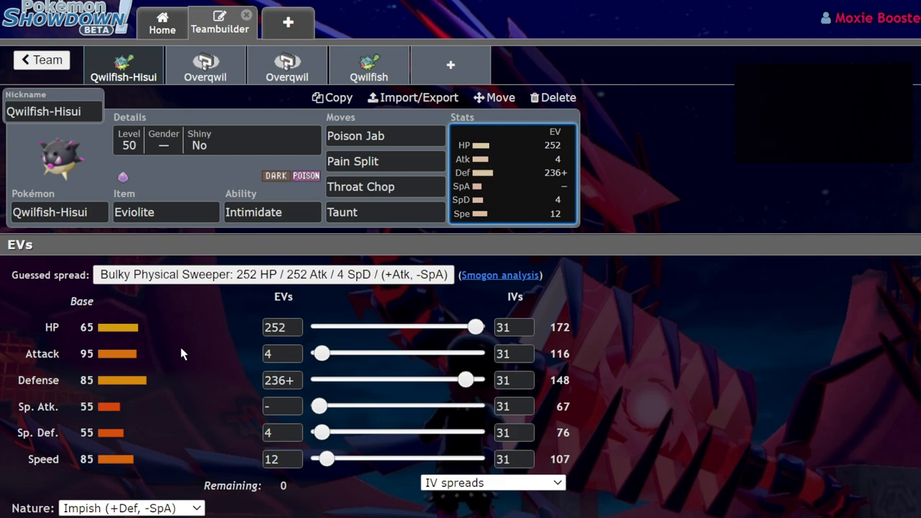
mouse_move(449, 65)
type("land")
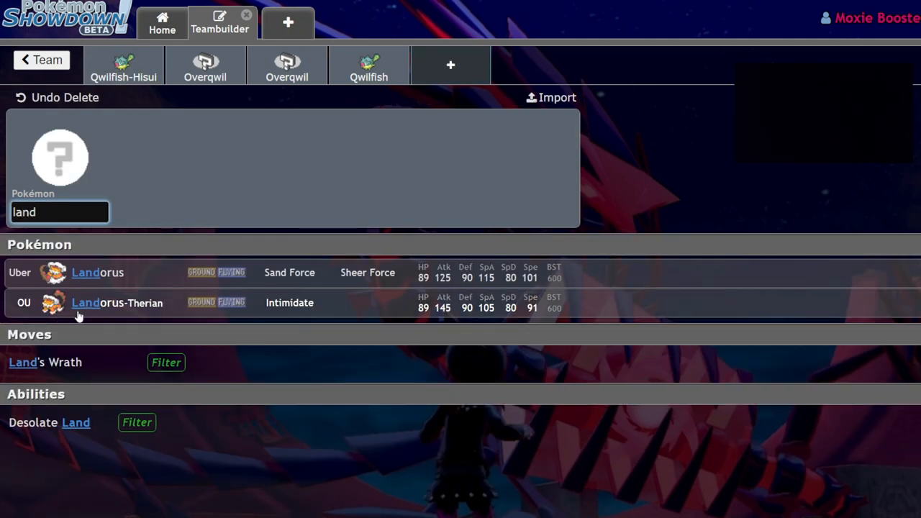
Step: Add Landorus-Therian with Intimidate as a fifth member, then reopen Qwilfish-Hisui
left_click(117, 302)
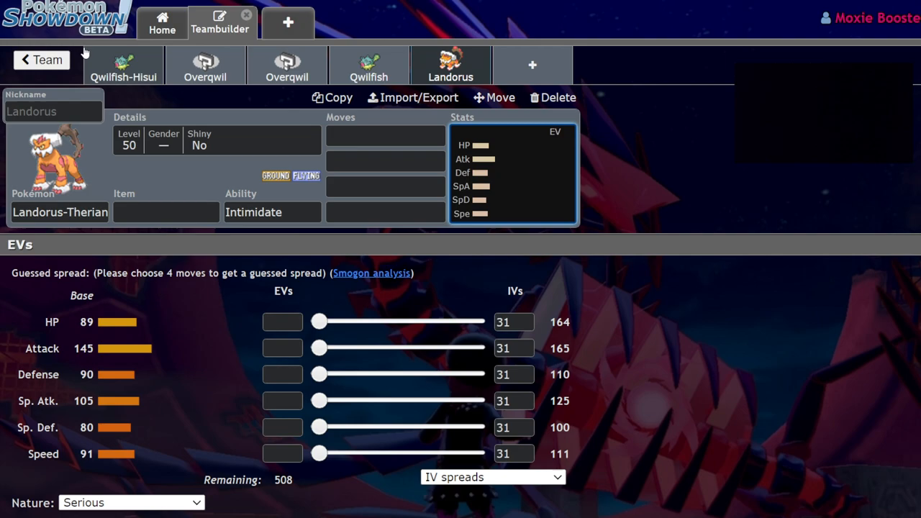
left_click(123, 65)
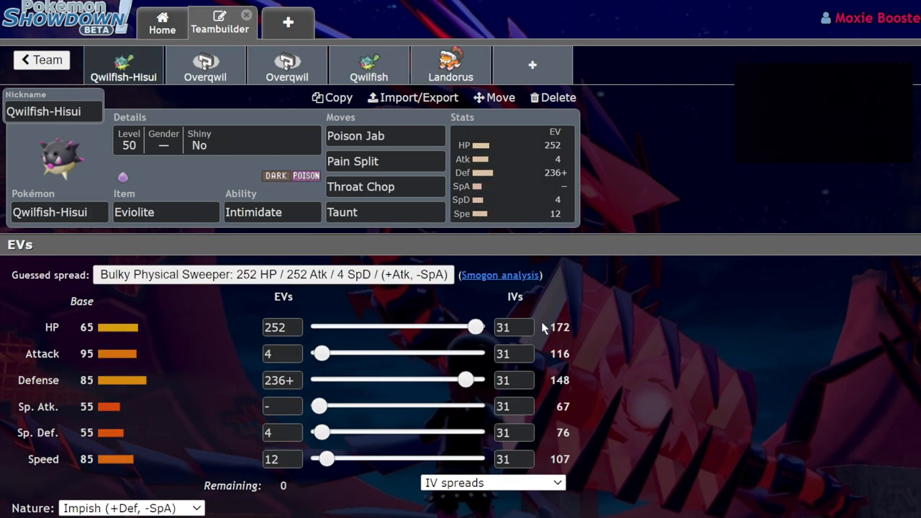
mouse_move(549, 329)
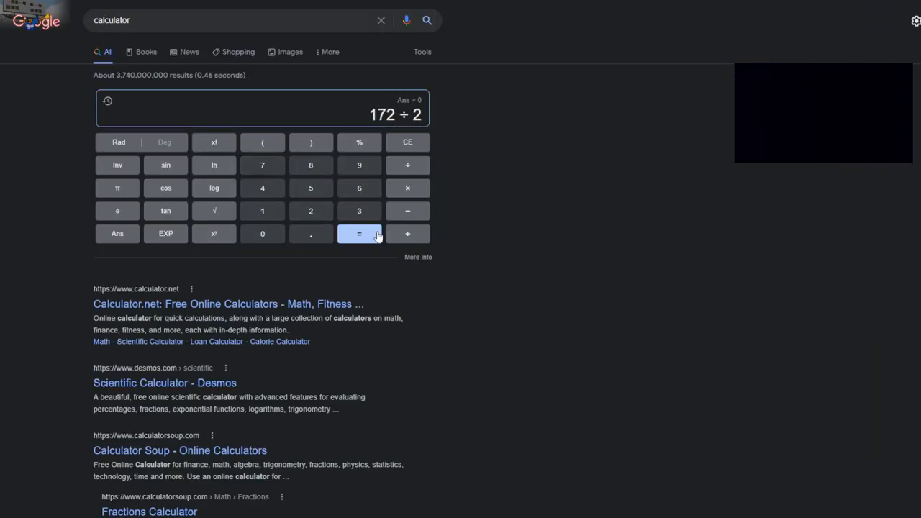
Step: Compute 172 ÷ 2 and 251 ÷ 2 on Google's calculator widget
left_click(359, 233)
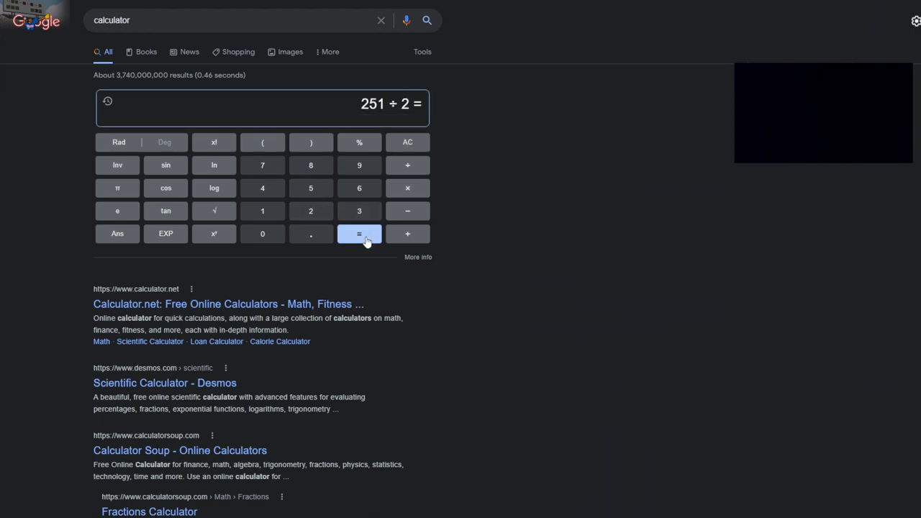
left_click(359, 234)
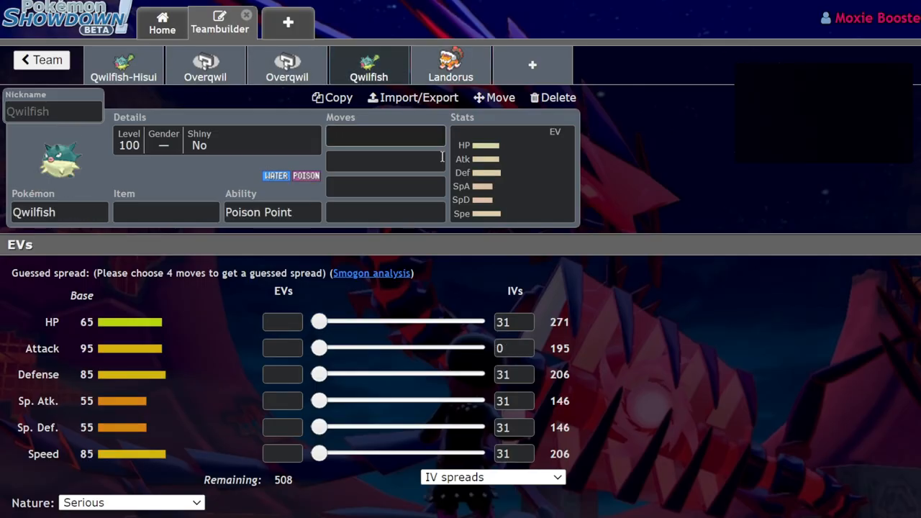
Step: Check Landorus-Therian's set, return to Qwilfish-Hisui, and open an empty sixth slot
left_click(123, 65)
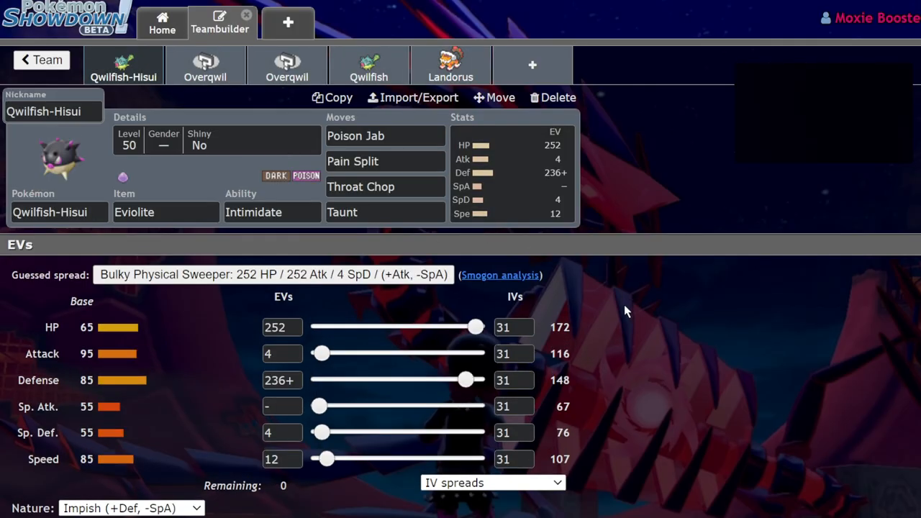
mouse_move(541, 311)
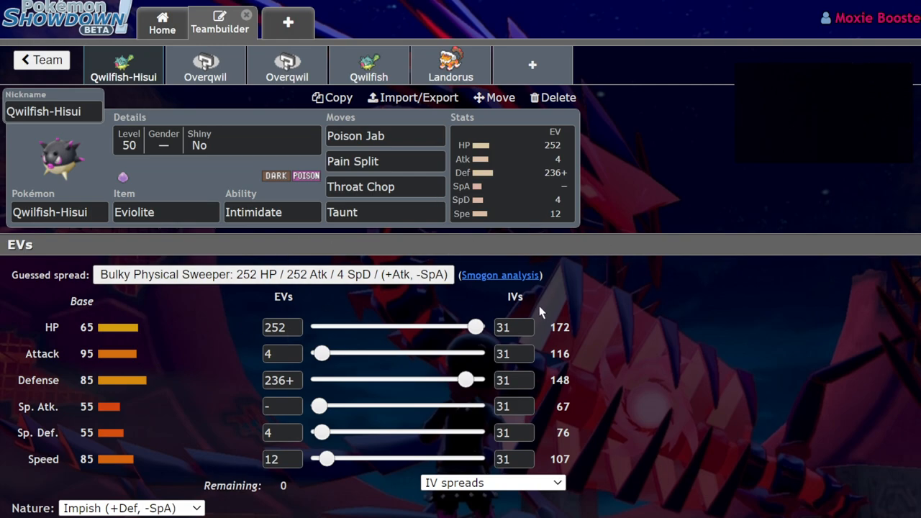
left_click(451, 65)
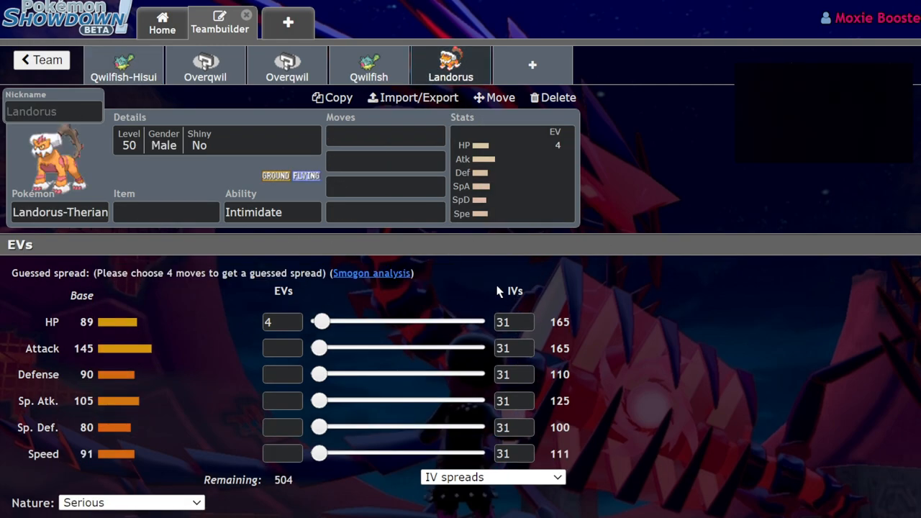
mouse_move(123, 65)
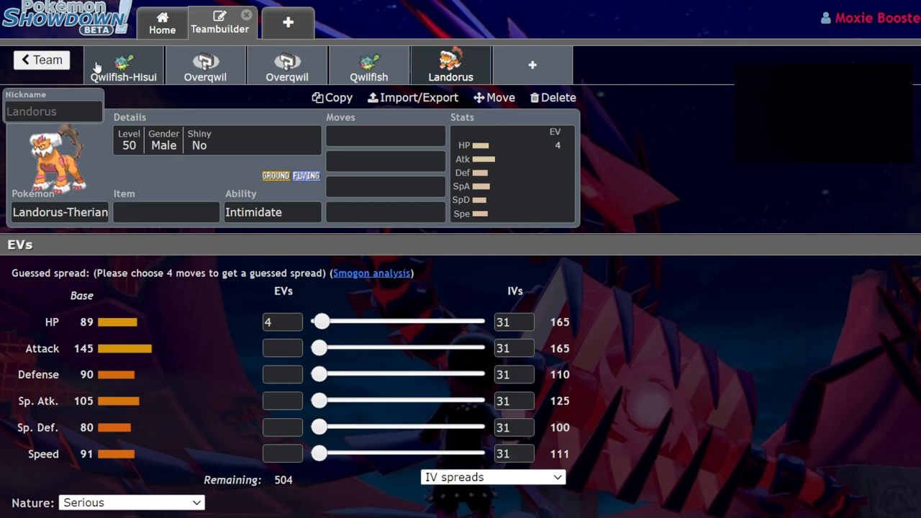
mouse_move(300, 268)
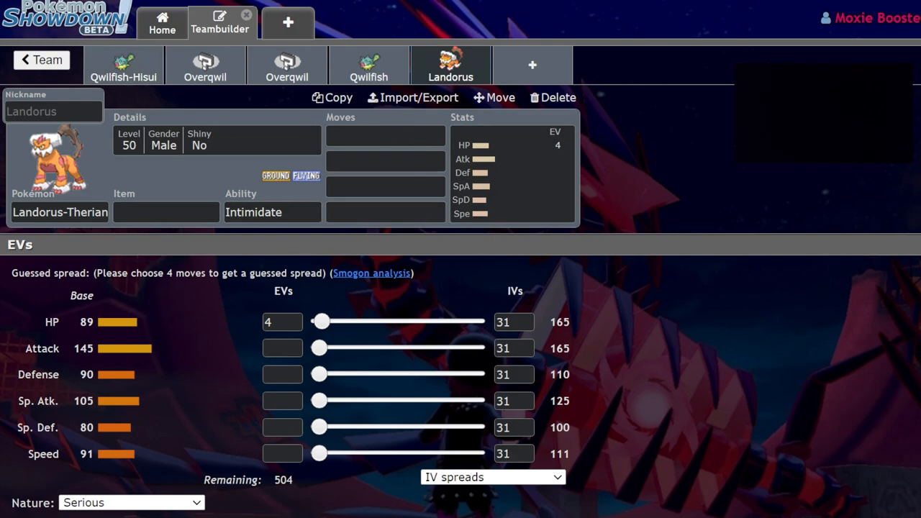
mouse_move(597, 231)
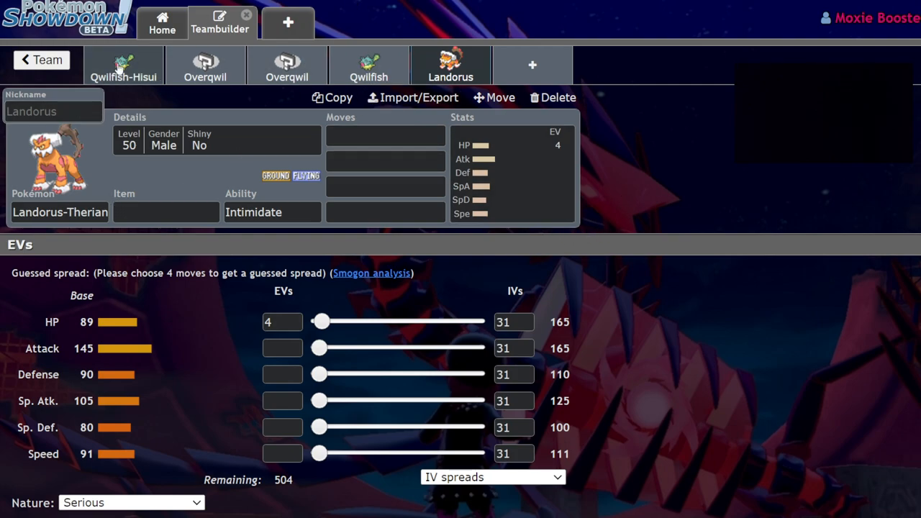
left_click(123, 65)
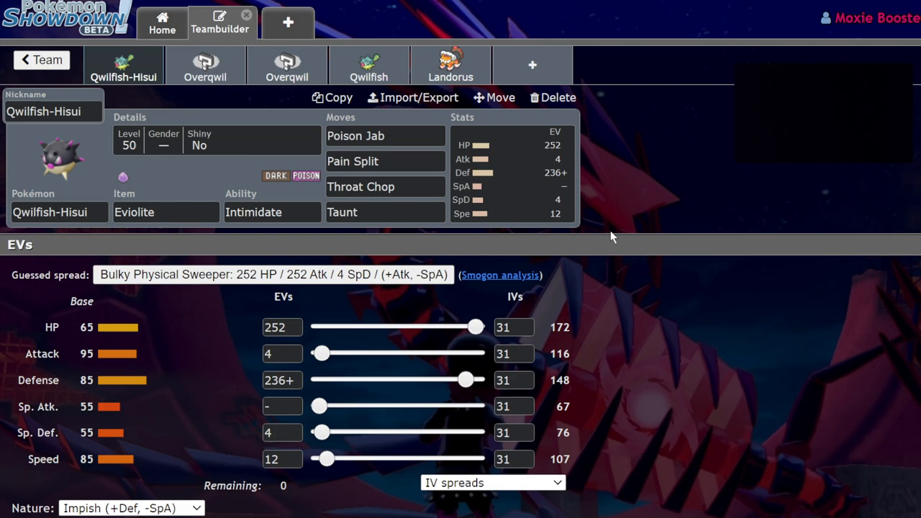
mouse_move(479, 173)
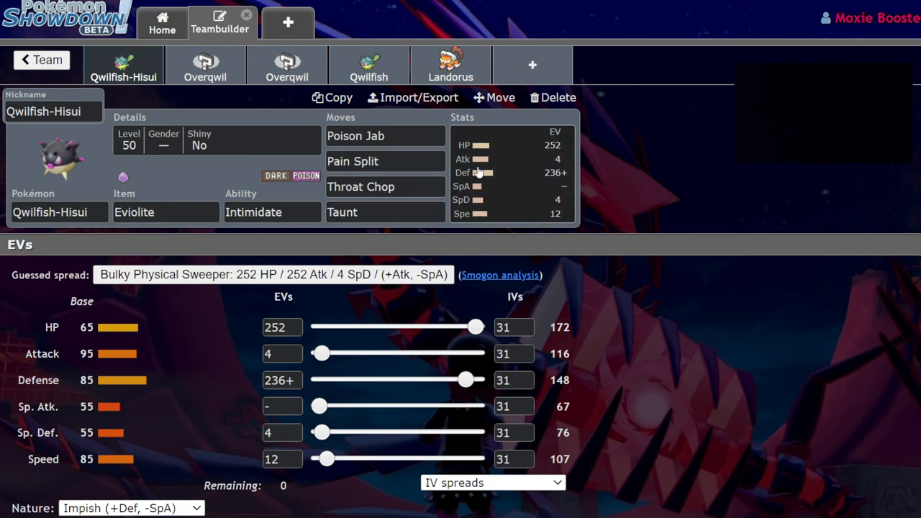
left_click(552, 97)
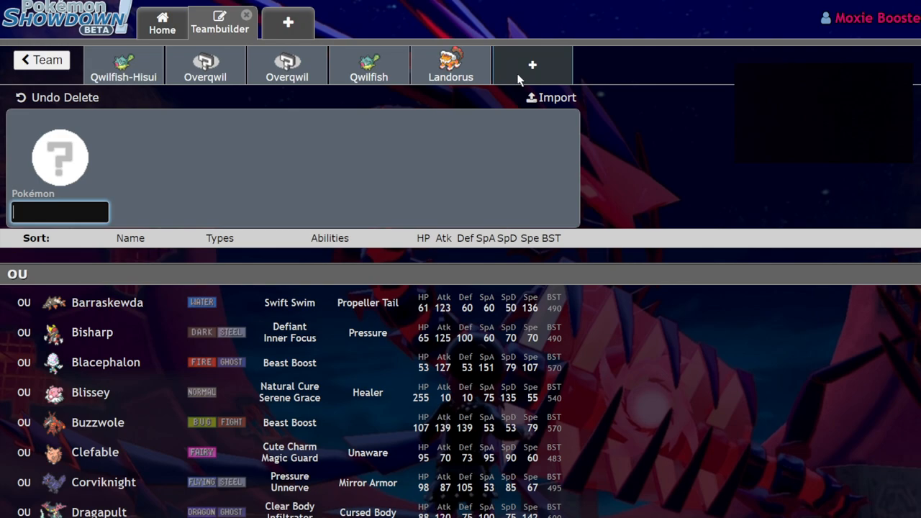
Step: Add Dusclops to the team, delete it, and review Qwilfish-Hisui's EV spread
type("dus")
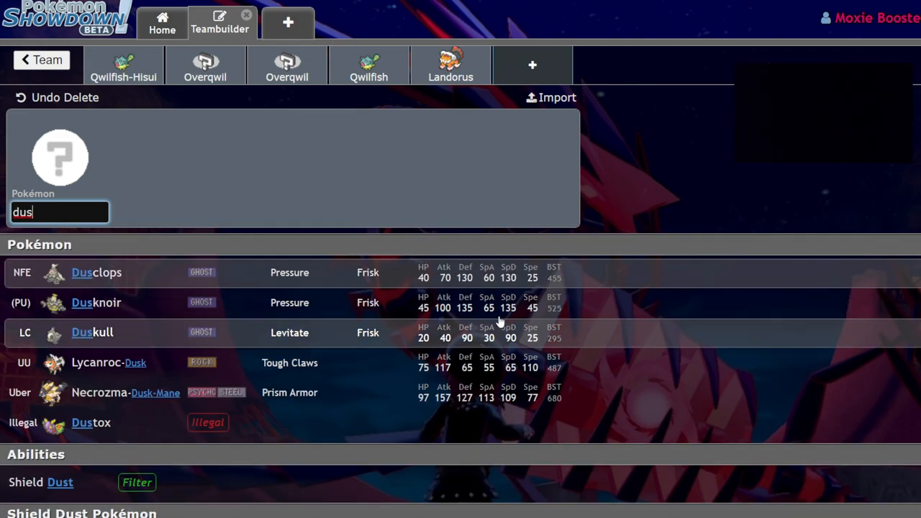
left_click(97, 272)
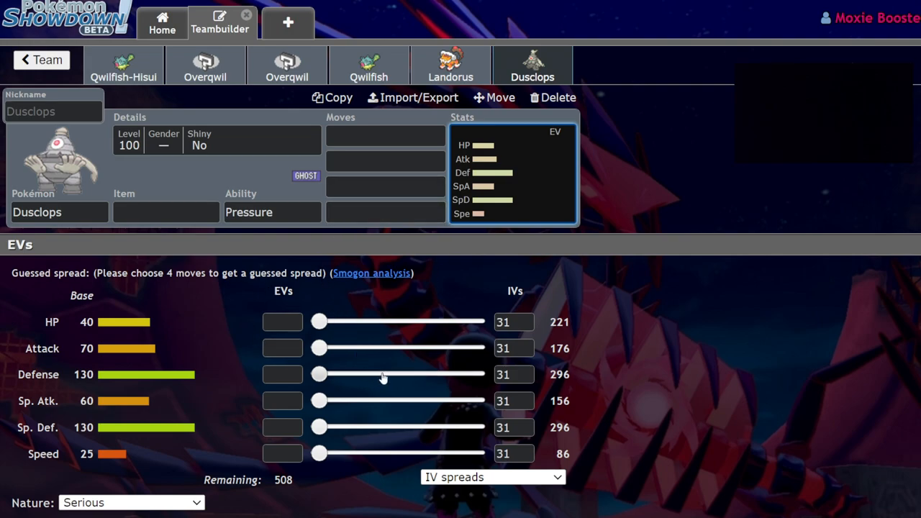
mouse_move(731, 64)
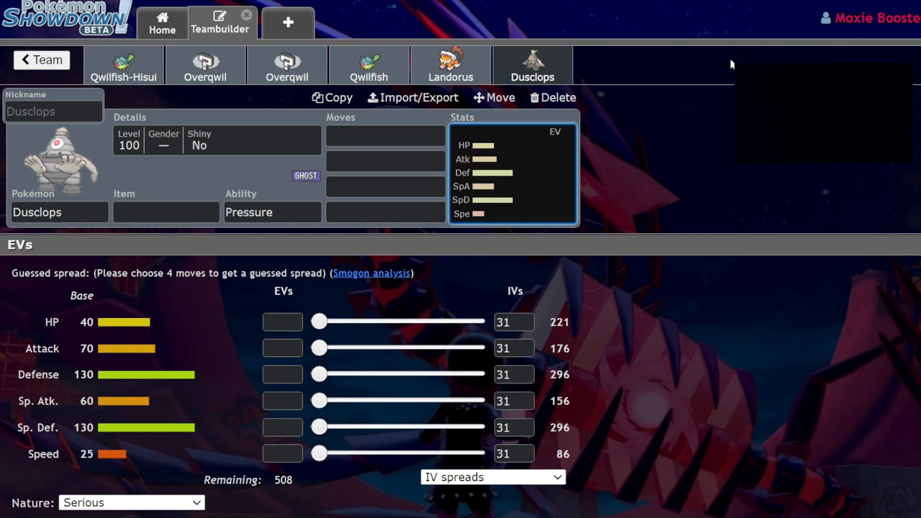
mouse_move(384, 250)
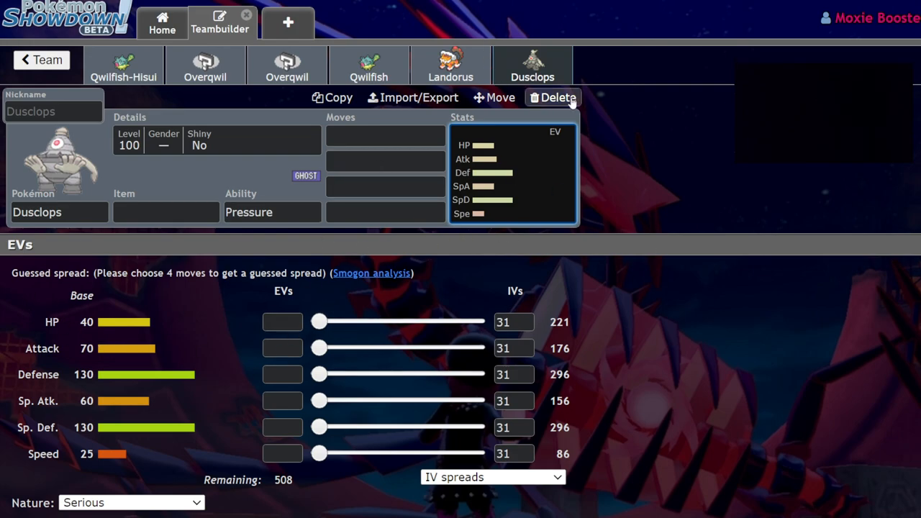
left_click(552, 97)
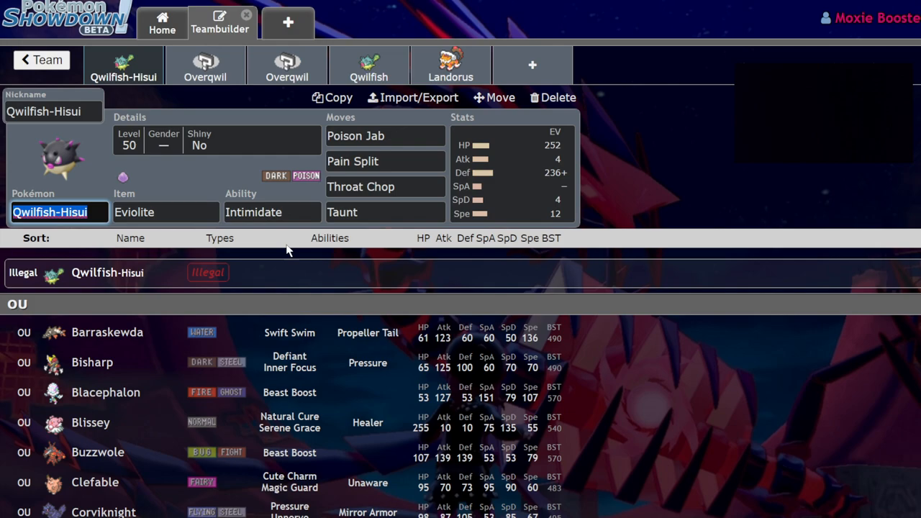
left_click(511, 173)
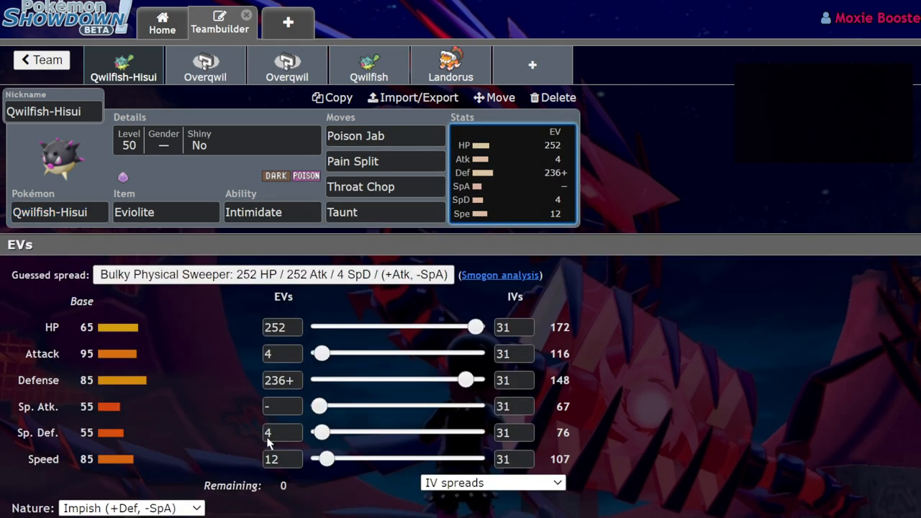
Step: Clear the restored Dusclops from the new slot and add Porygon2 instead
left_click(552, 97)
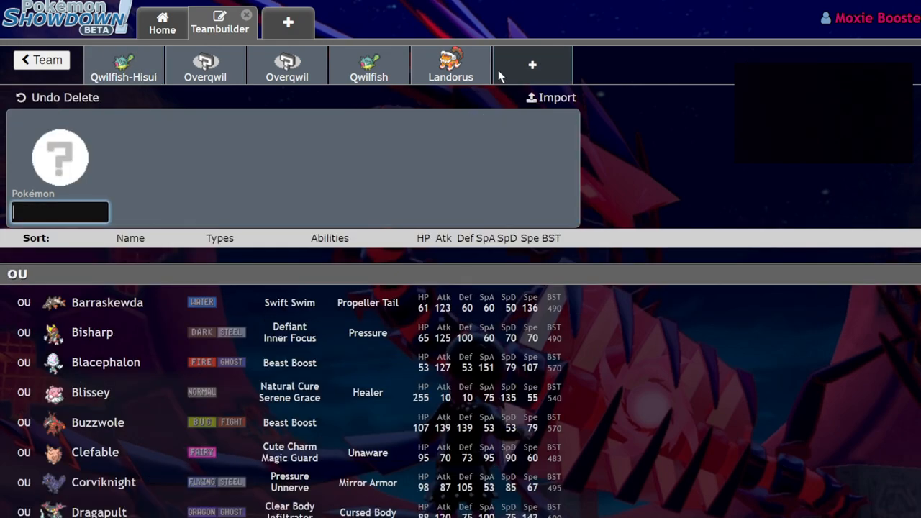
left_click(533, 65)
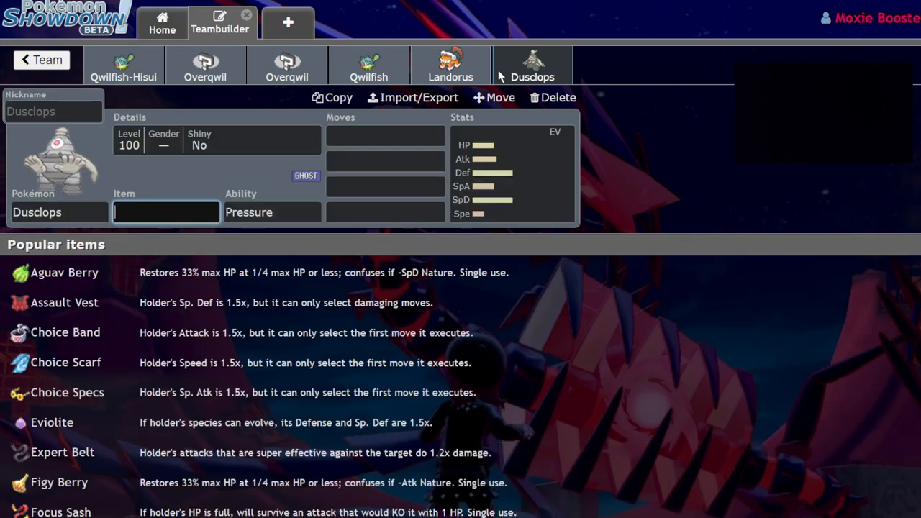
left_click(553, 98)
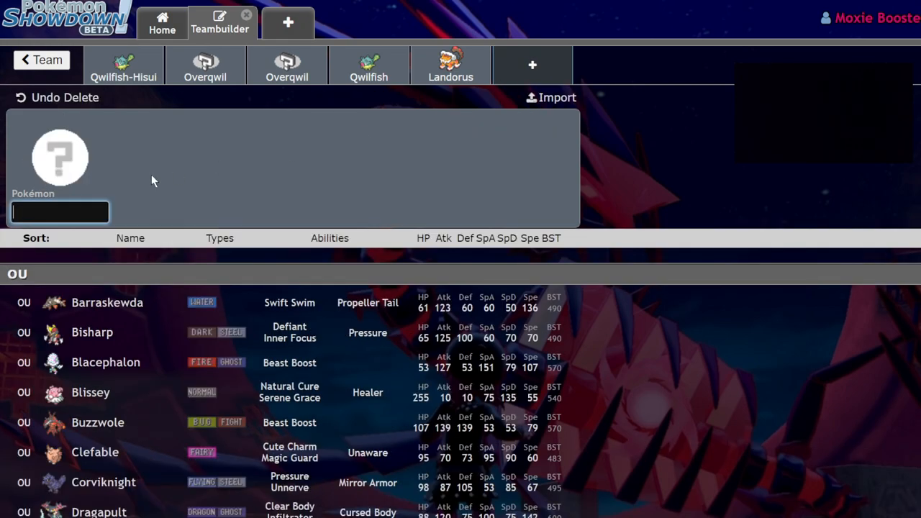
type("por")
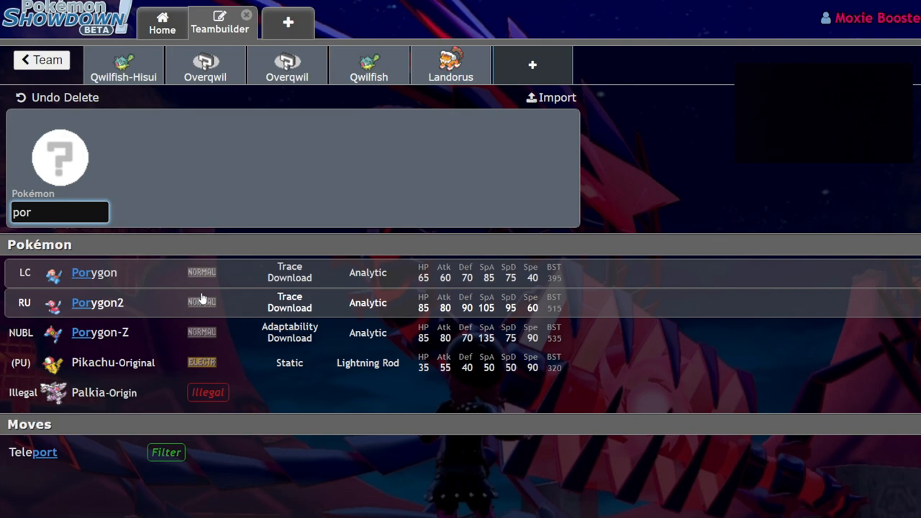
left_click(97, 302)
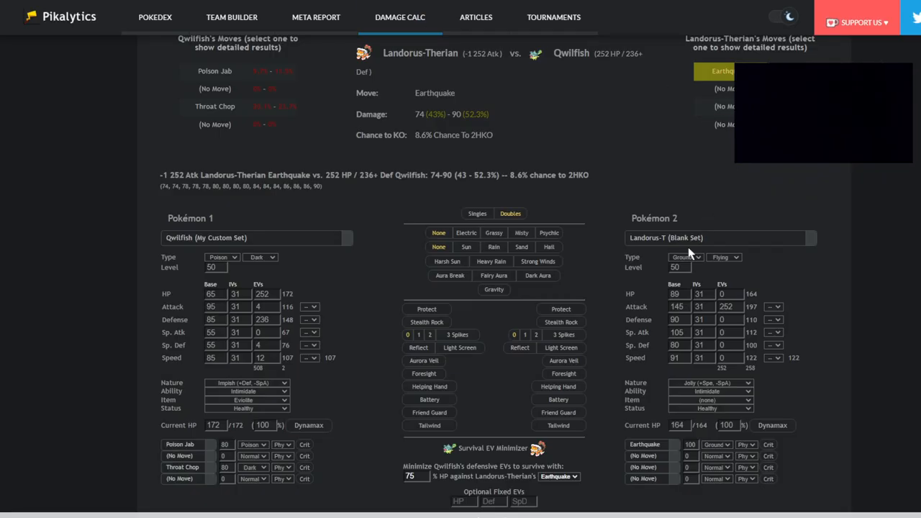
Step: Load Rillaboom's Pikalytics set as opponent, showing Poison Jab at 47.3–56%
type("rilla")
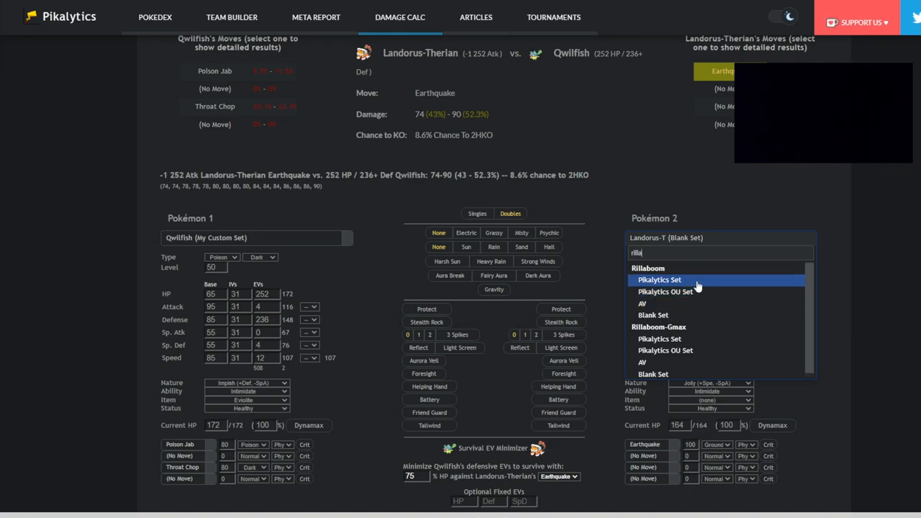
left_click(660, 280)
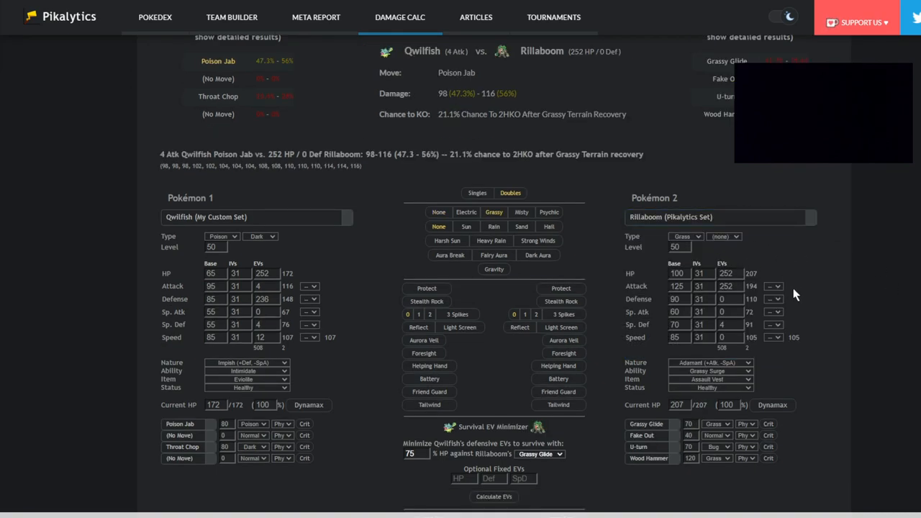
scroll("up", 3)
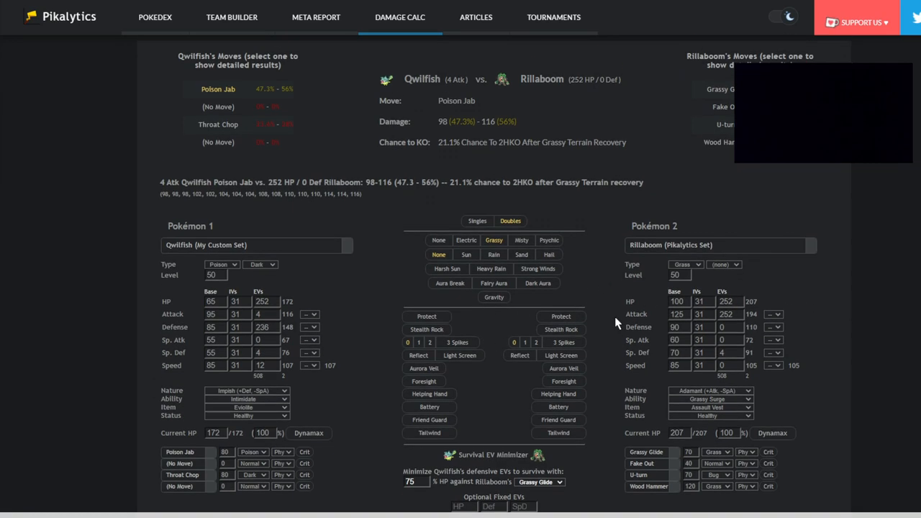
mouse_move(917, 265)
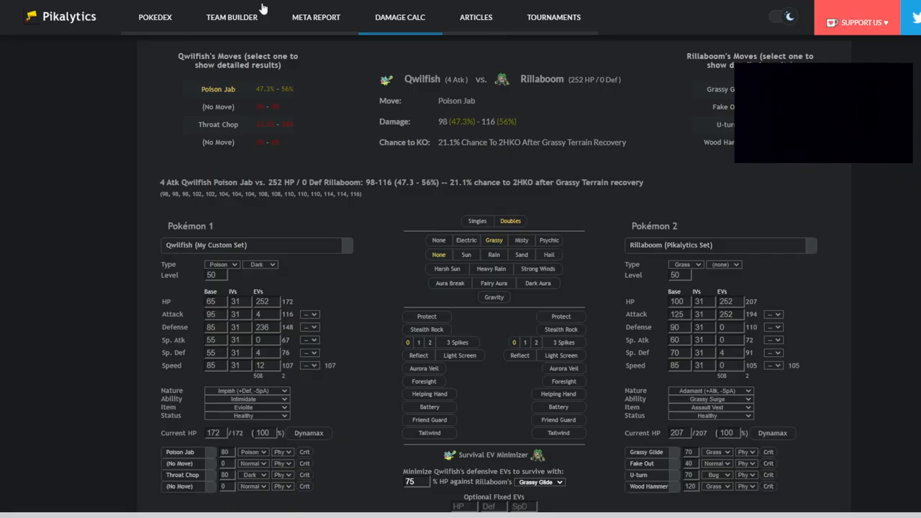
Step: Load Tapu Fini's set as opponent; Poison Jab does 40.9–48.8%, a guaranteed 3HKO
left_click(720, 245)
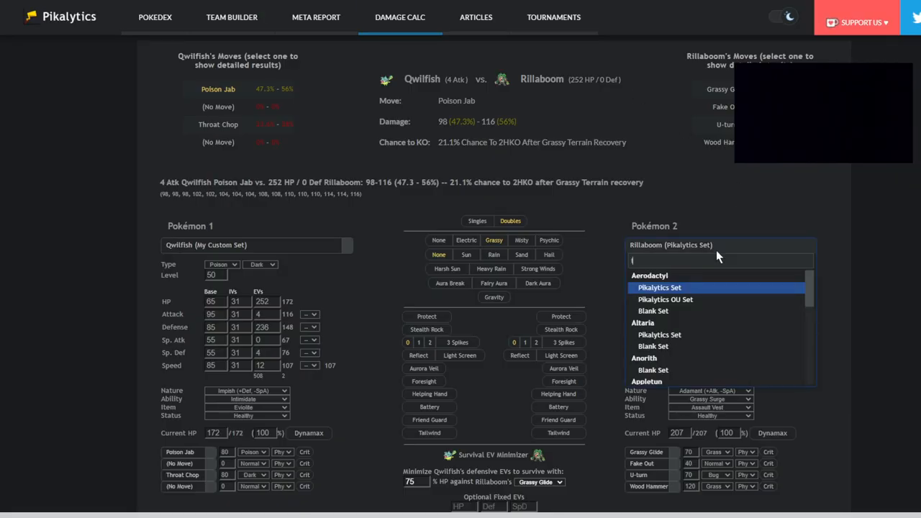
type("tapu fi")
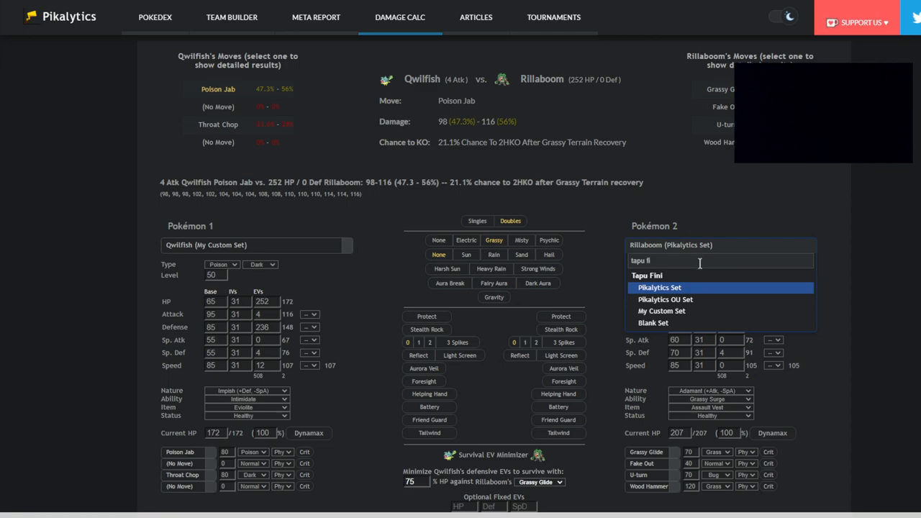
mouse_move(693, 298)
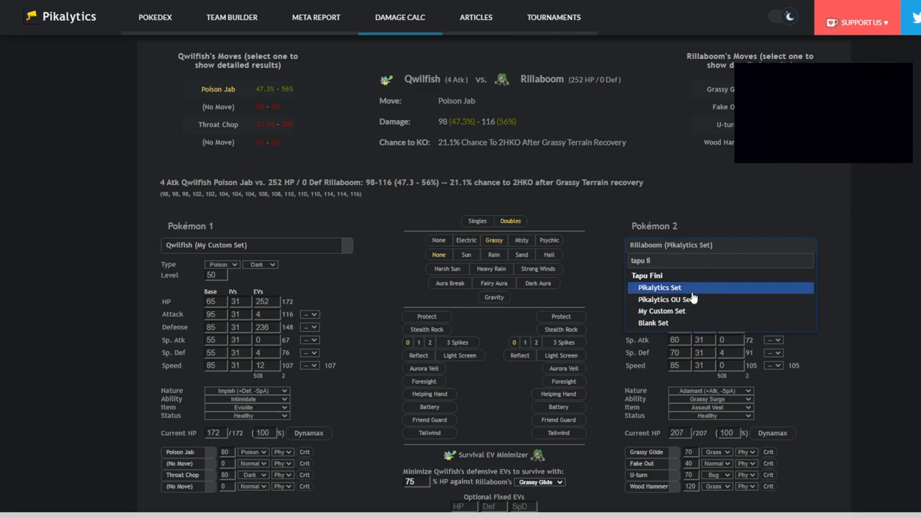
mouse_move(726, 298)
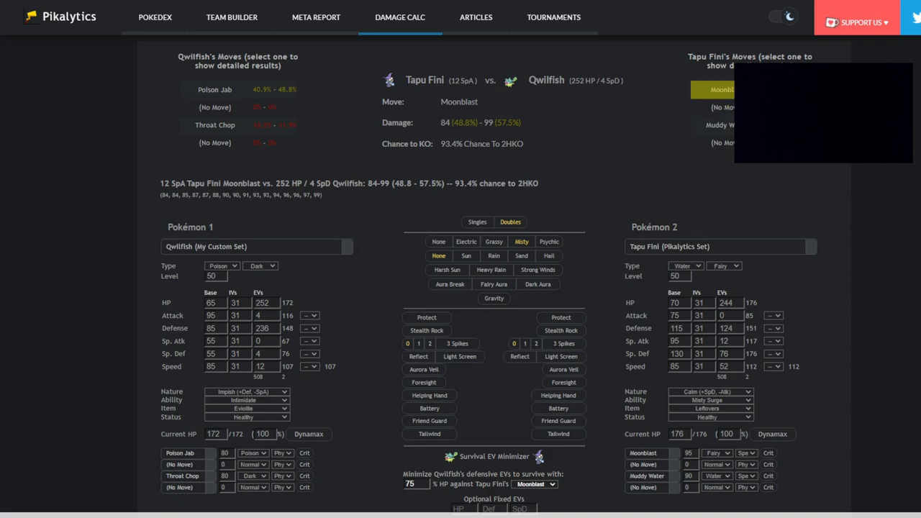
left_click(215, 90)
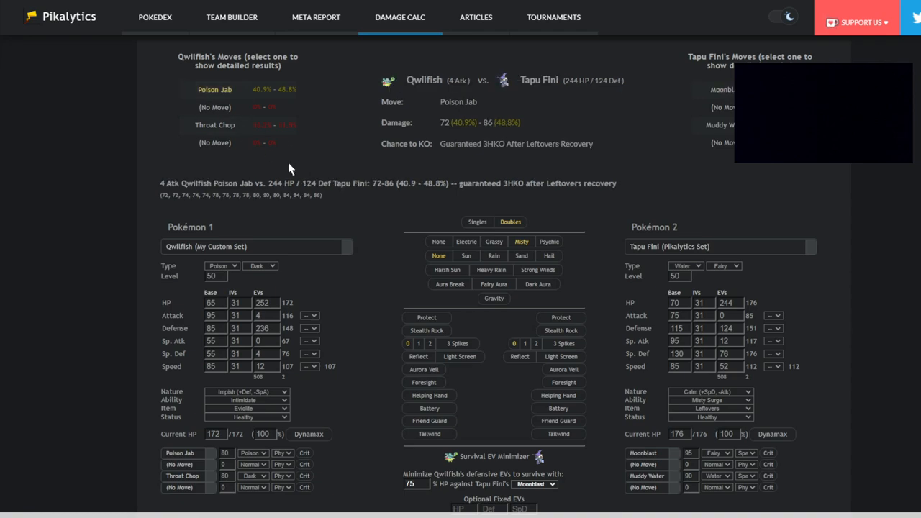
mouse_move(231, 238)
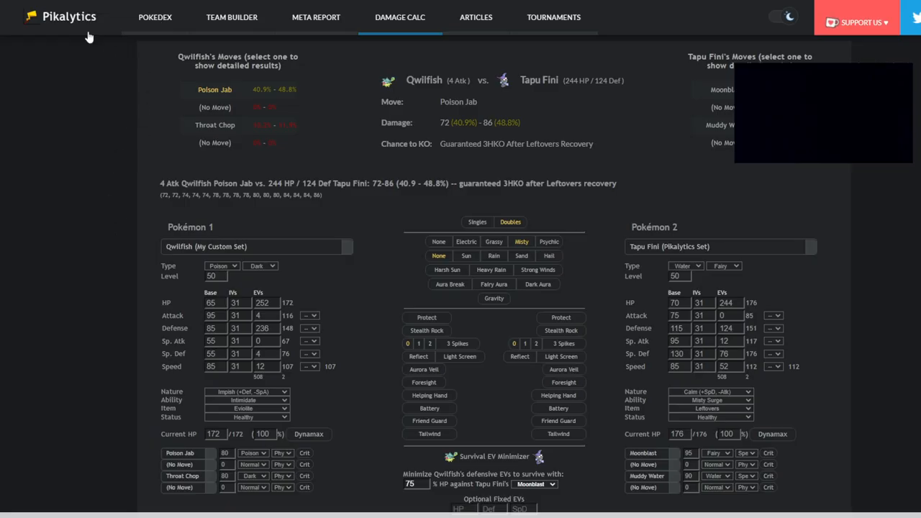
left_click(155, 16)
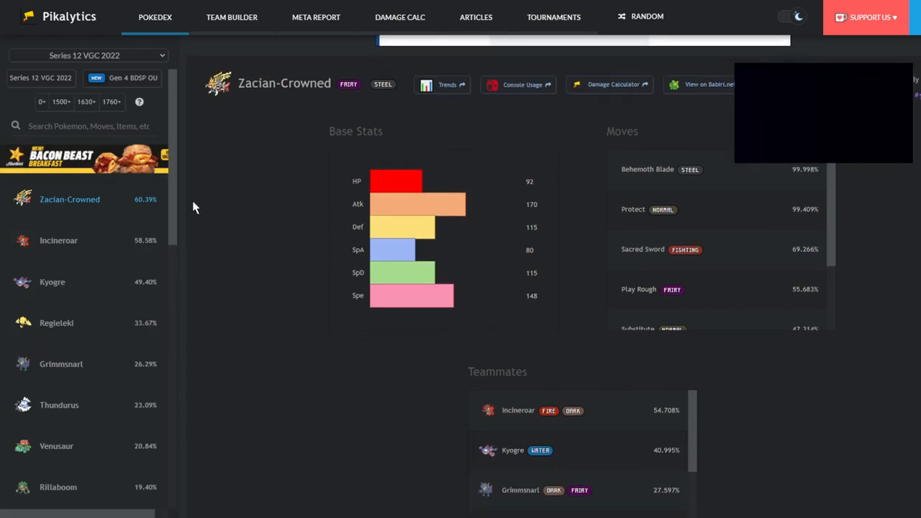
Step: Scroll the Series 12 VGC 2022 usage rankings down past Zapdos
scroll("up", 3)
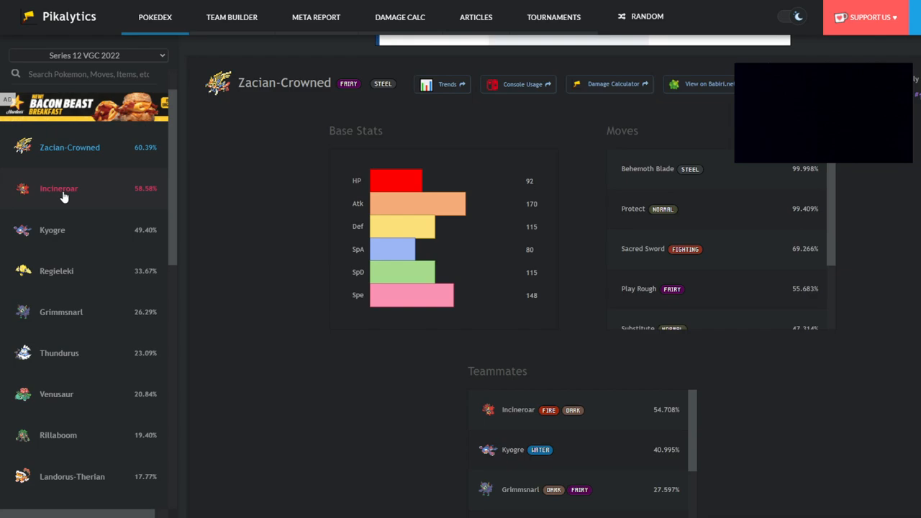
mouse_move(111, 203)
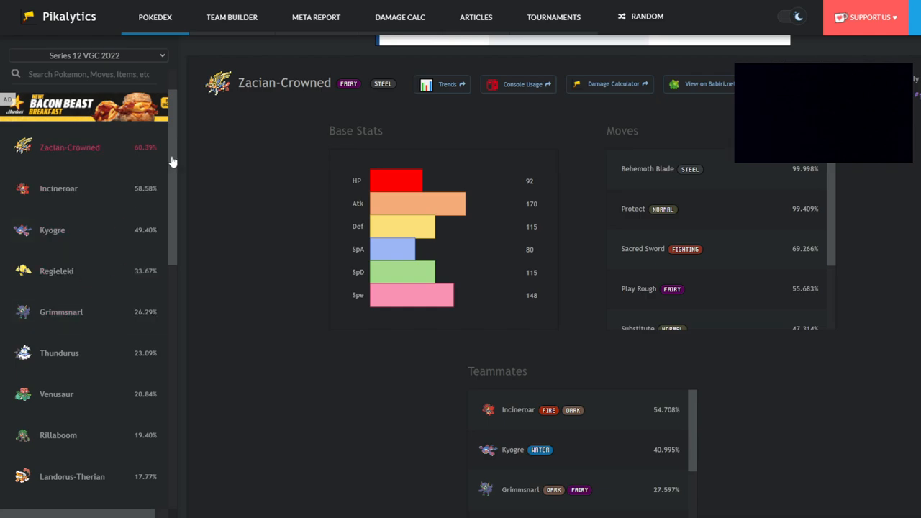
mouse_move(112, 272)
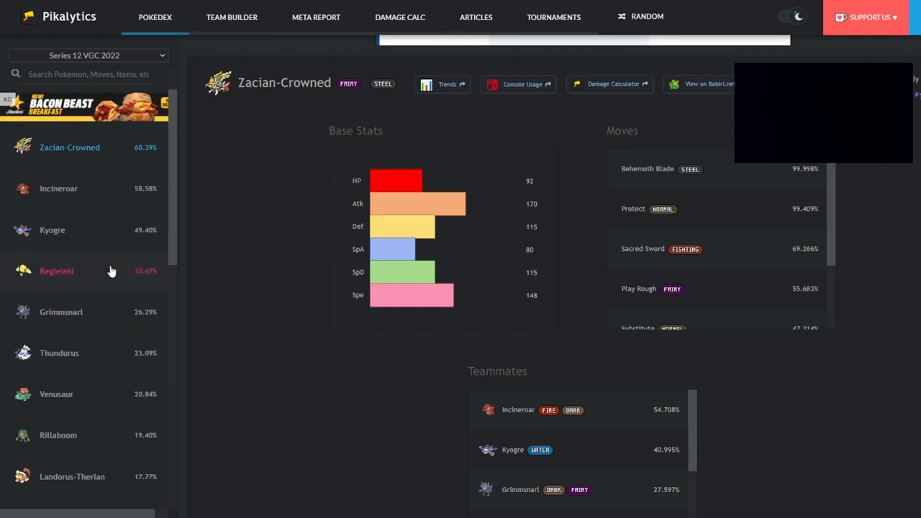
mouse_move(153, 335)
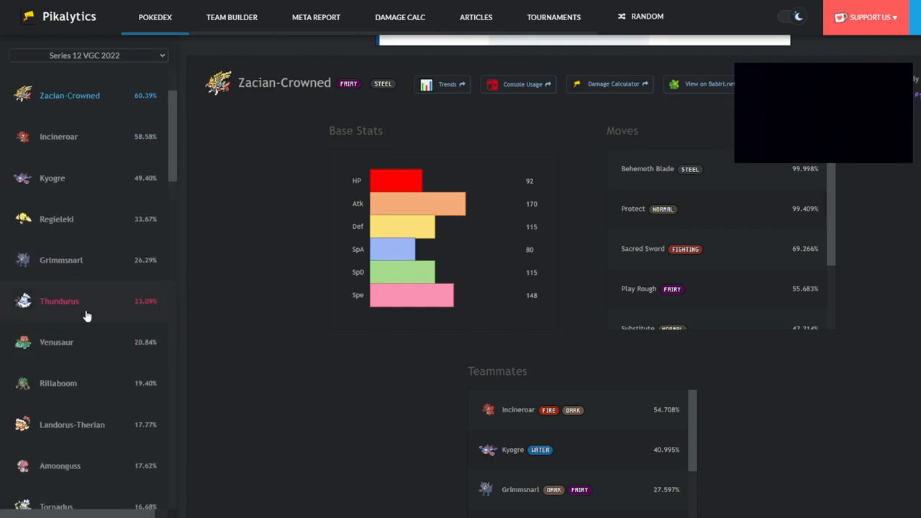
mouse_move(158, 311)
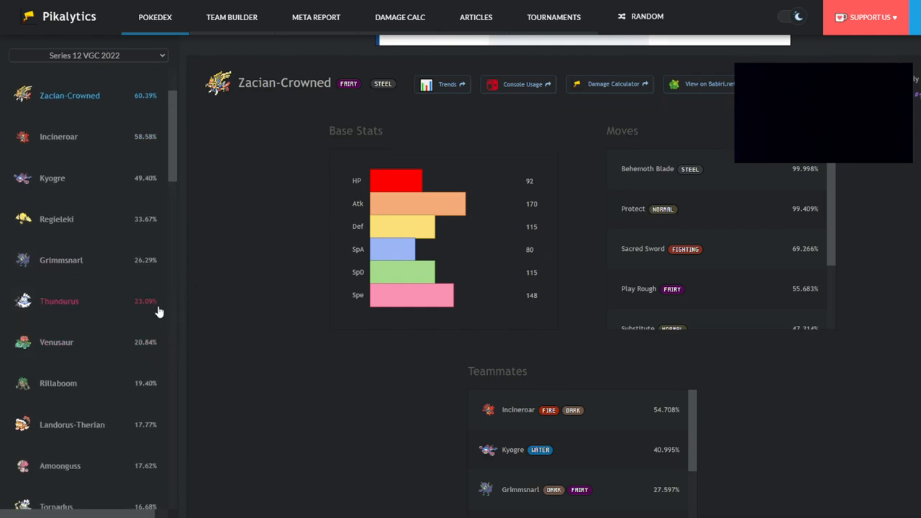
mouse_move(133, 321)
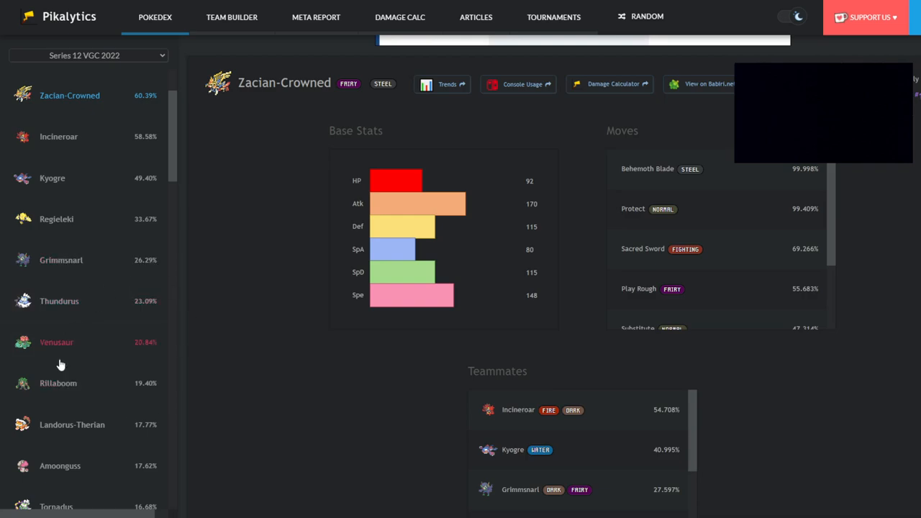
scroll("down", 3)
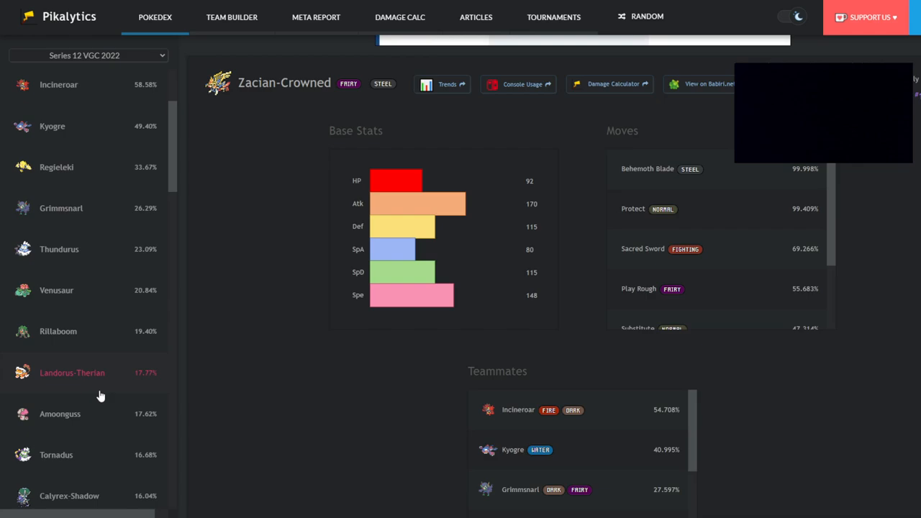
scroll("down", 3)
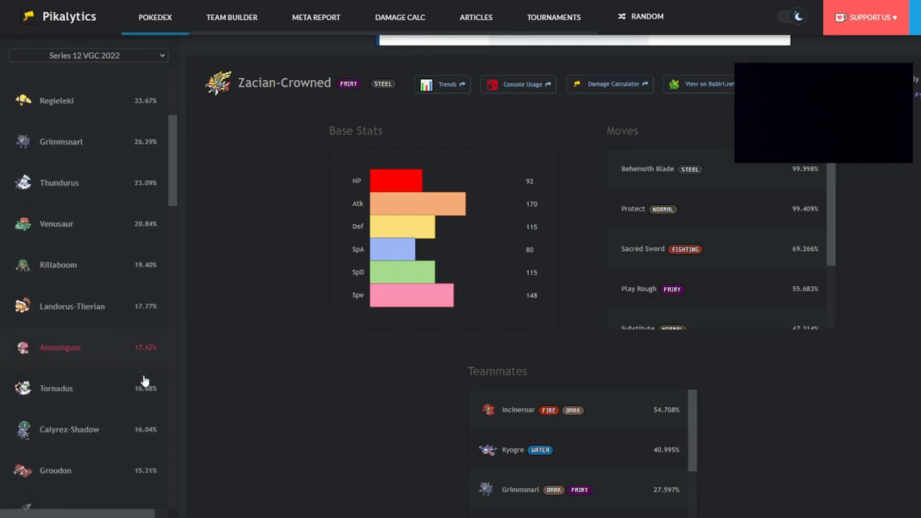
scroll("down", 3)
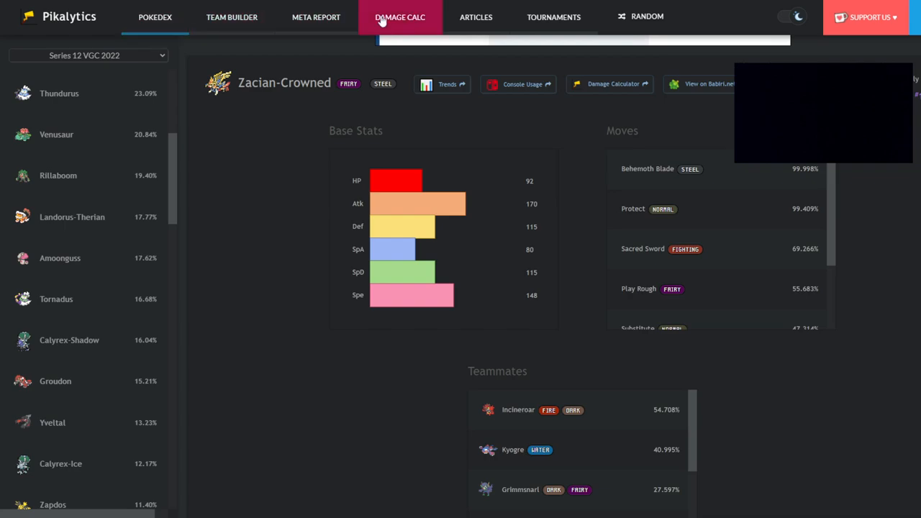
Step: Pit Qwilfish's custom set against Groudon: Precipice Blades does 59.3–69.7%
left_click(399, 16)
type("qw")
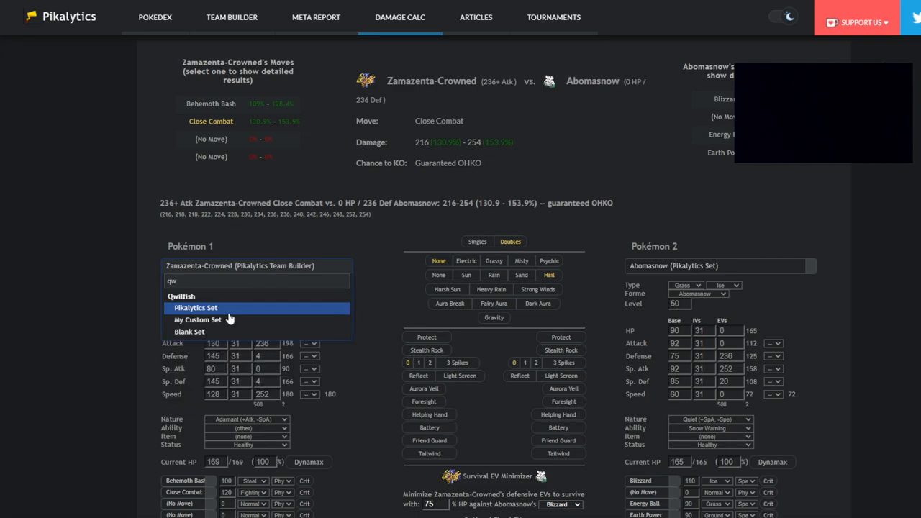
left_click(197, 319)
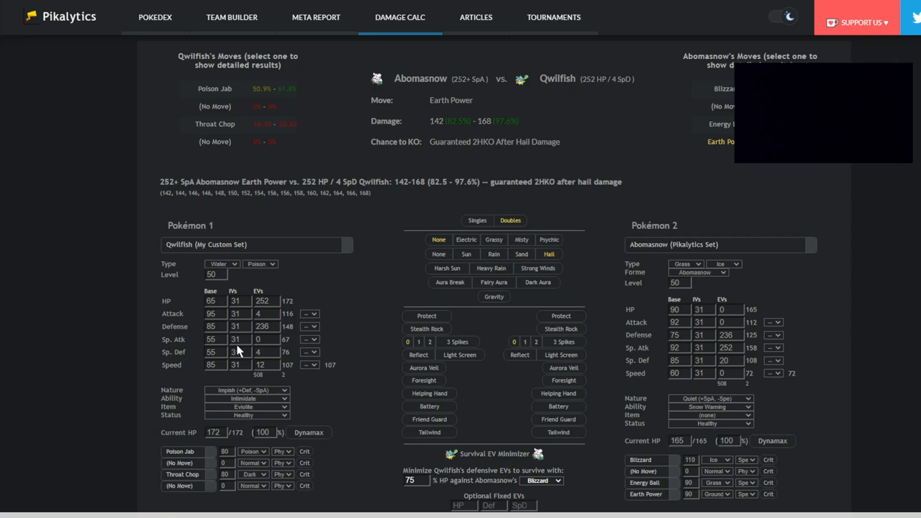
left_click(719, 244)
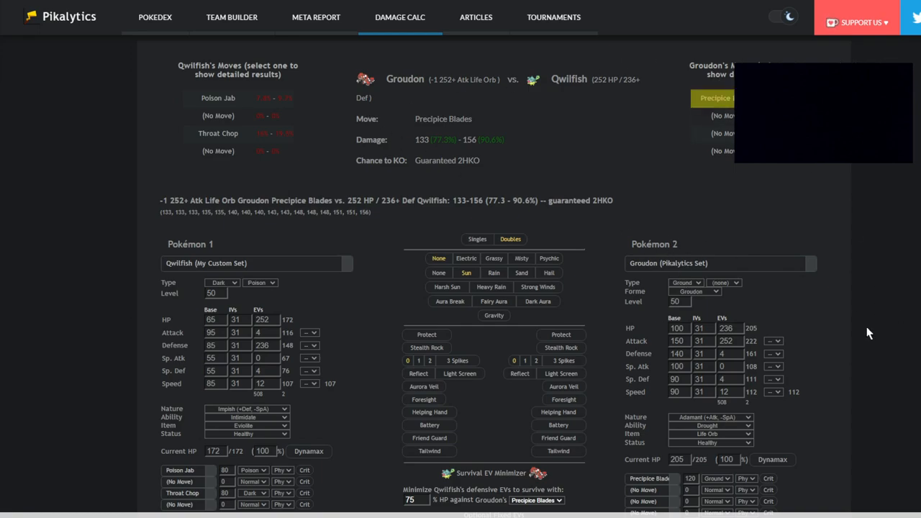
mouse_move(737, 437)
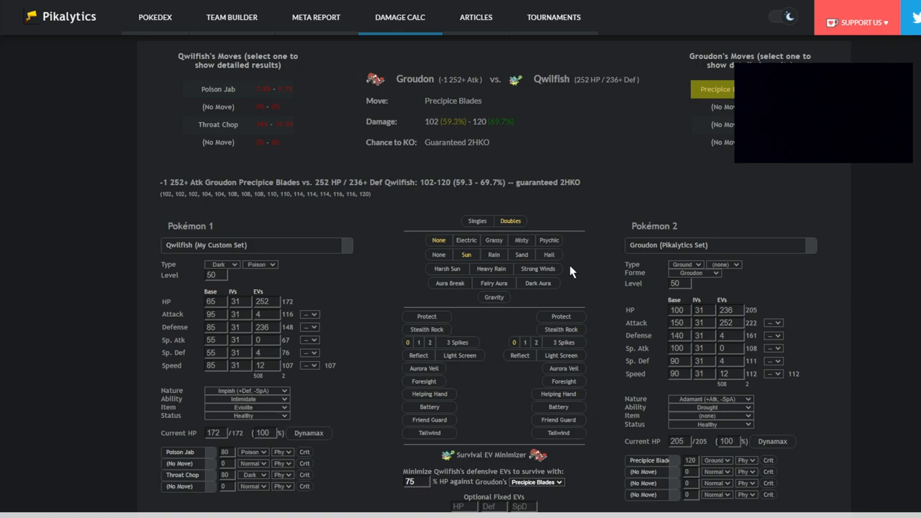
mouse_move(796, 284)
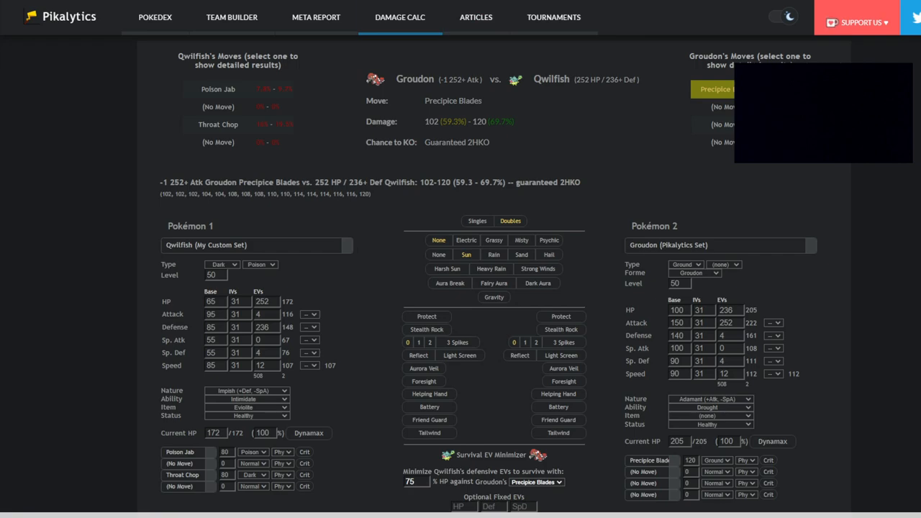
left_click(155, 16)
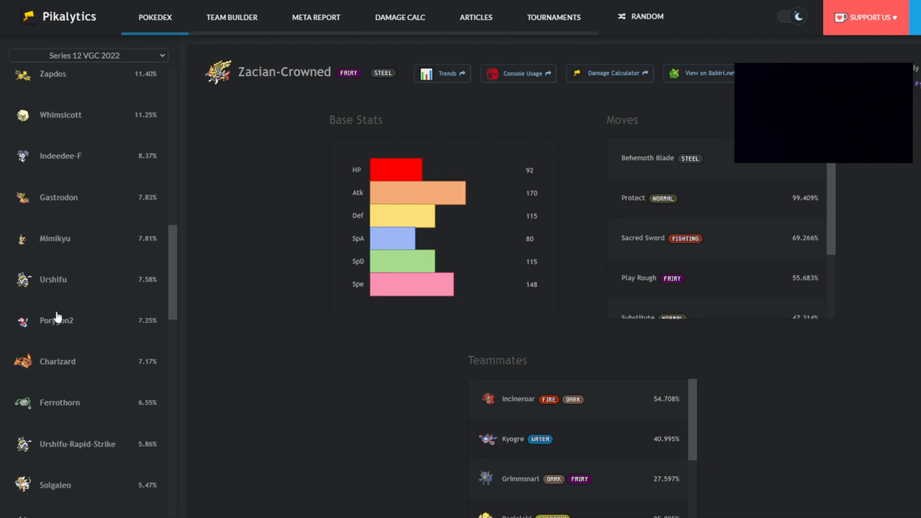
Step: Load Urshifu's set, compare Wicked Blow, and show Close Combat at 33.1–38.9%
left_click(400, 17)
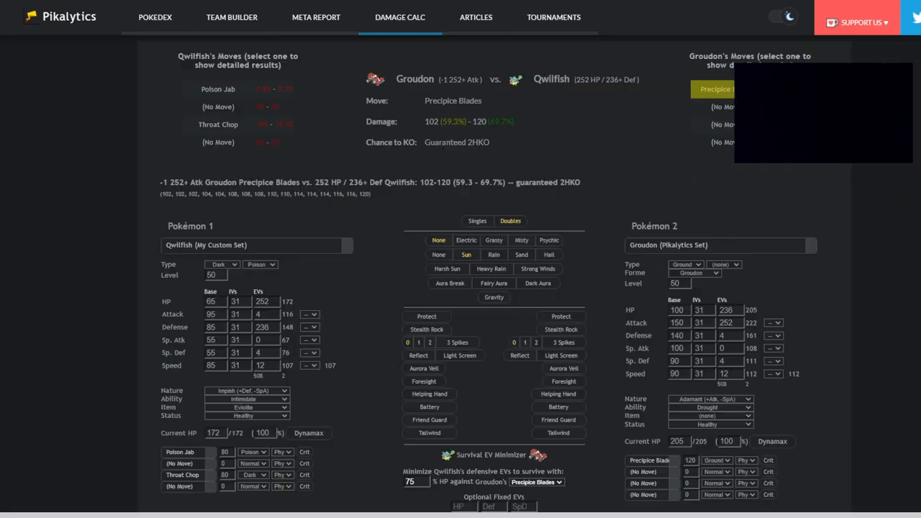
left_click(716, 244)
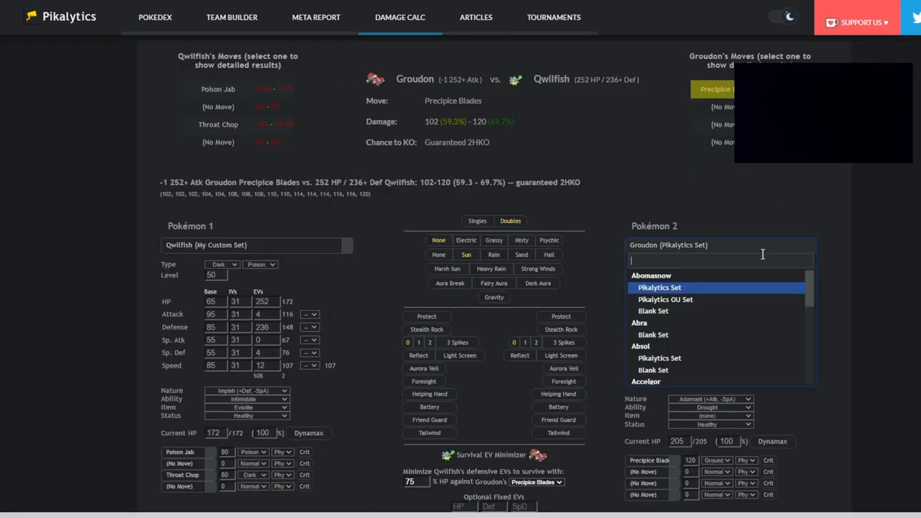
type("urshi")
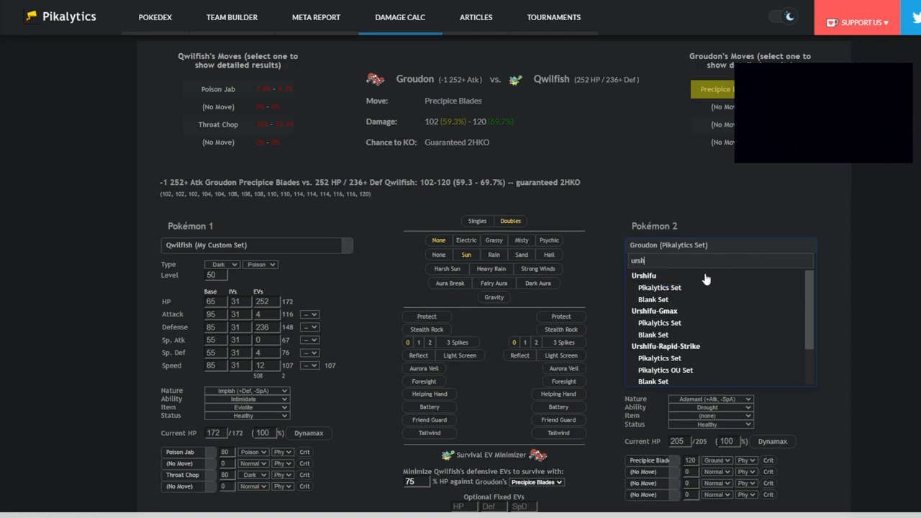
left_click(644, 275)
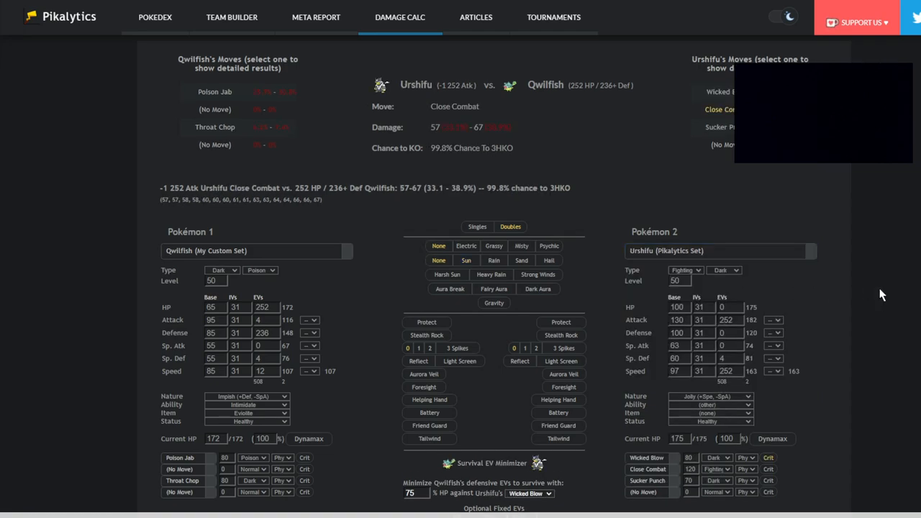
left_click(720, 109)
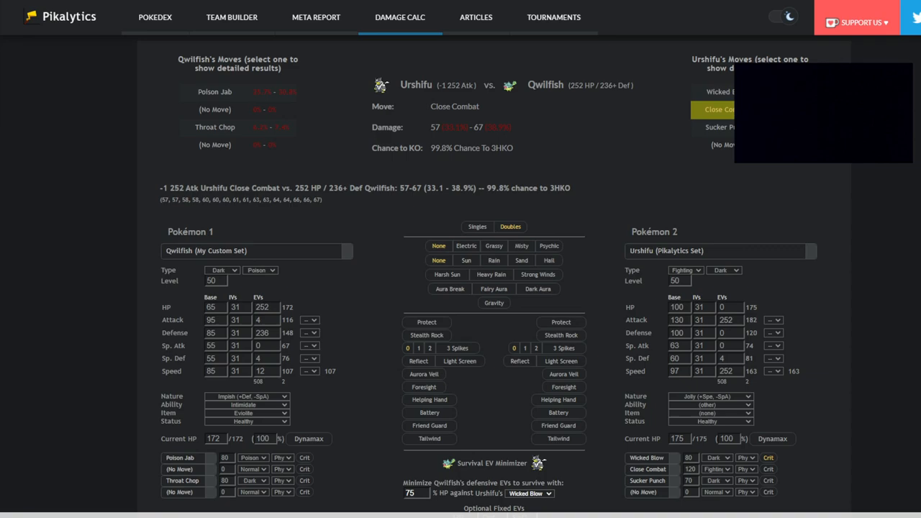
left_click(723, 101)
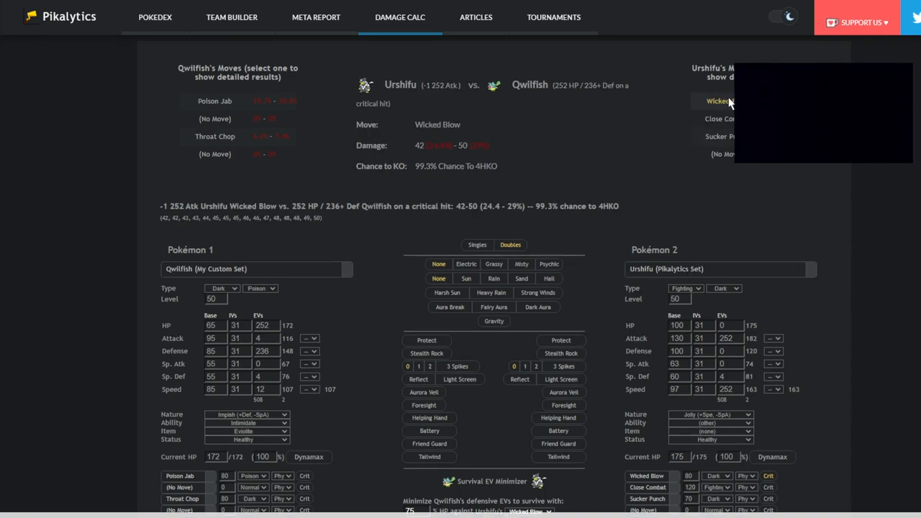
mouse_move(521, 106)
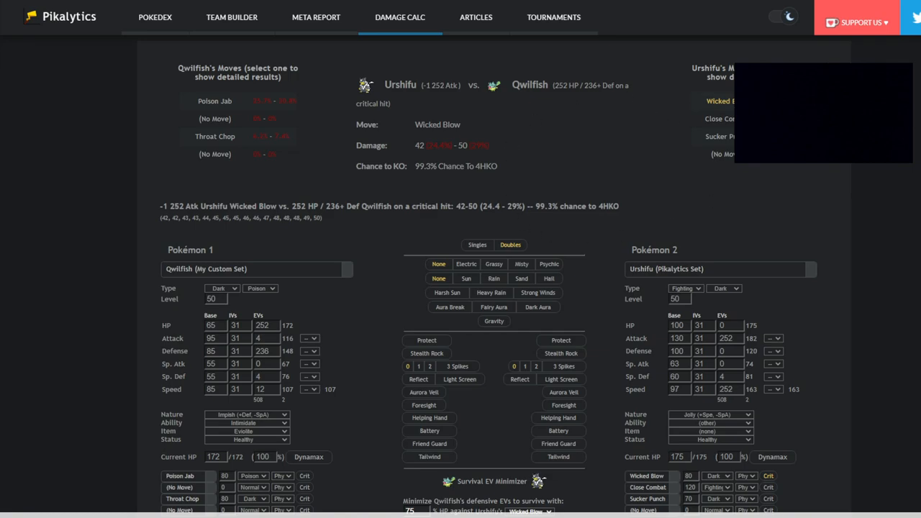
left_click(720, 109)
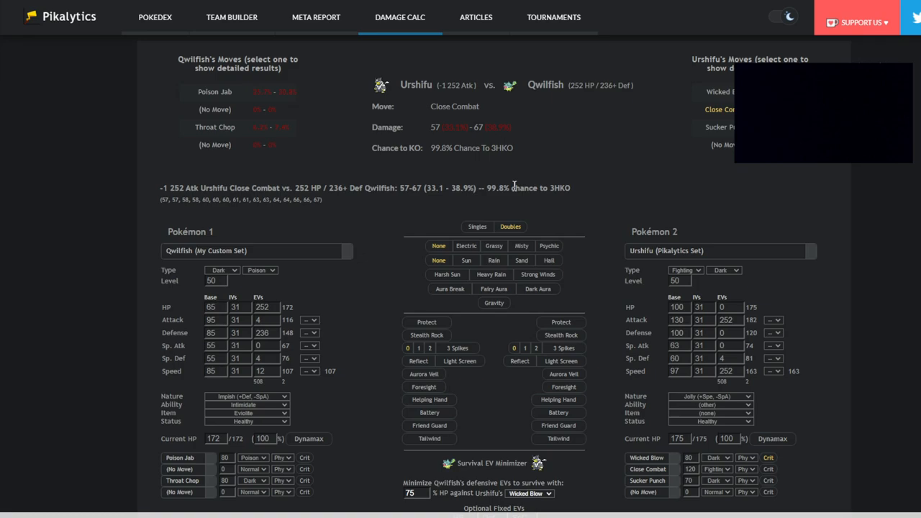
mouse_move(601, 200)
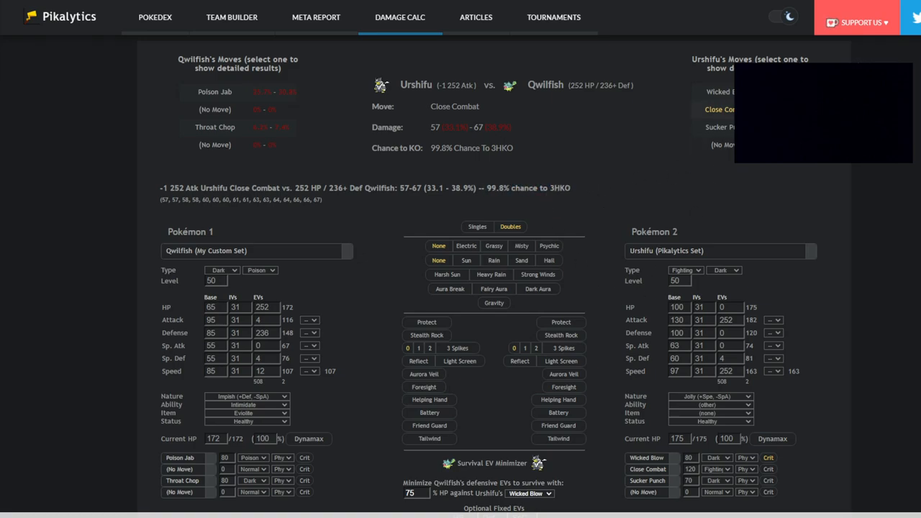
mouse_move(628, 223)
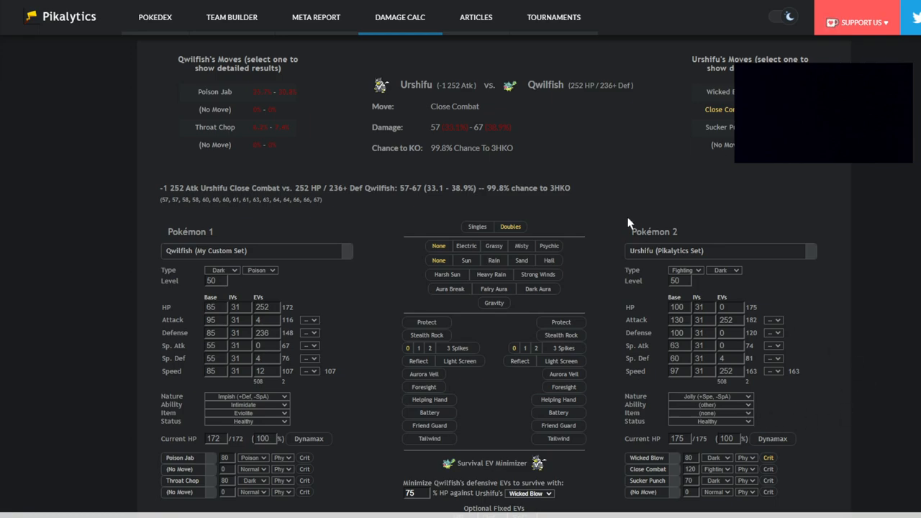
Step: Load Urshifu-Rapid-Strike's set and check Surging Strikes (47–57.5%) and Close Combat on Qwilfish
left_click(718, 251)
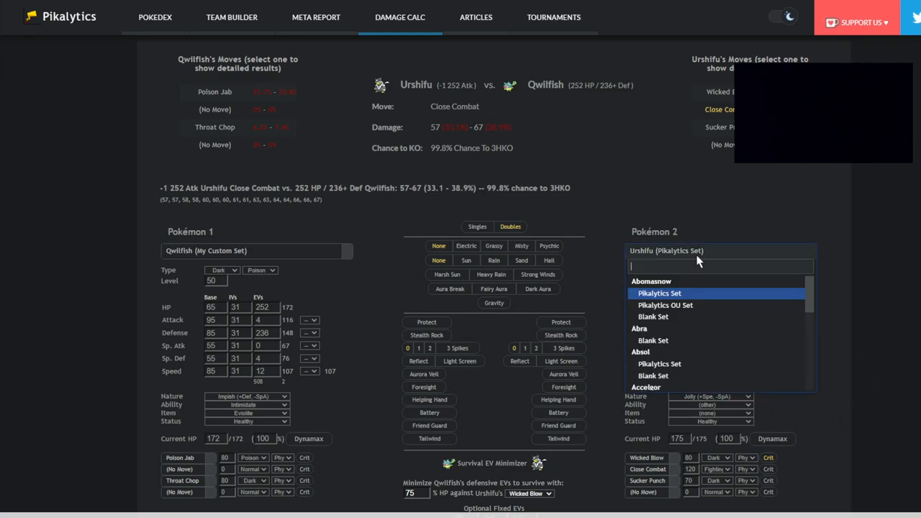
type("ushi")
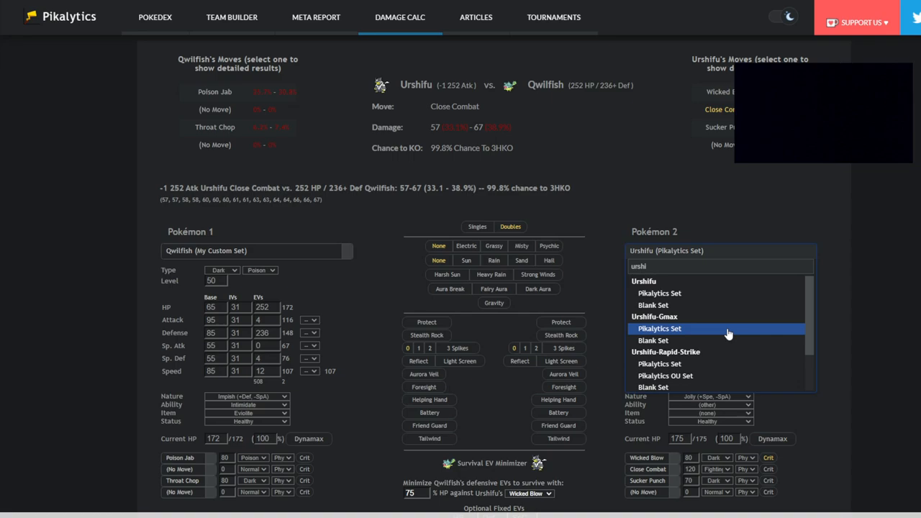
left_click(660, 363)
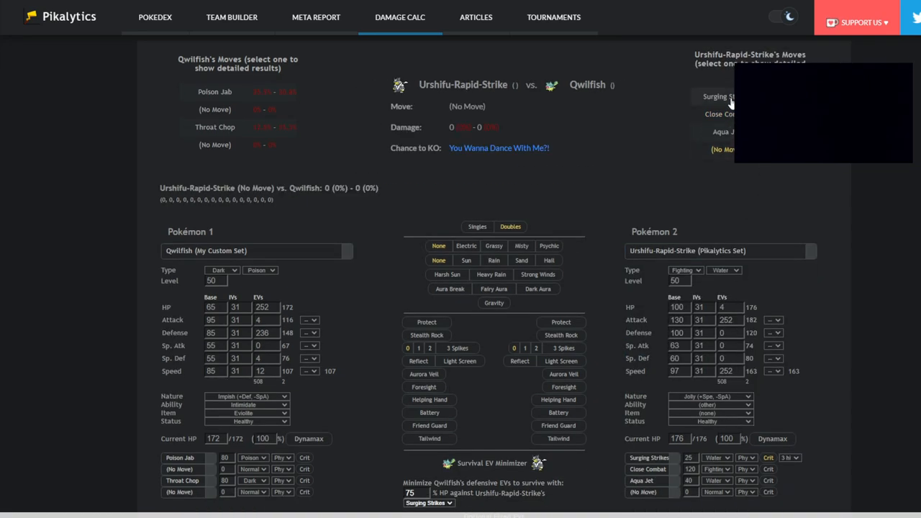
left_click(719, 96)
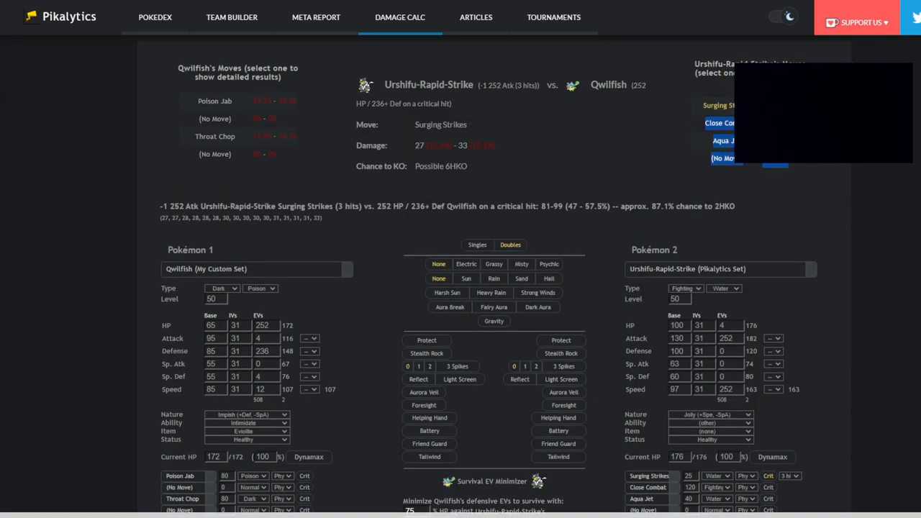
left_click(716, 105)
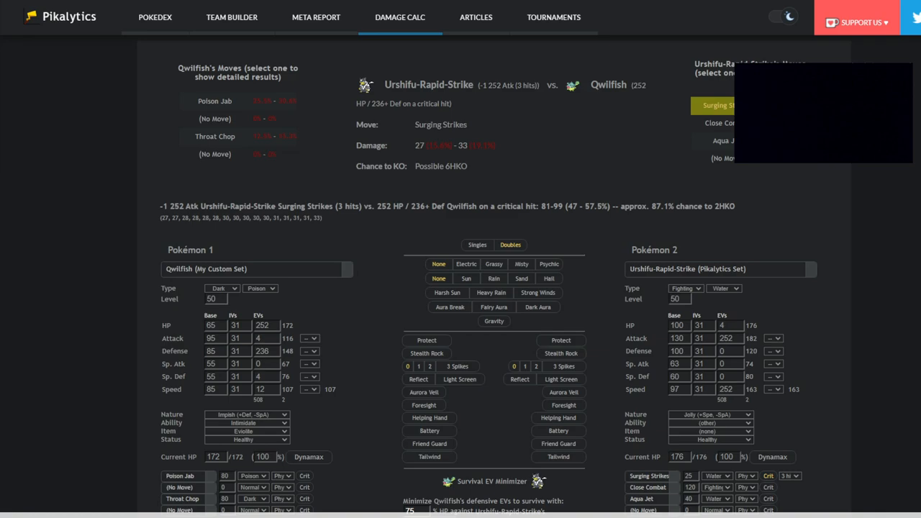
mouse_move(399, 210)
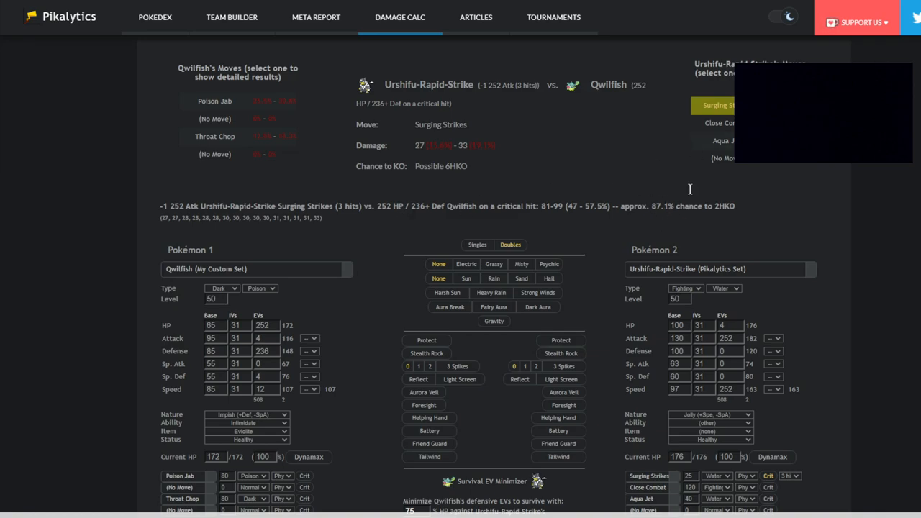
mouse_move(574, 218)
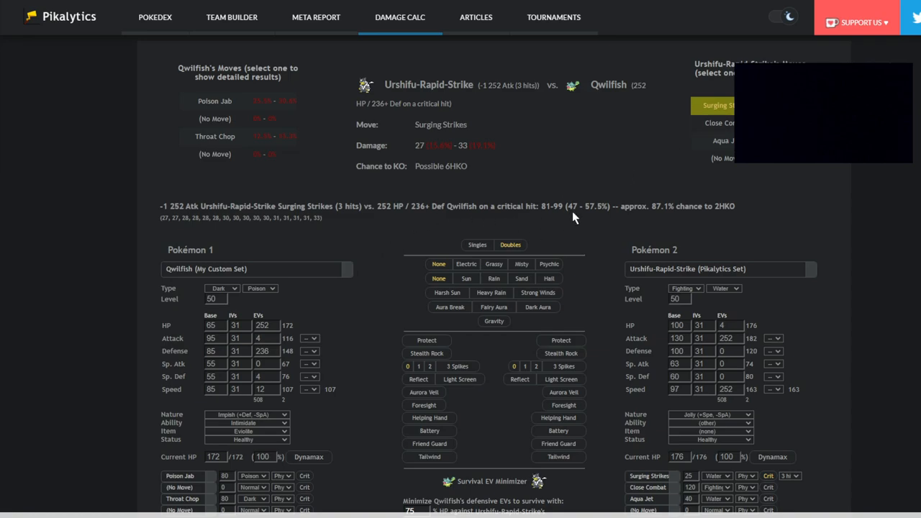
mouse_move(604, 240)
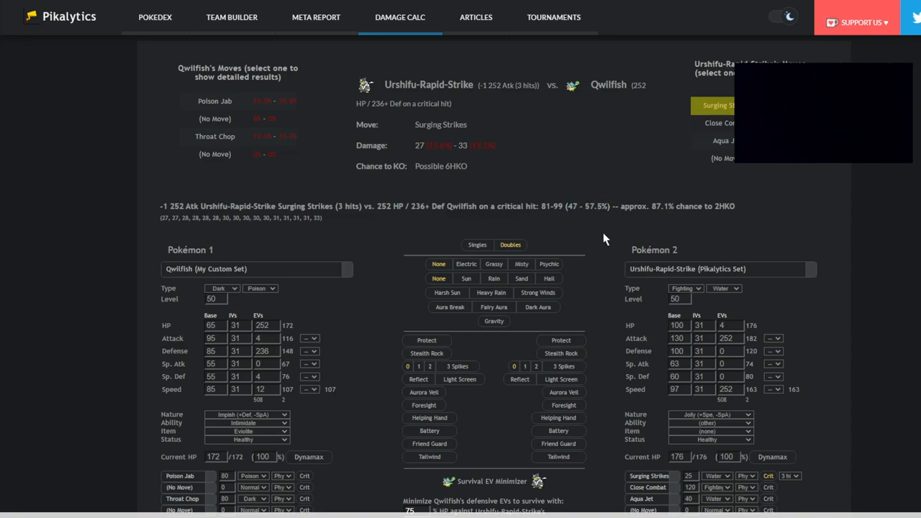
left_click(718, 123)
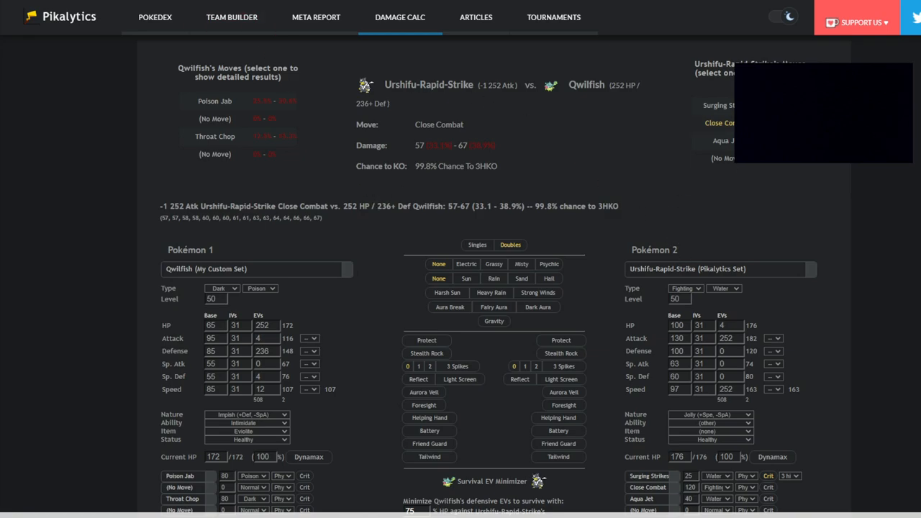
left_click(154, 17)
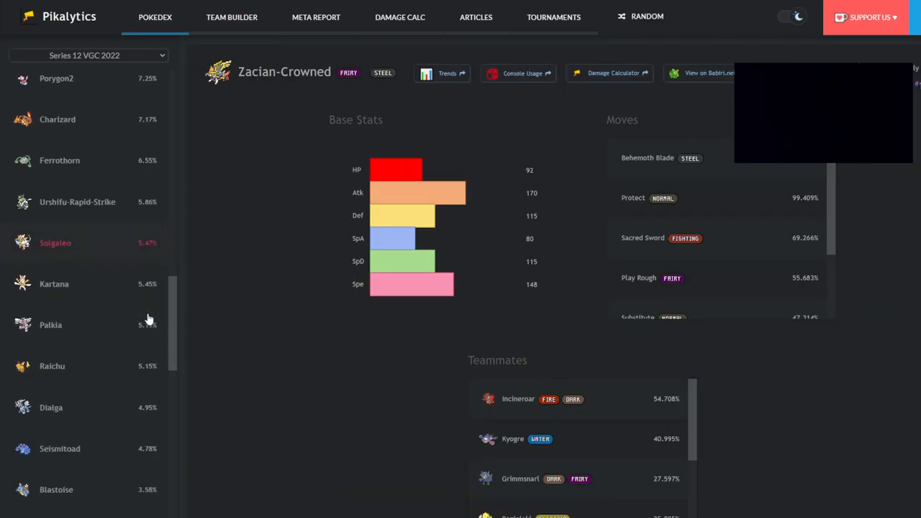
Step: Scroll the usage rankings further down to Mamoswine
scroll("down", 3)
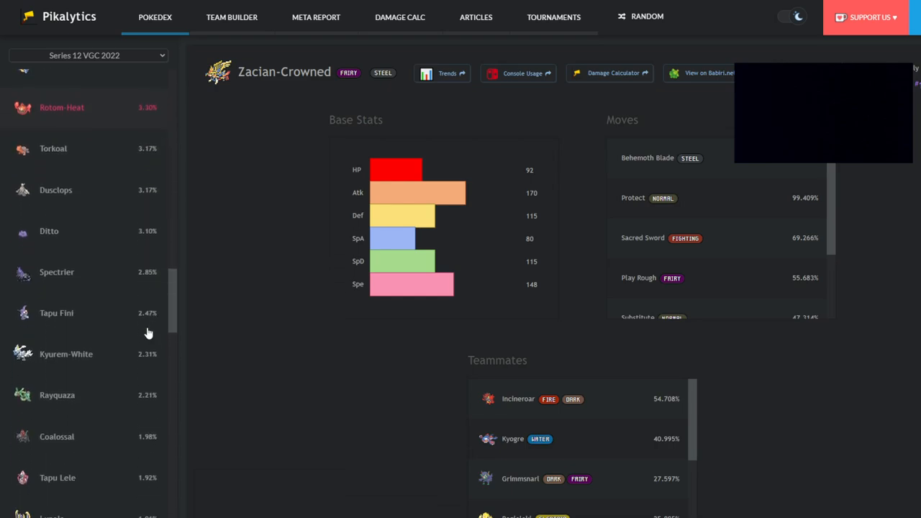
scroll("down", 3)
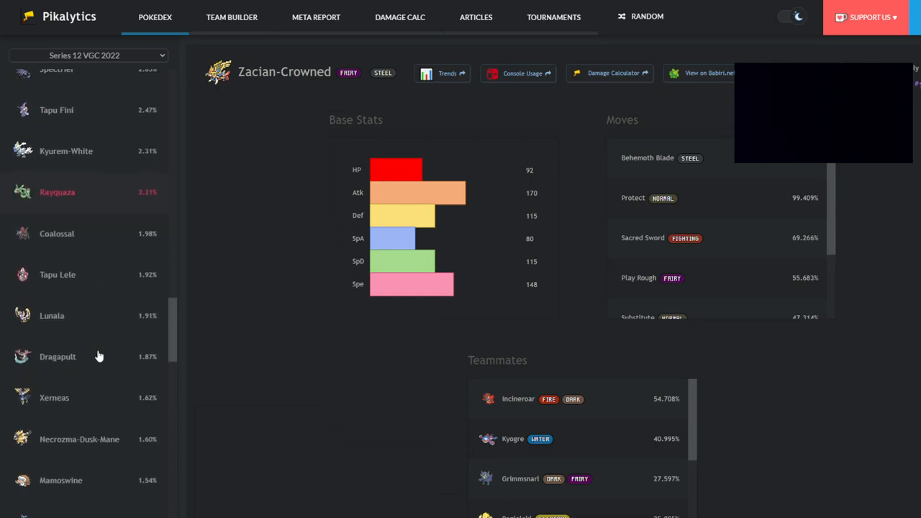
scroll("down", 3)
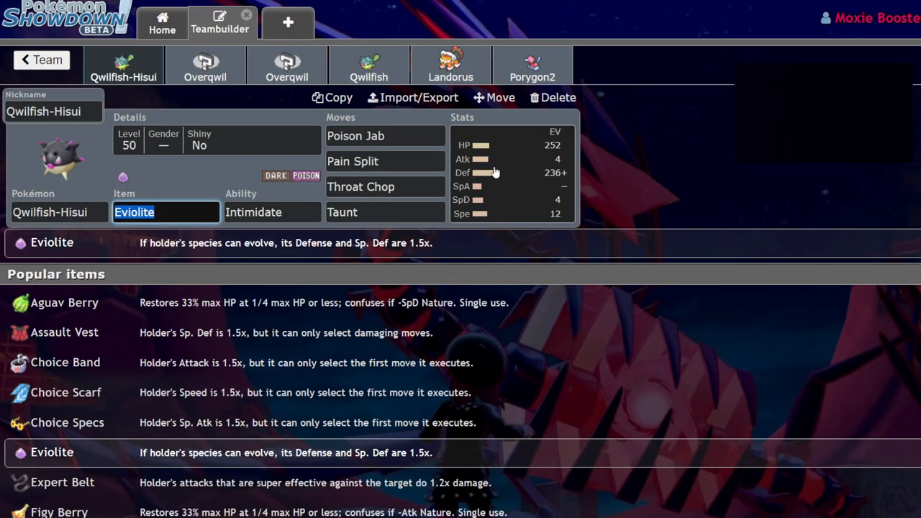
Step: Replace Porygon2 in the last team slot with Incineroar
left_click(511, 172)
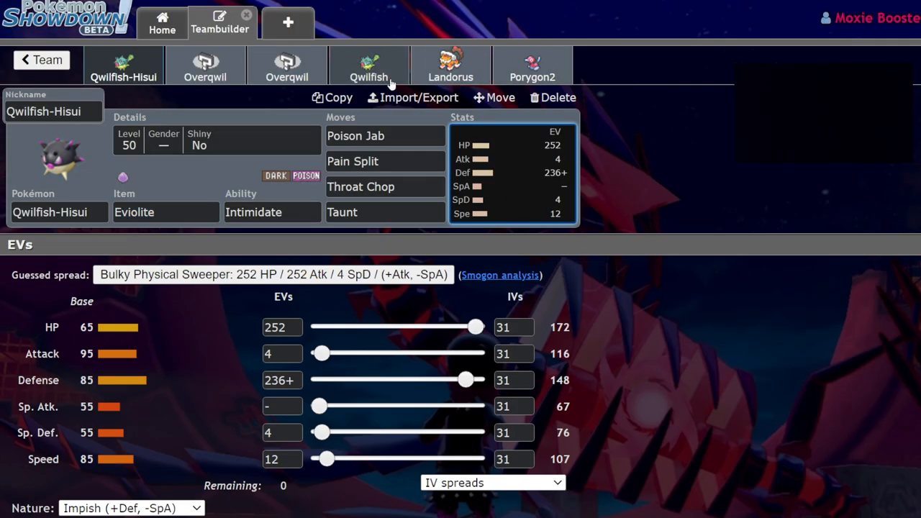
left_click(532, 65)
type("inci")
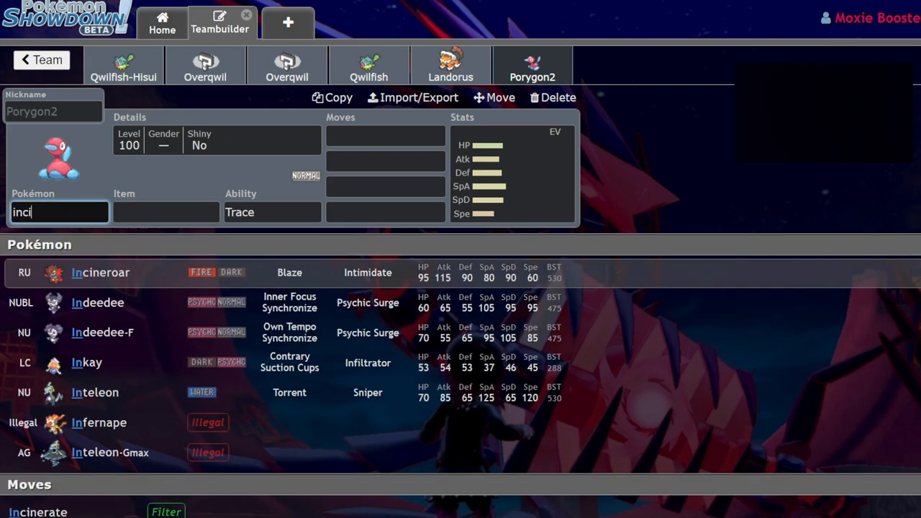
left_click(100, 272)
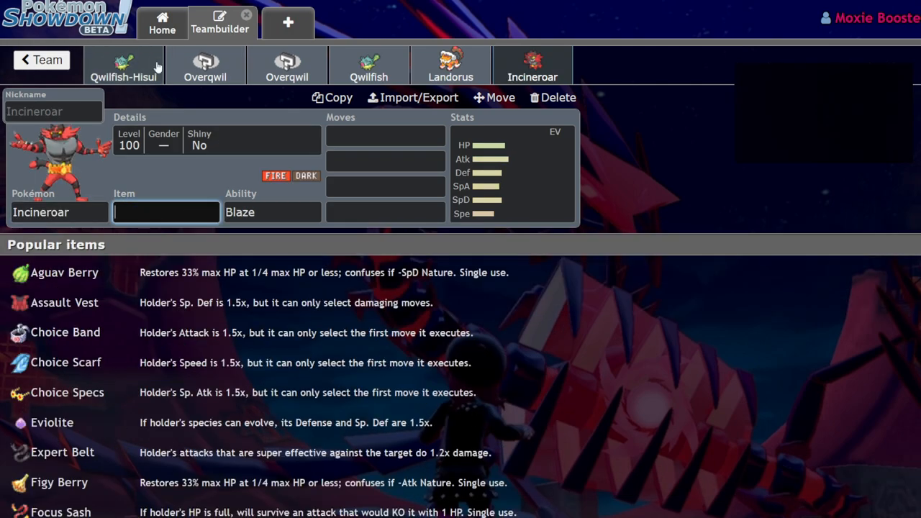
left_click(123, 64)
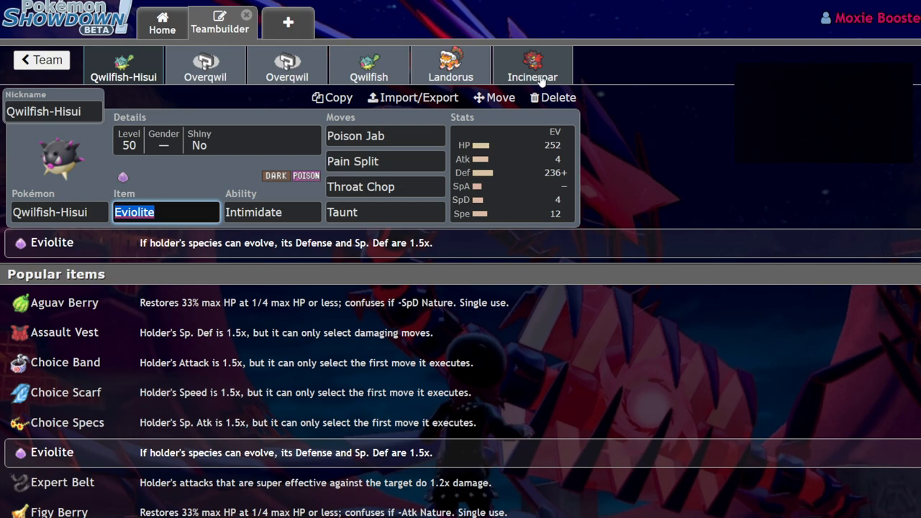
Step: Give Incineroar the moves Fake Out, Parting Shot, Flare Blitz and Snarl
left_click(533, 65)
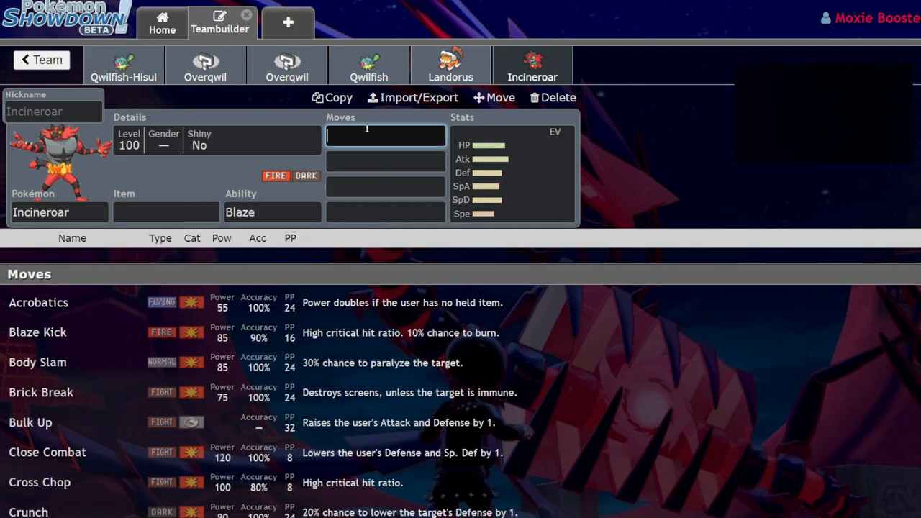
type("par")
left_click(386, 186)
type("flare")
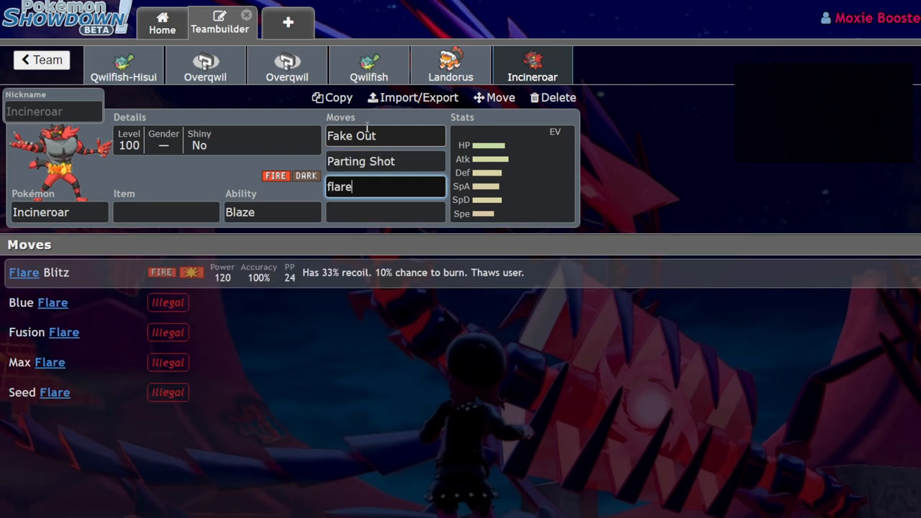
type("snarl")
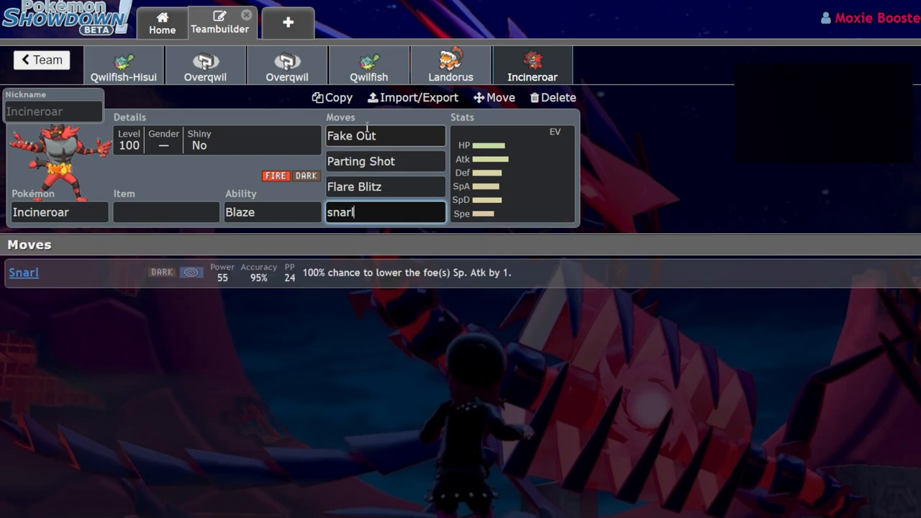
left_click(123, 65)
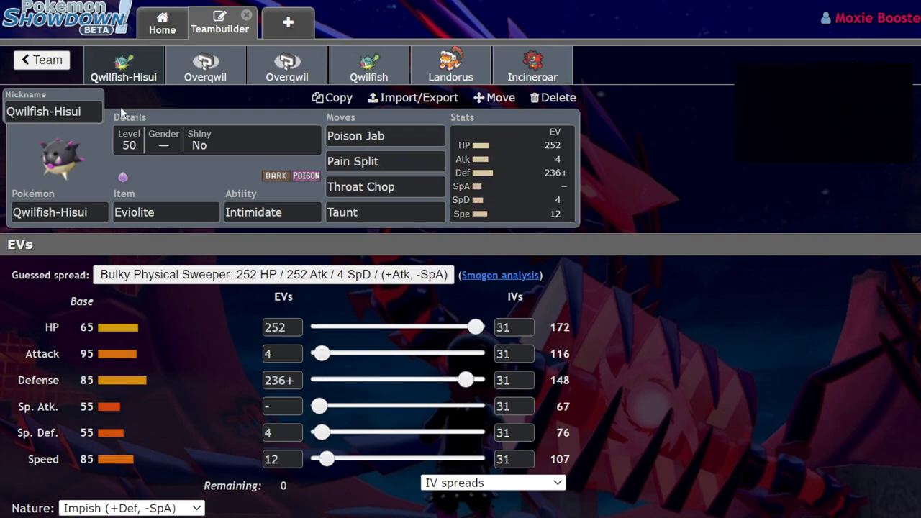
Step: Swap Qwilfish-Hisui's fourth move from Taunt to Snarl, which the move list flags as illegal
left_click(385, 212)
type("Snarl")
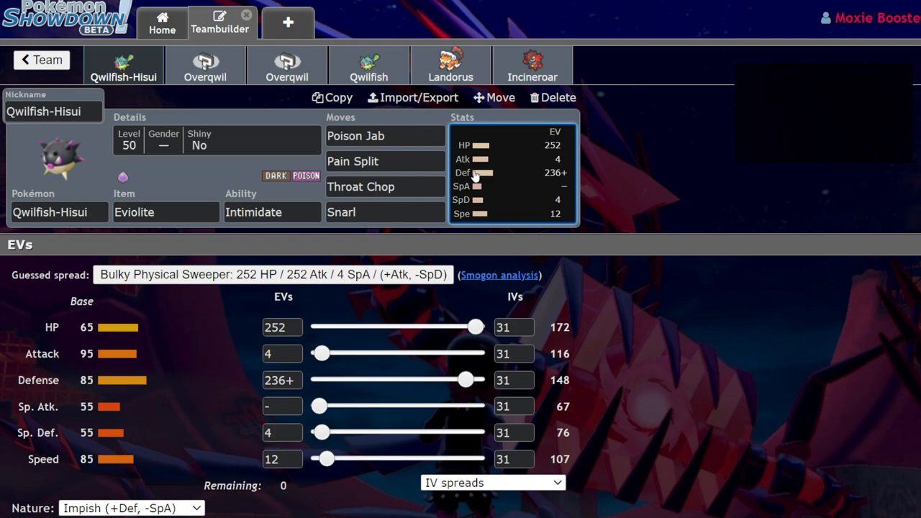
left_click(165, 211)
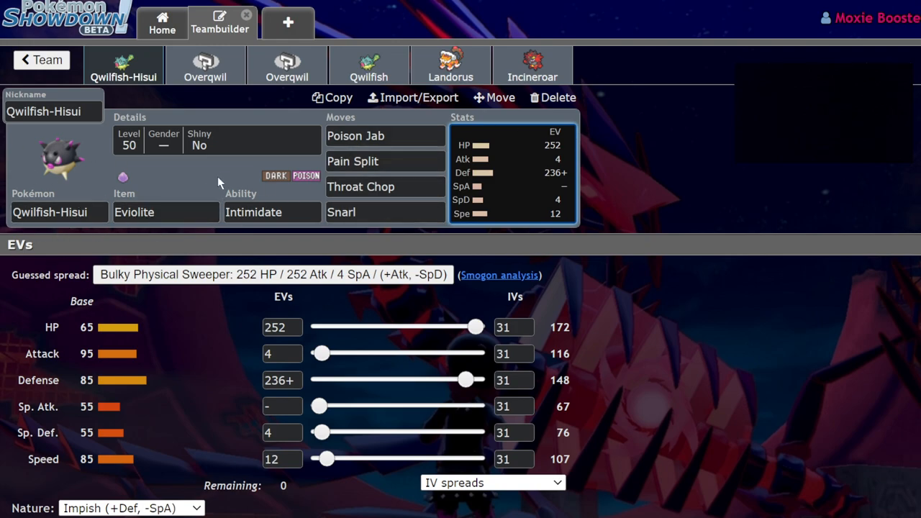
left_click(385, 212)
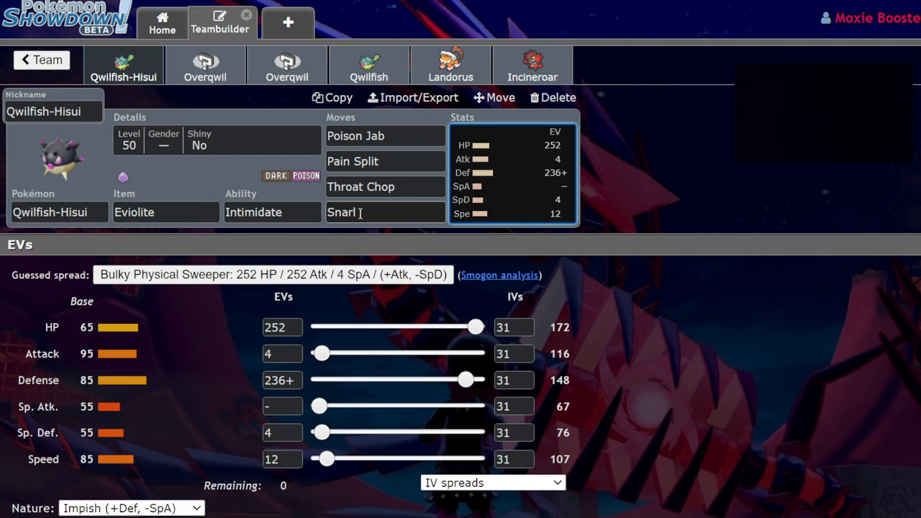
left_click(384, 211)
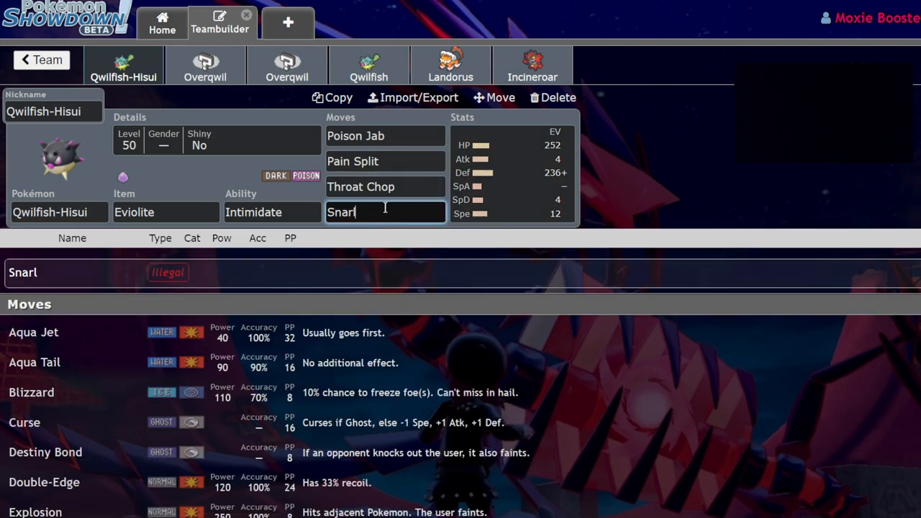